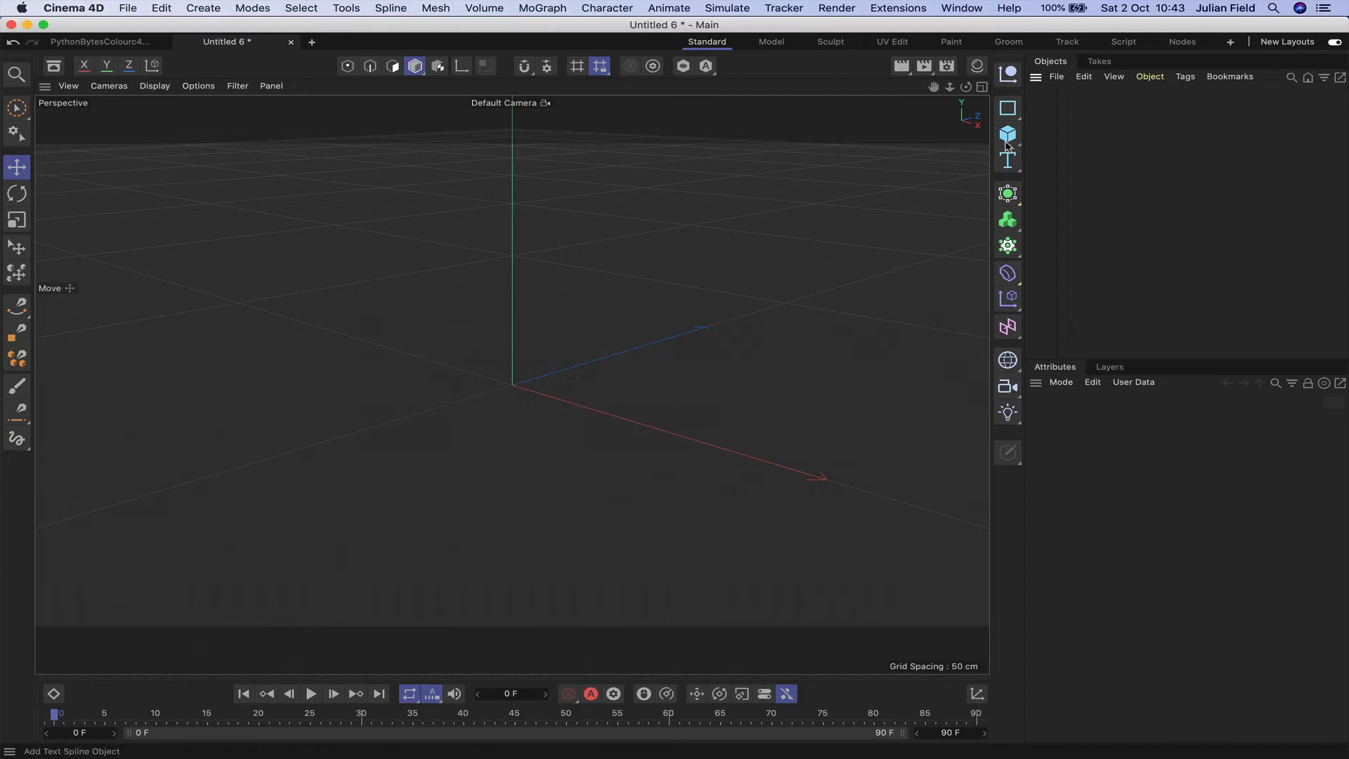
- Add a Cube object sized 20 cm per axis and enable Fillet with a 1 cm radius
left_click(1006, 135)
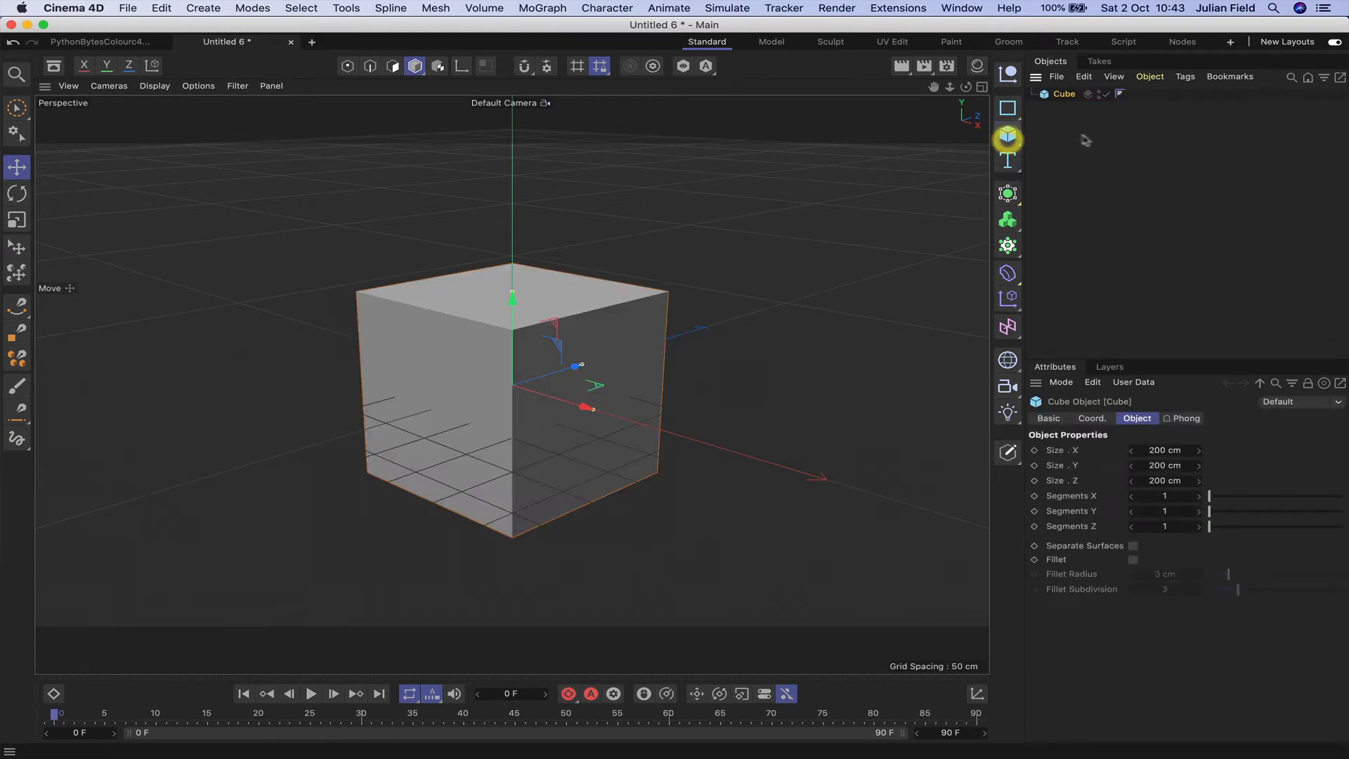
triple_click(1164, 449)
type("20")
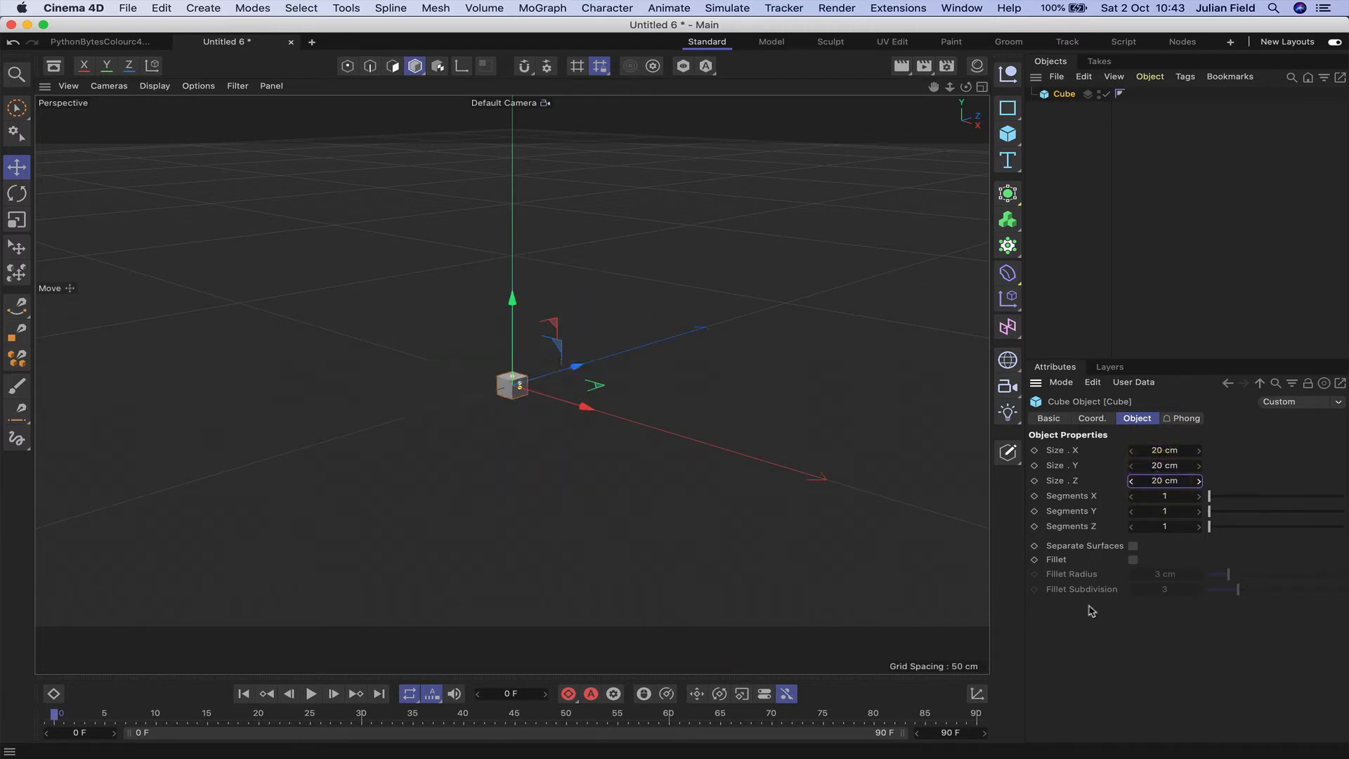
left_click(1133, 559)
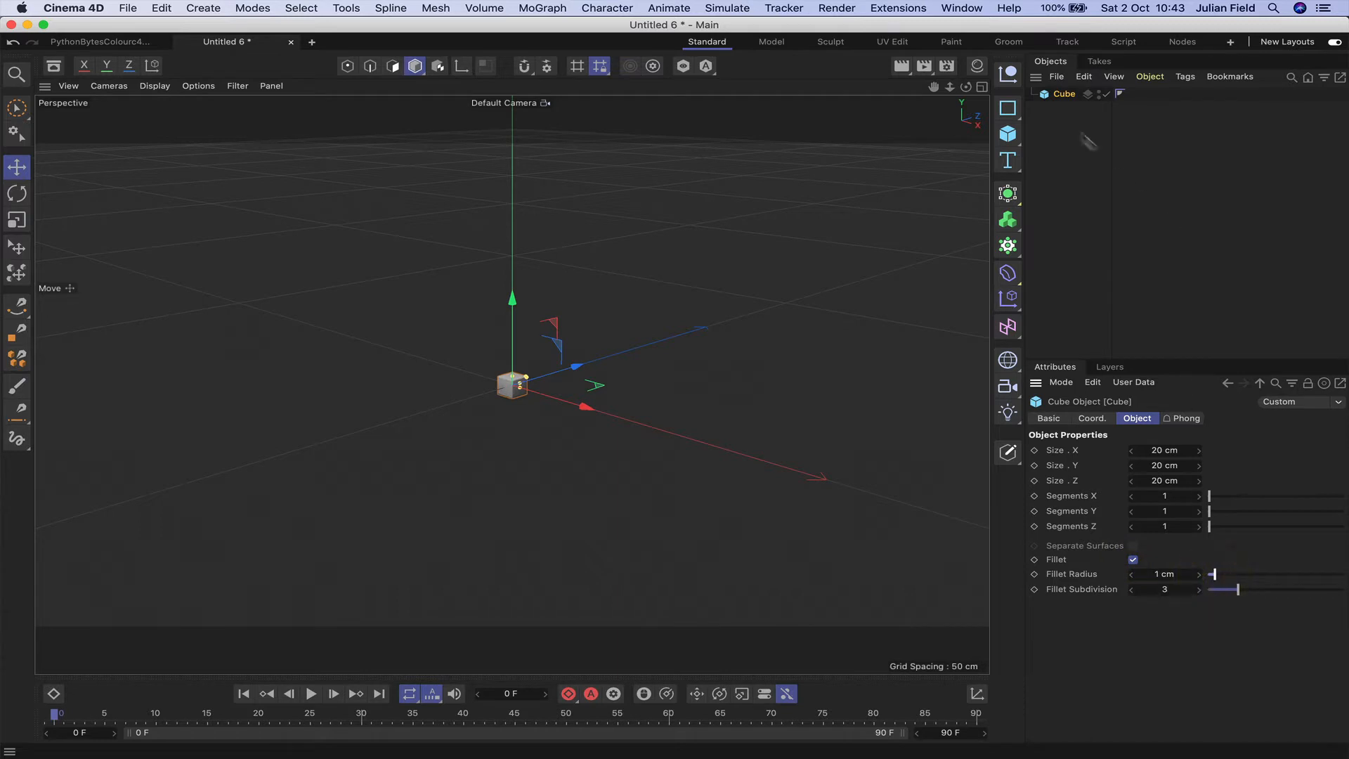
mouse_move(1006, 246)
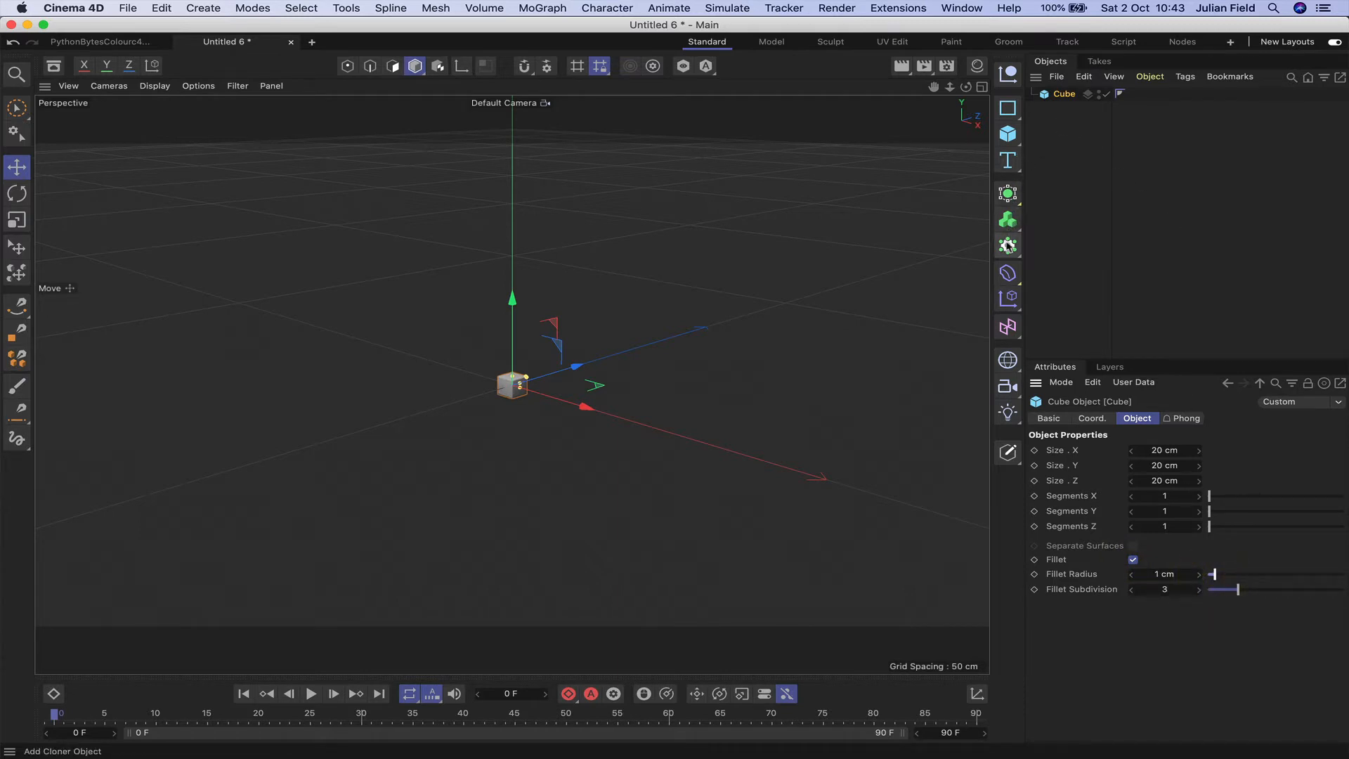
- Nest the cube under a Cloner with Grid Count 10, 1, 10 and Size 21, 0, 21 cm
left_click(1007, 245)
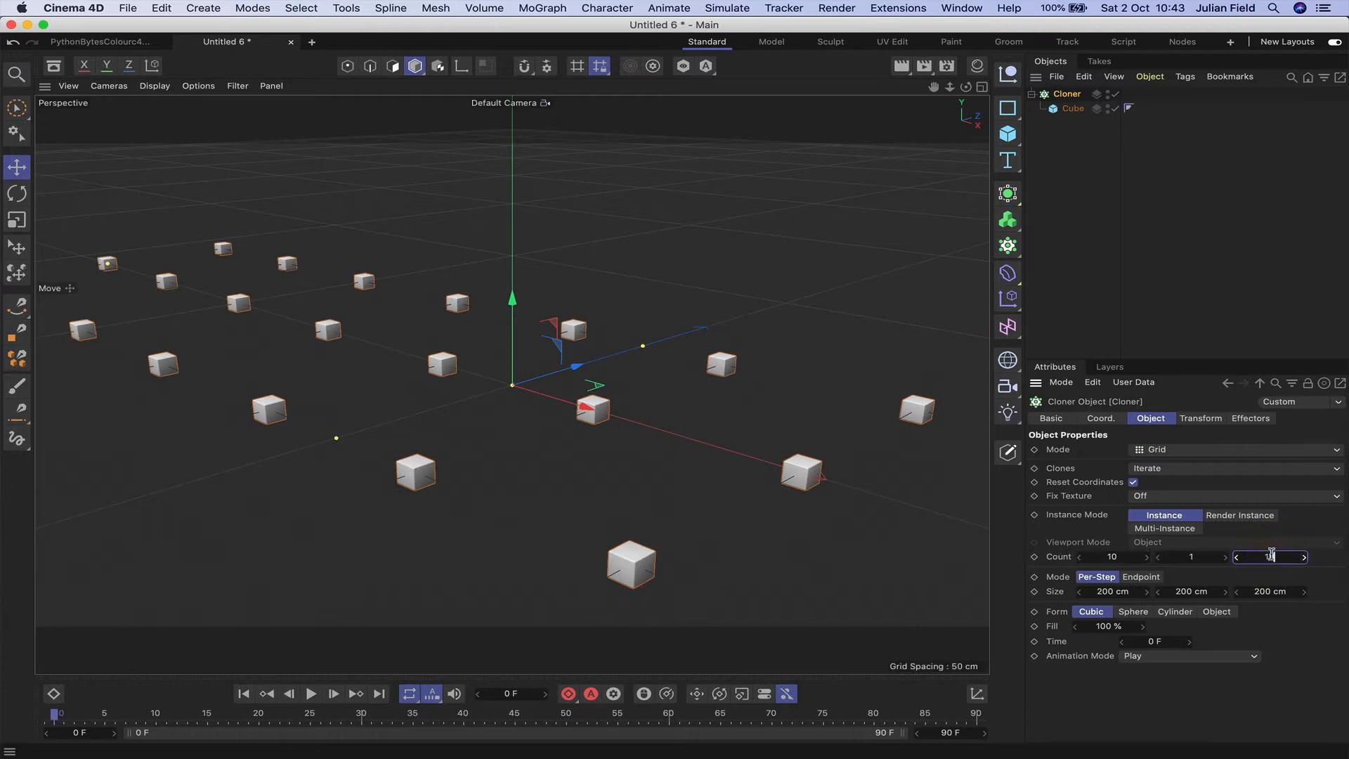
type("10")
left_click(1114, 591)
type("21")
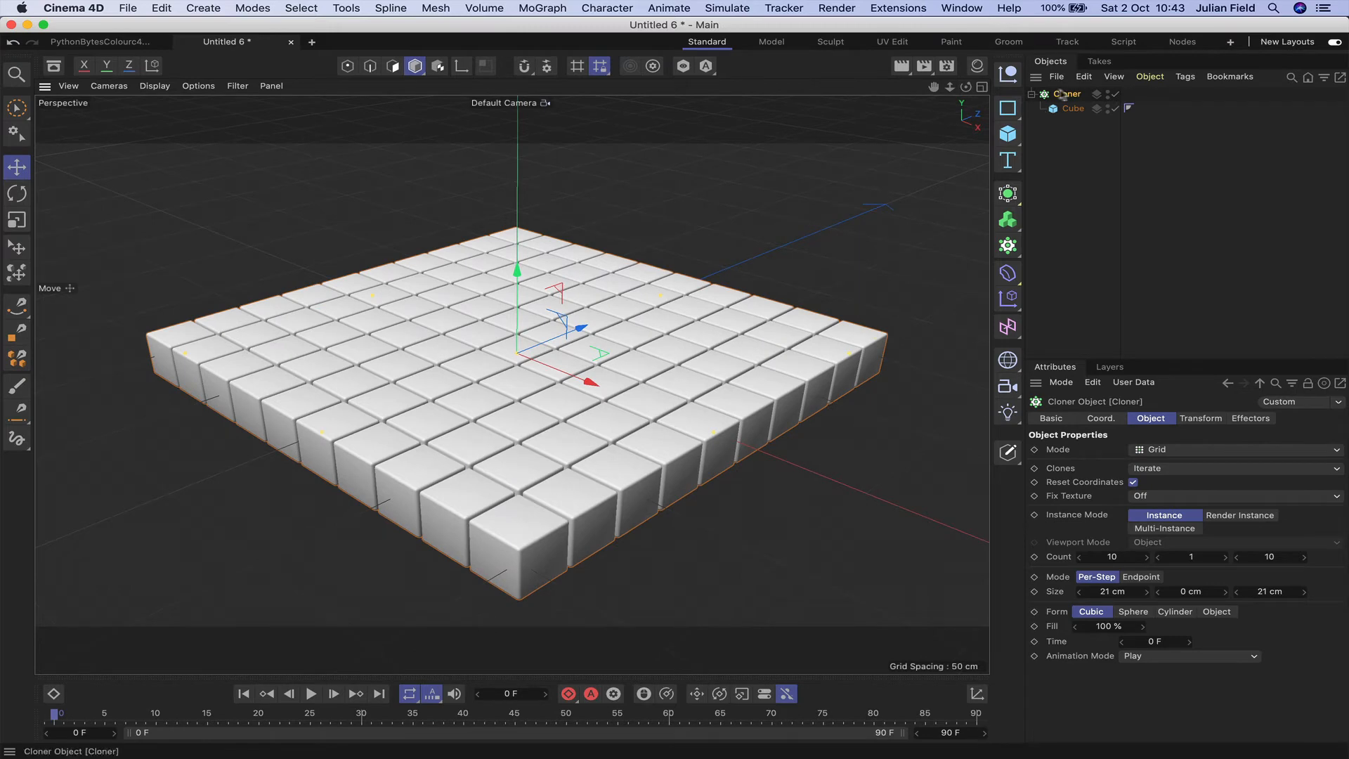
- Add a Python effector to the cloner in Full Control mode and switch to the Script layout
left_click(1006, 298)
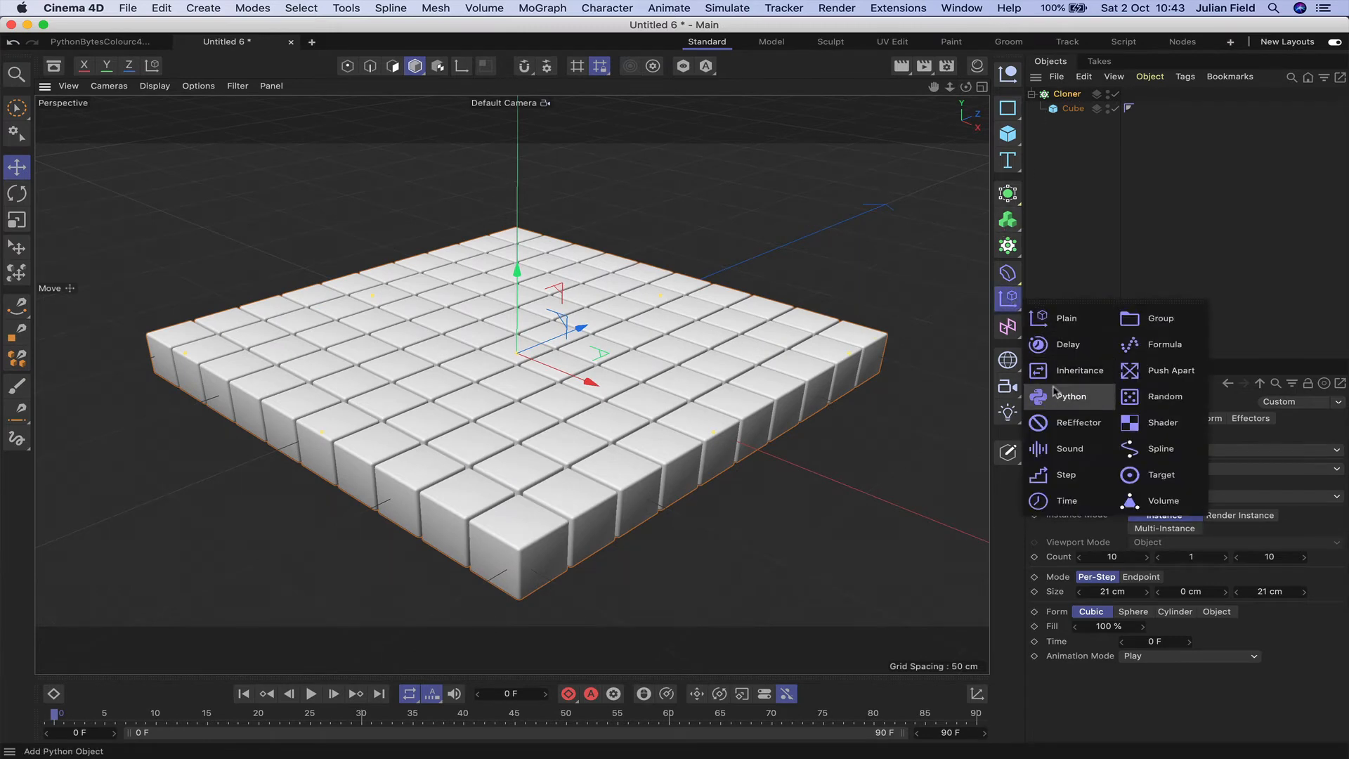
left_click(1071, 396)
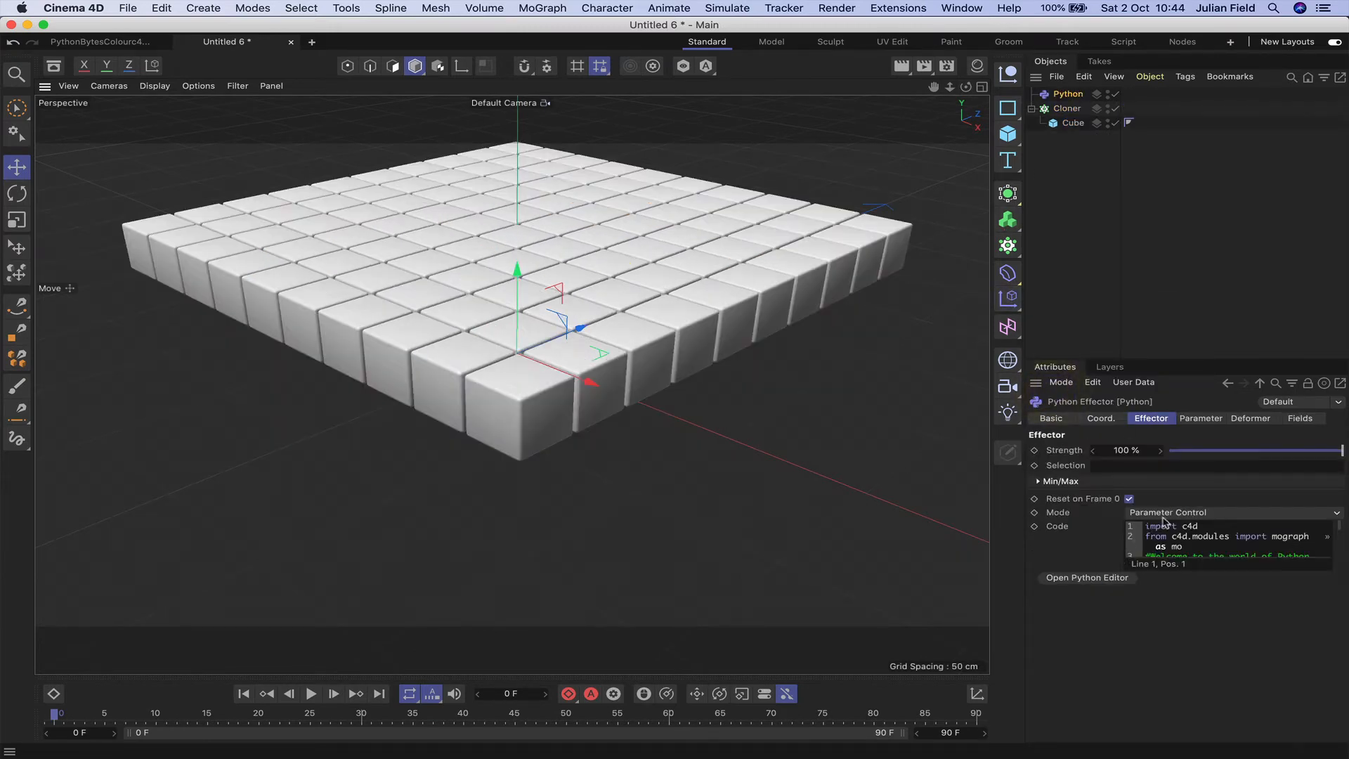
left_click(1230, 512)
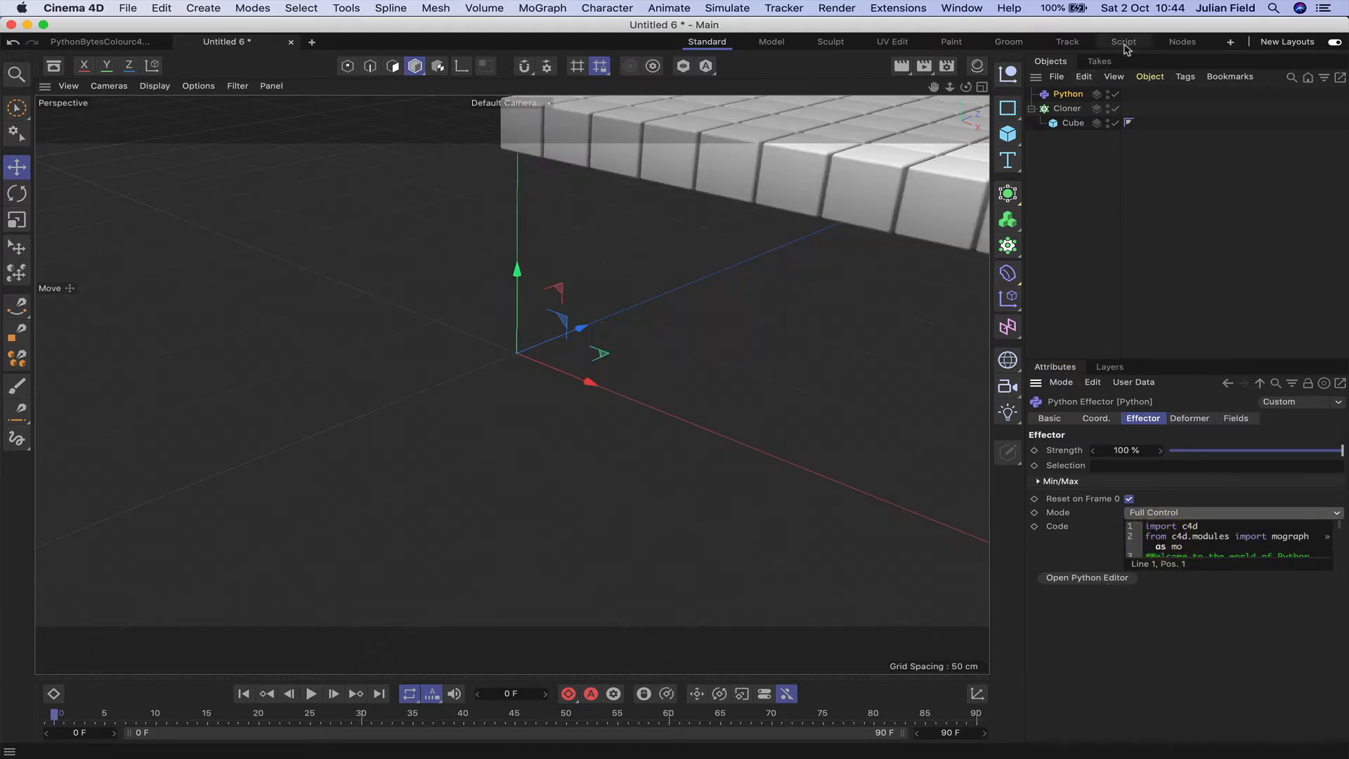
left_click(1123, 42)
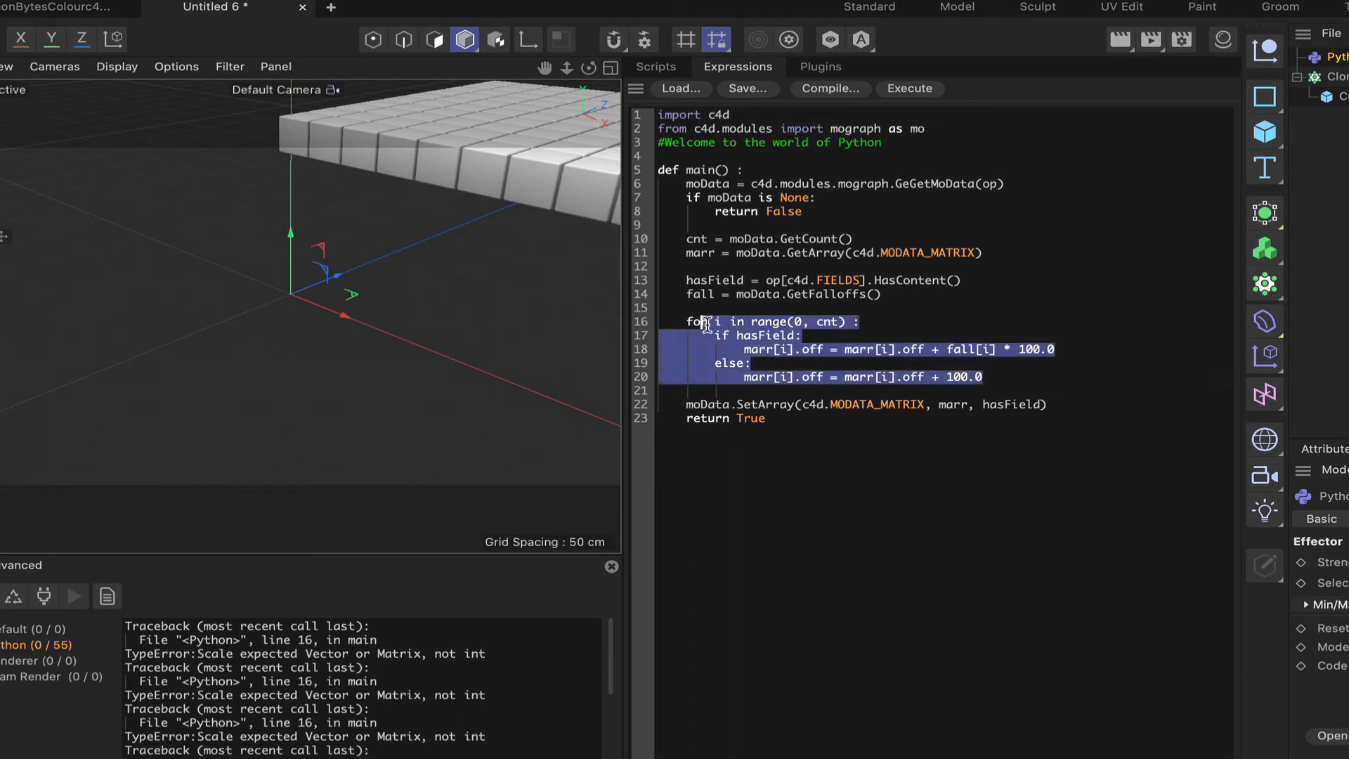
- Delete the default offset loop and add a carr = GetArray(MODATA_COLOR) line
key("Delete")
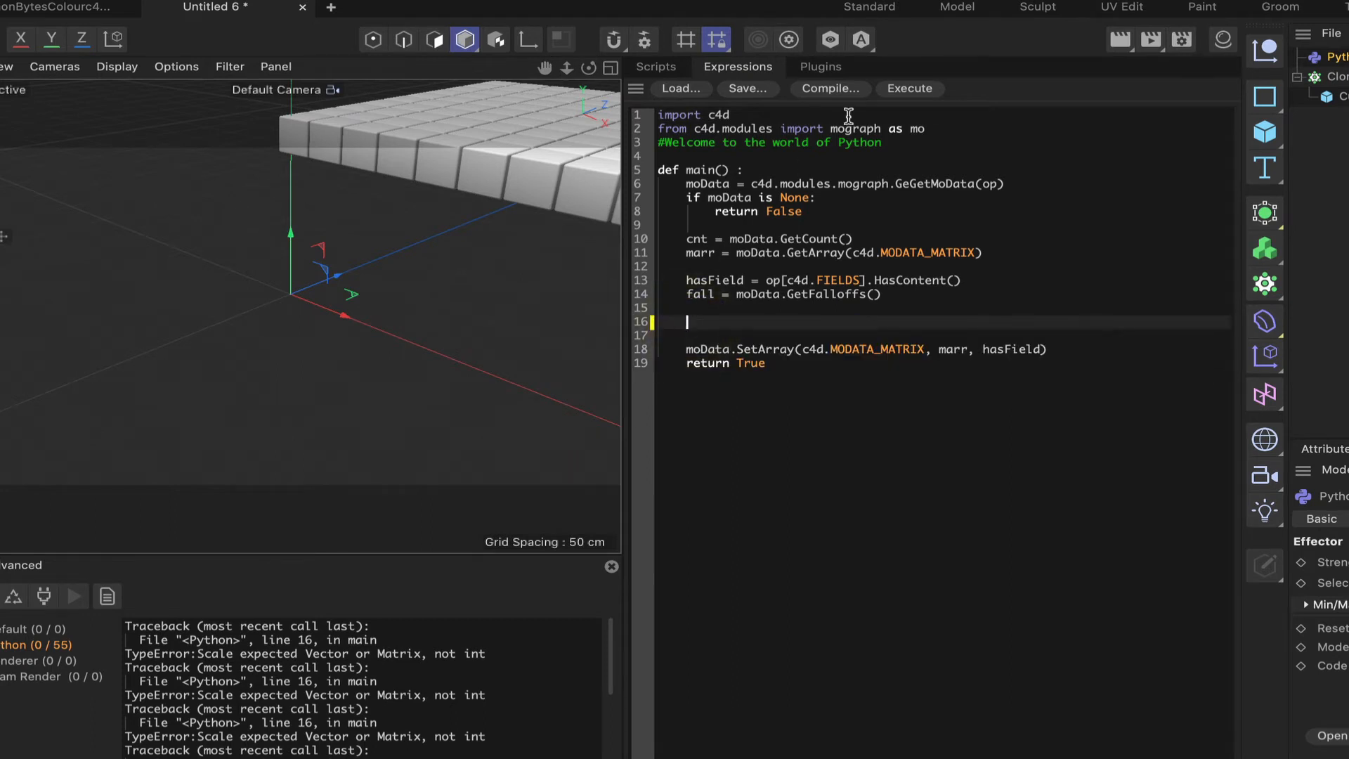
left_click(908, 89)
type("carr = moData.GetArray(c4d.MODATA_MATRIX)")
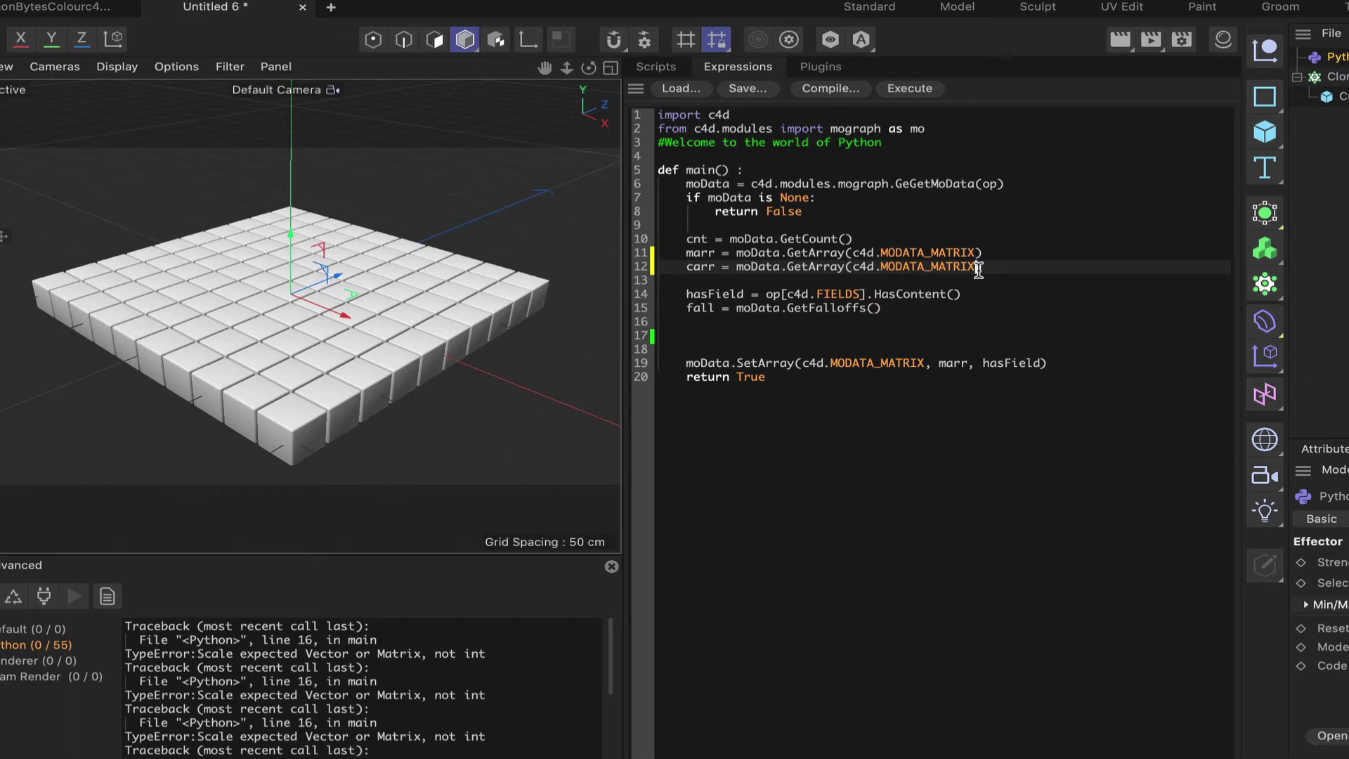
key("Backspace")
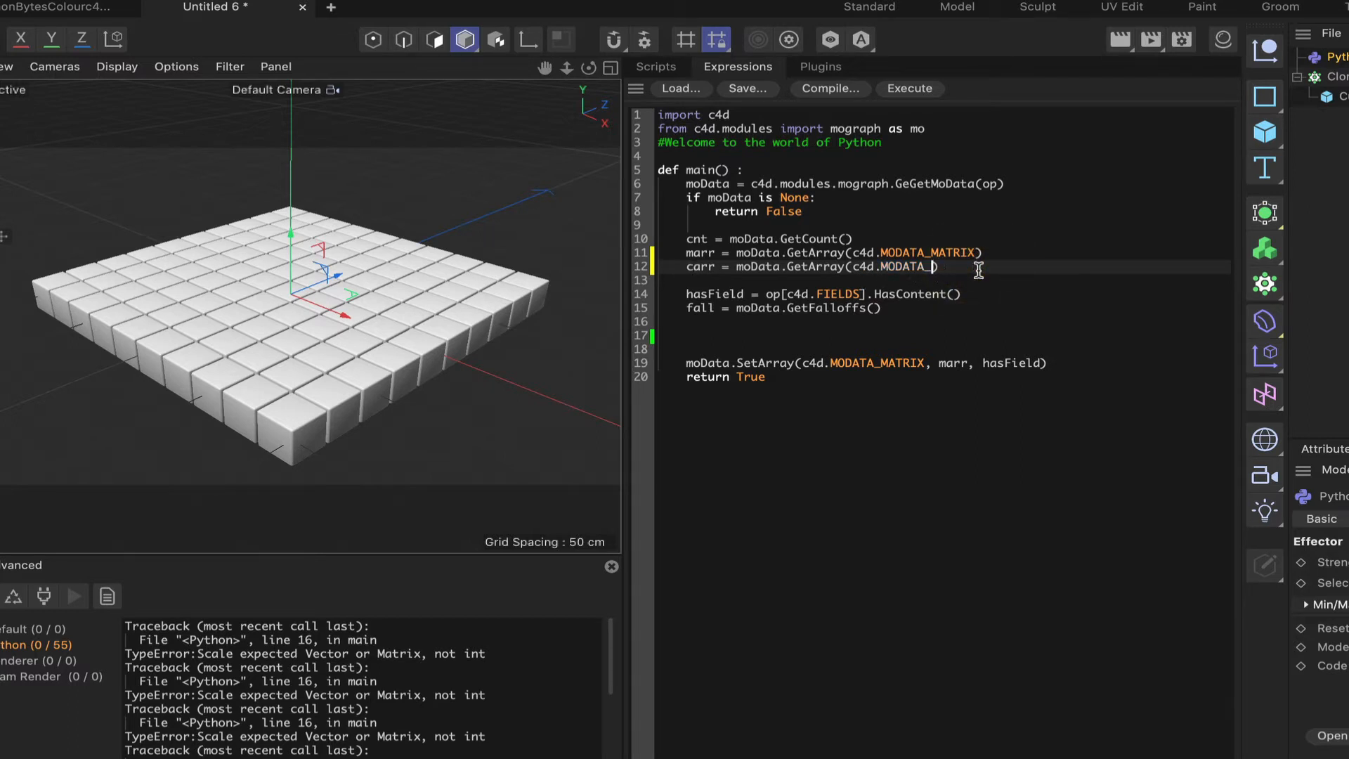
type("COLOR")
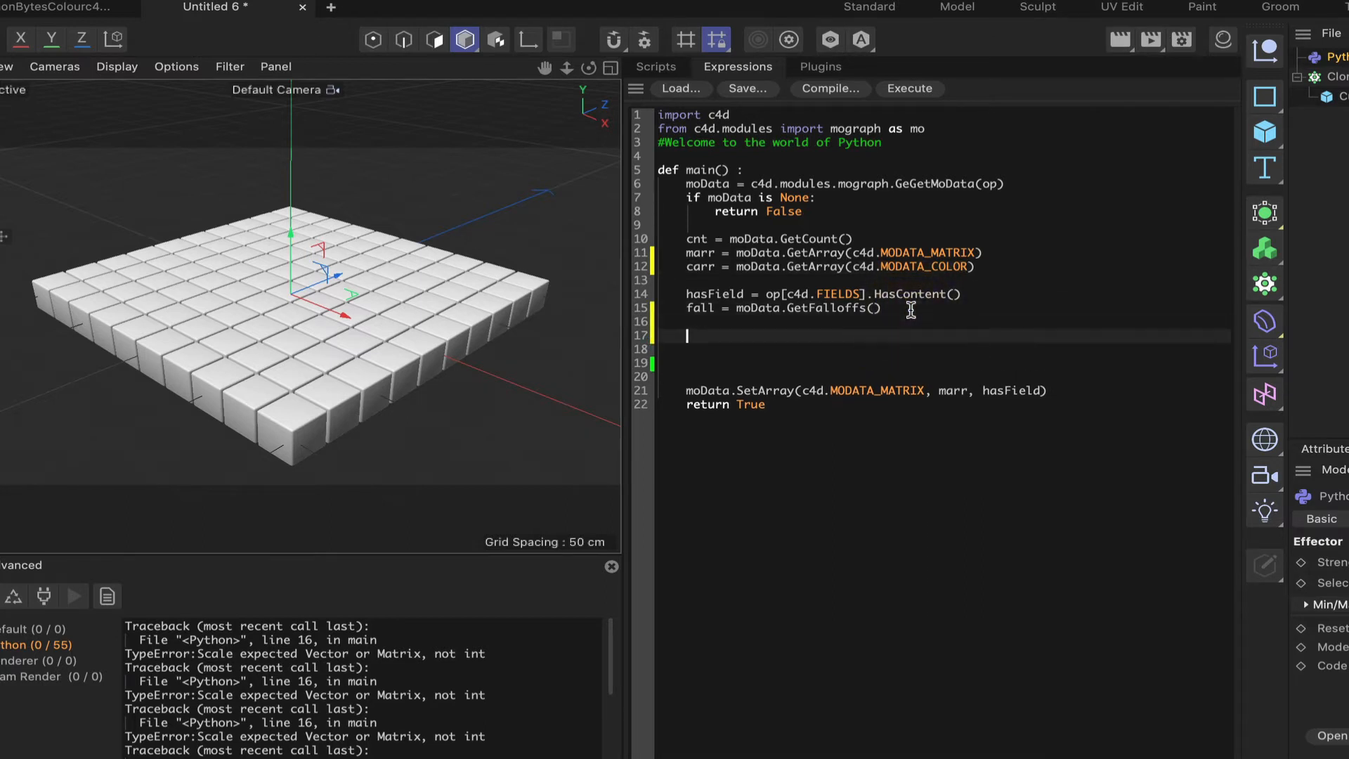
- Add the line carr[0] = c4d.Vector(.5) below the falloff line
type("ca")
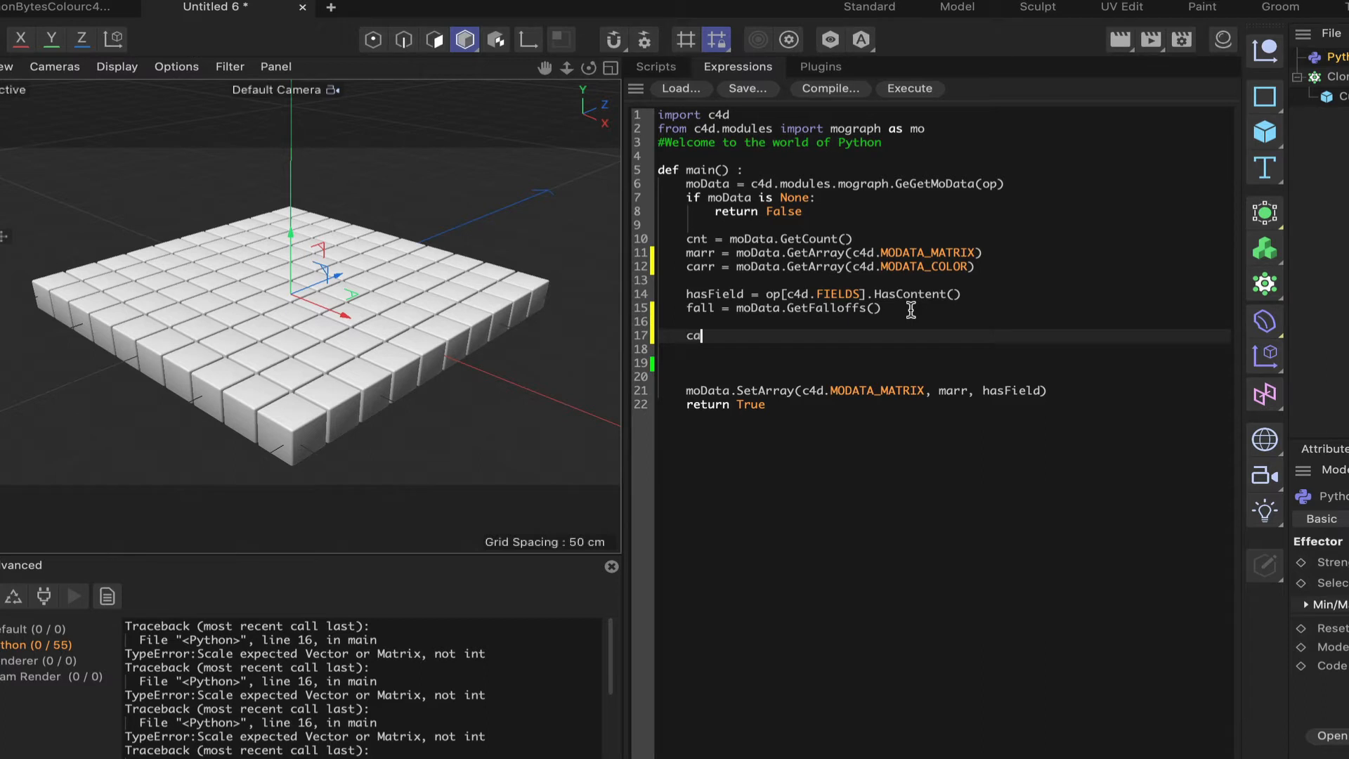
type("arr")
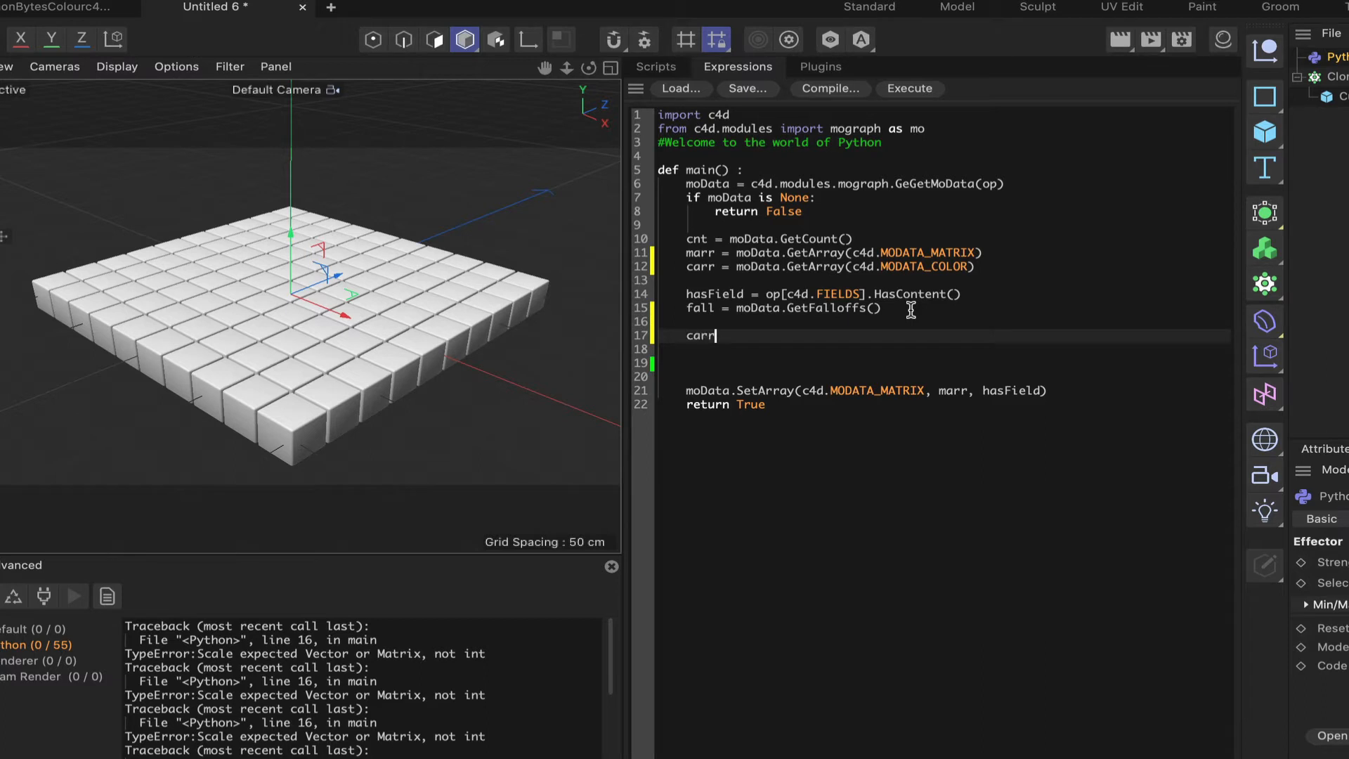
type("[0]")
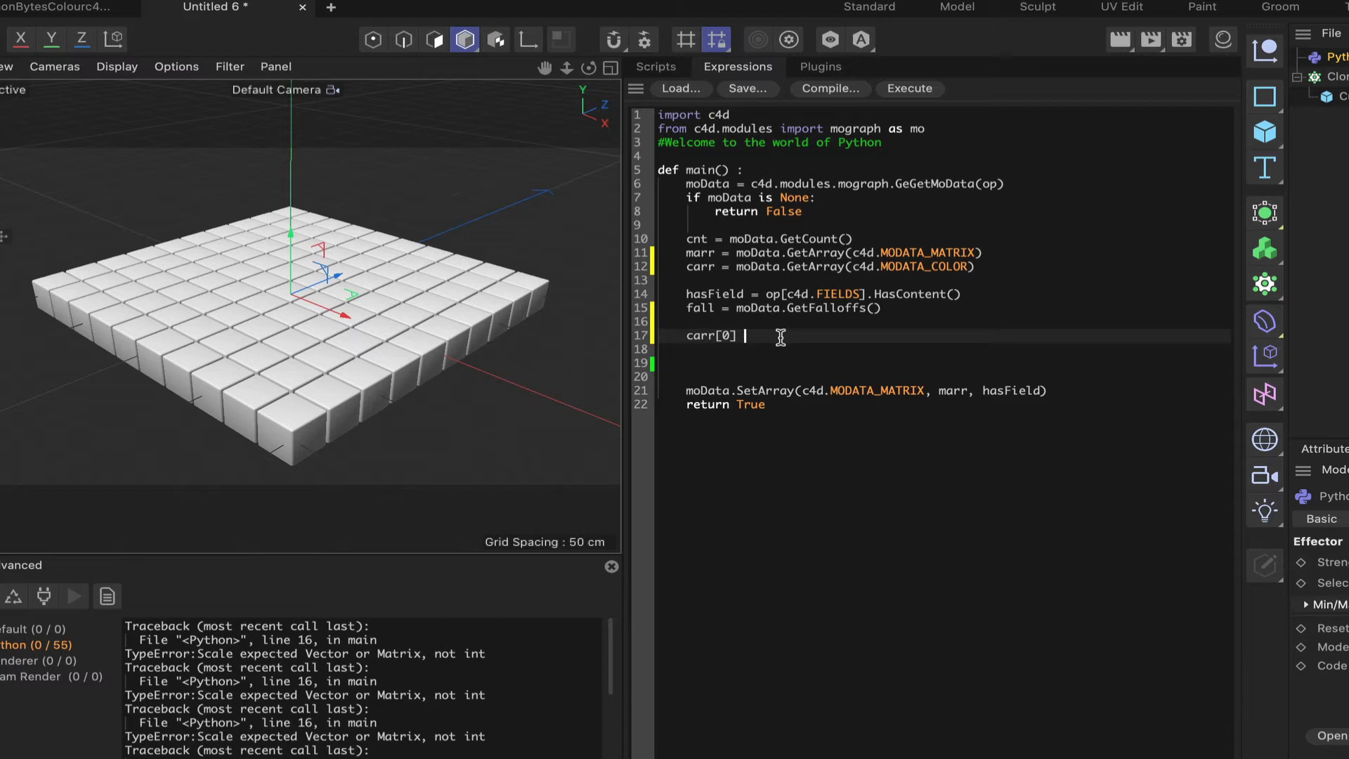
type("=")
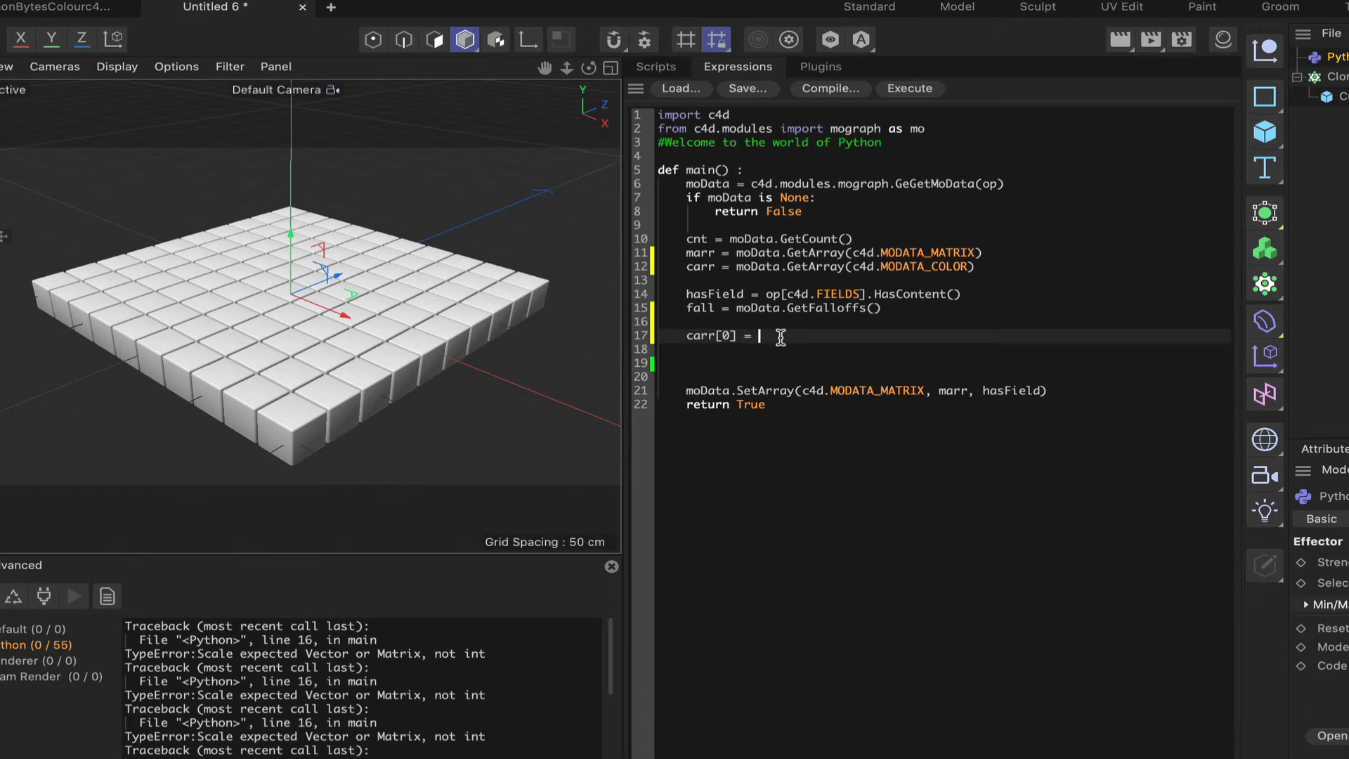
type("c4d")
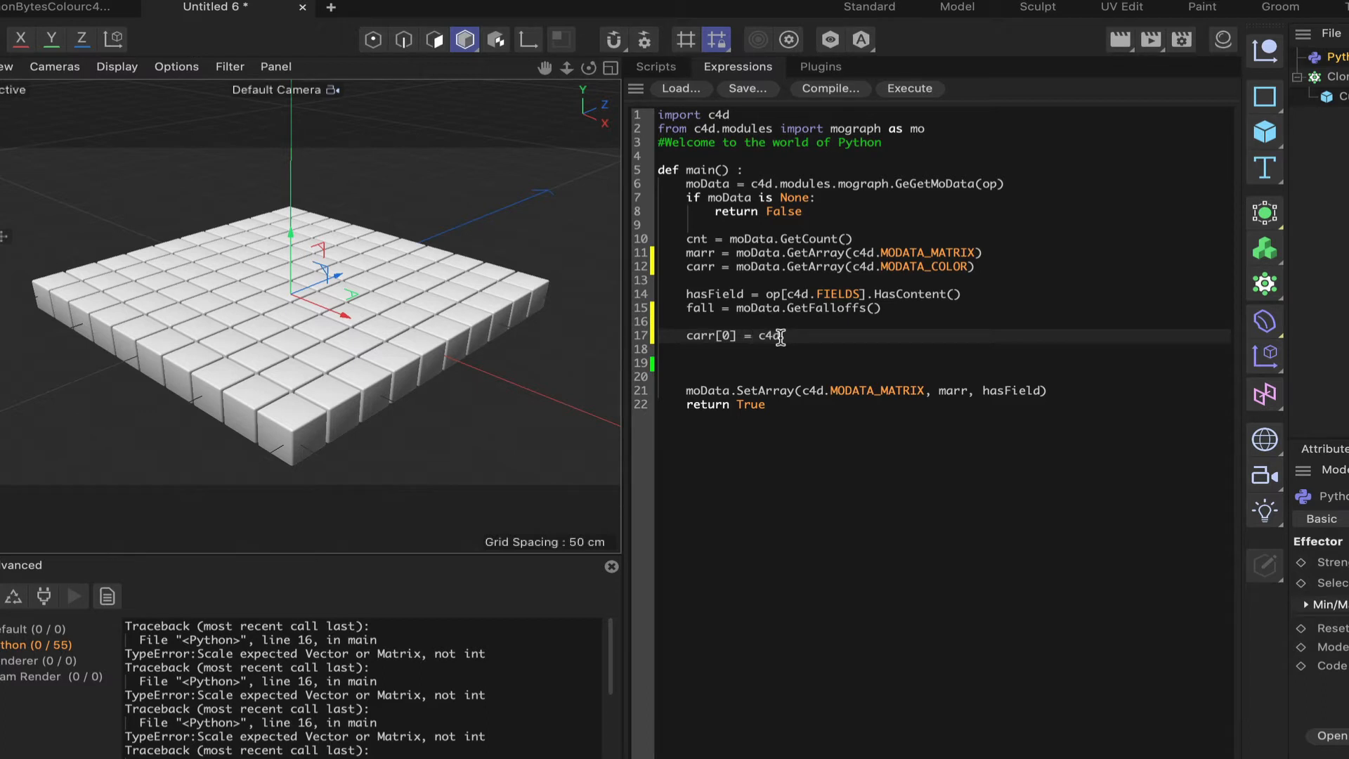
type(".Vect")
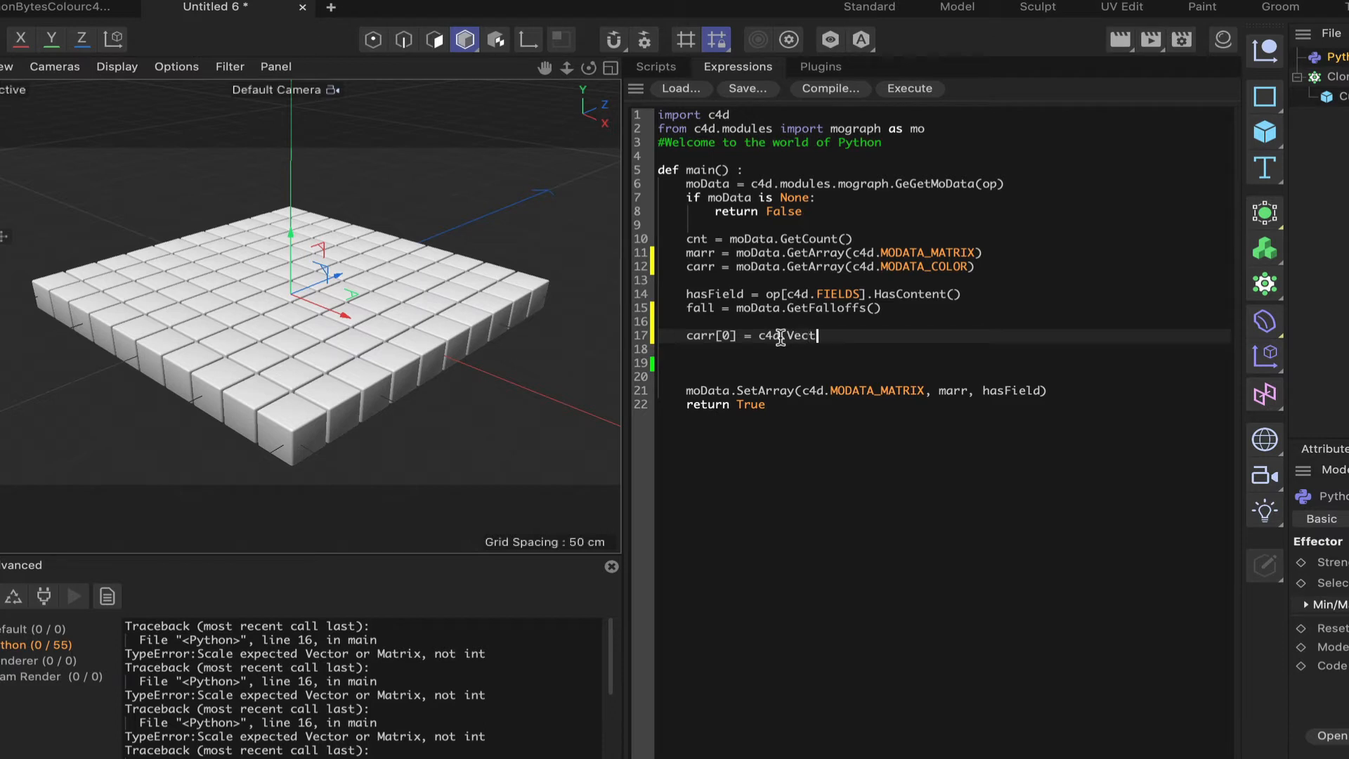
type("or9")
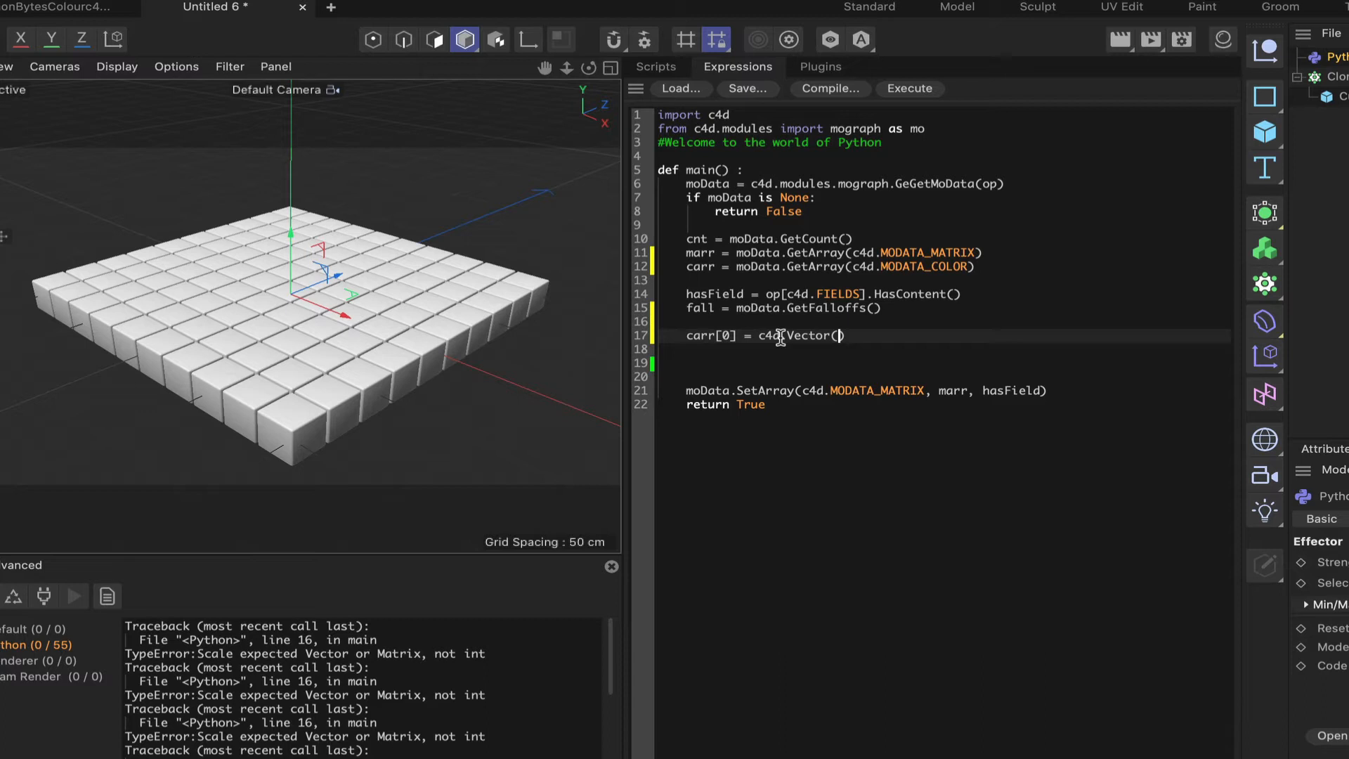
type("15")
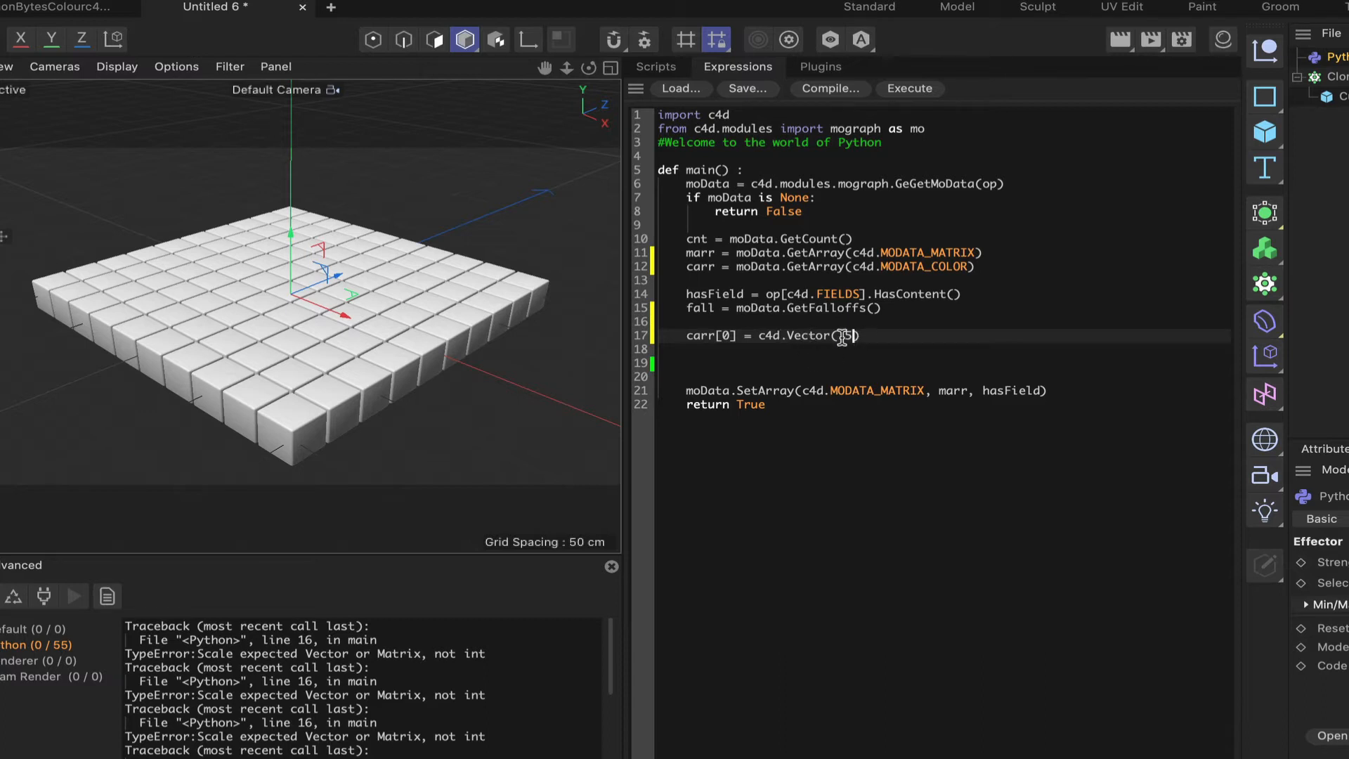
type(".5")
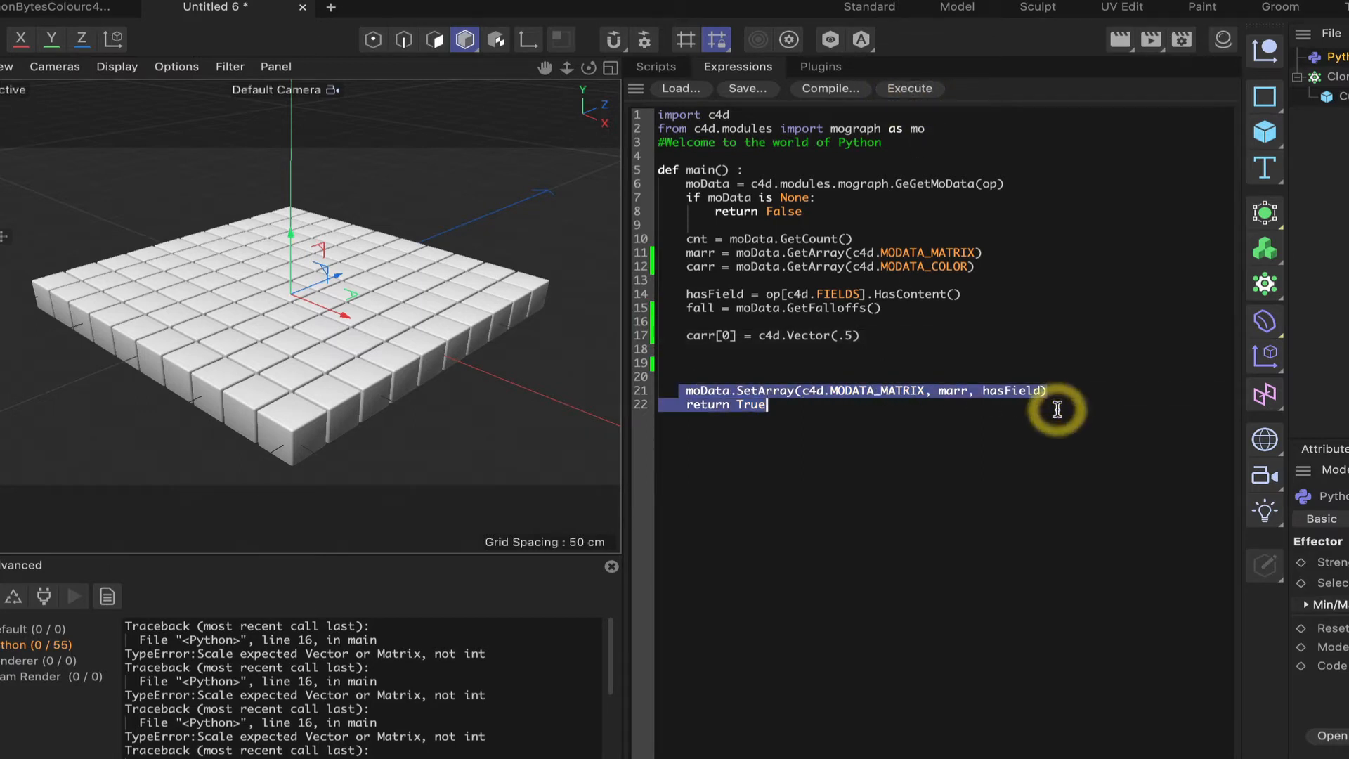
- Add a SetArray line writing carr back as MODATA_COLOR, then execute the script
left_click(705, 391)
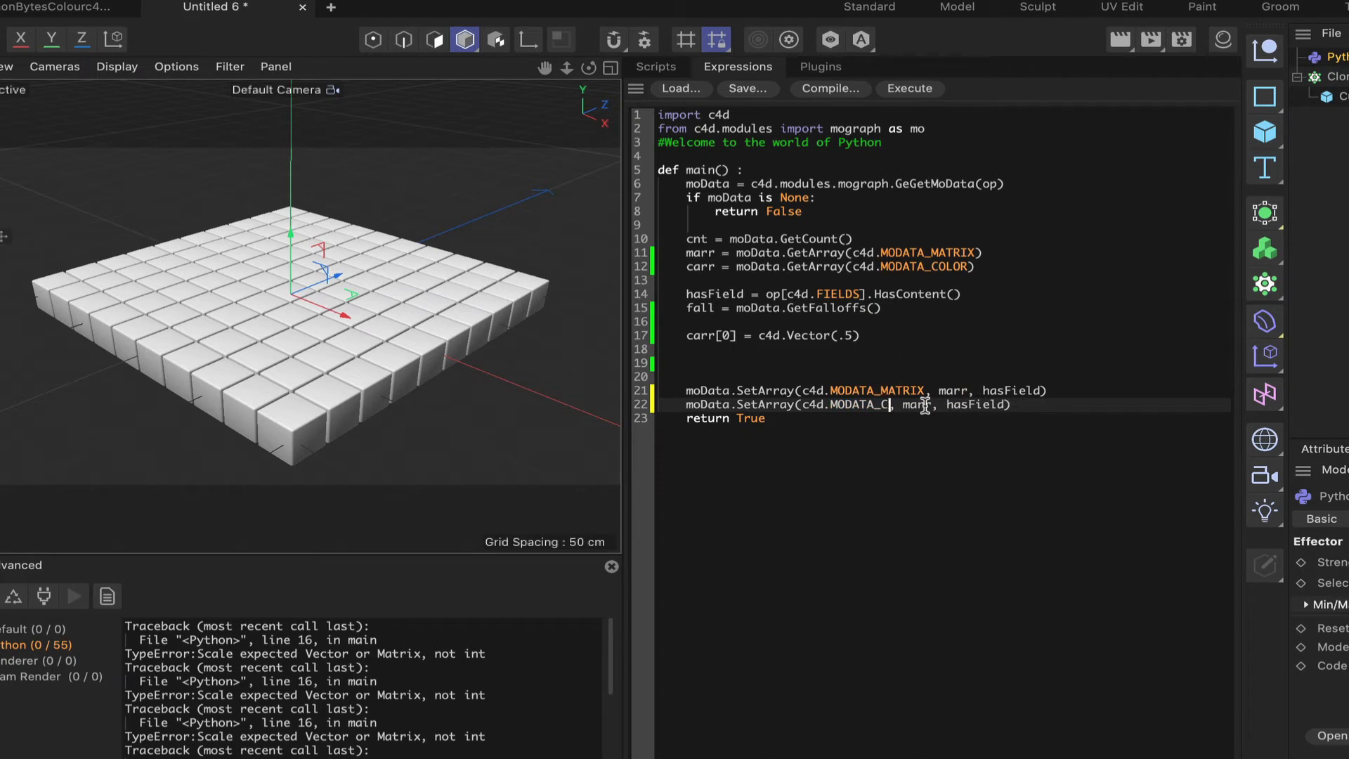
type("OLOR")
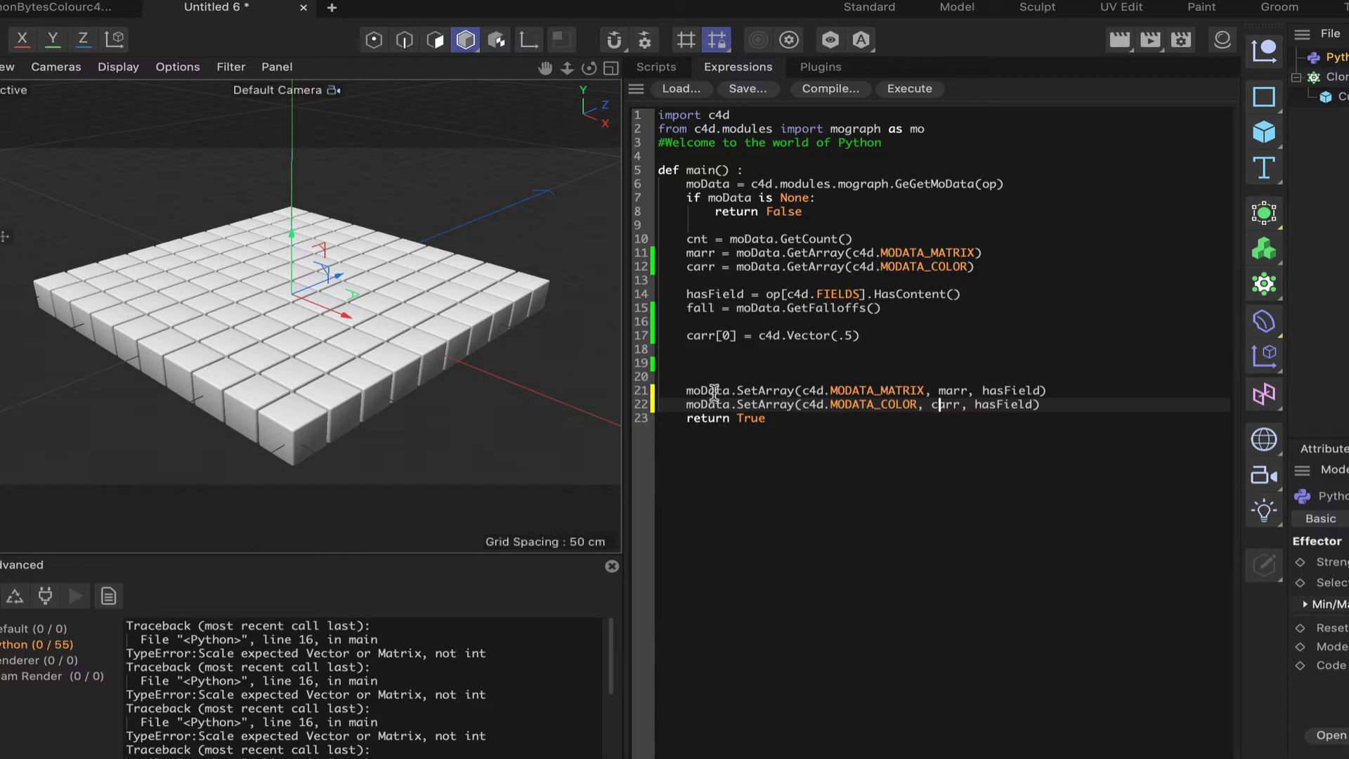
mouse_move(926, 410)
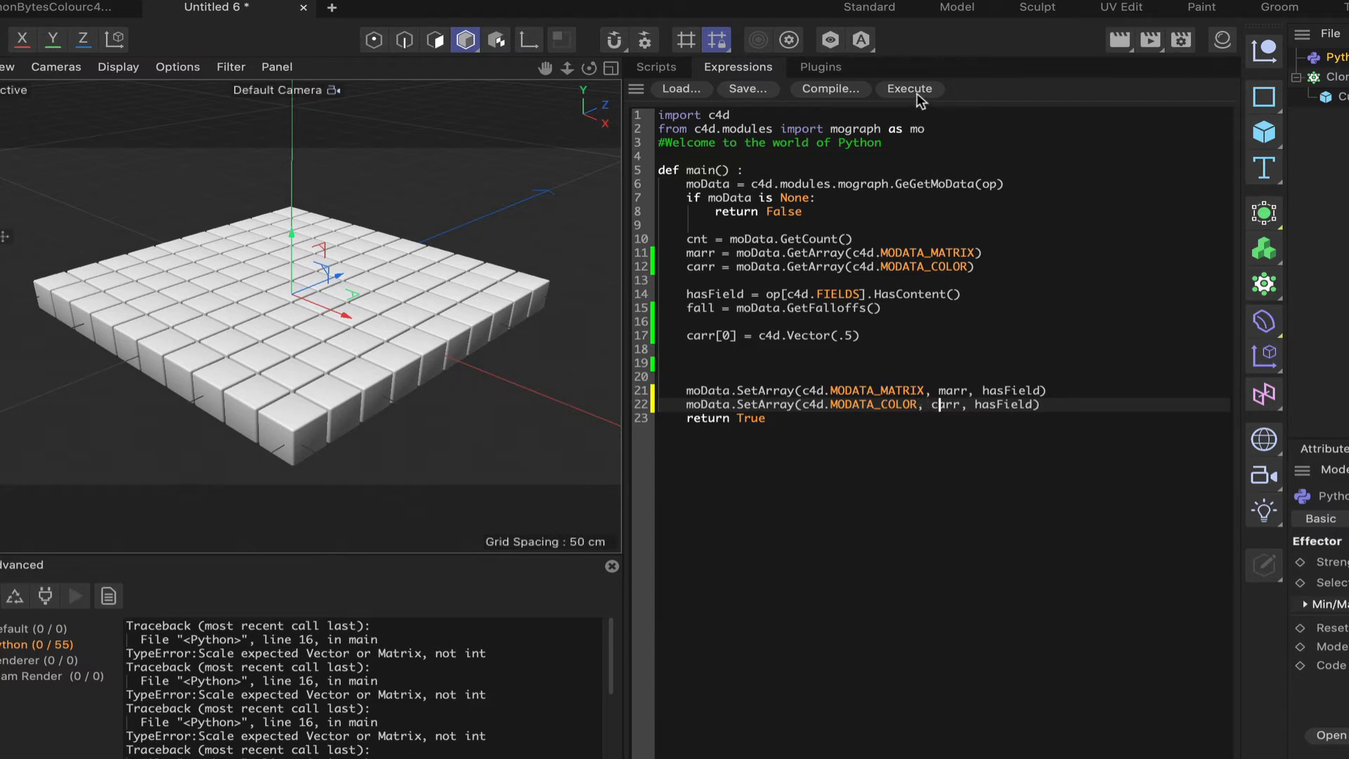
left_click(909, 89)
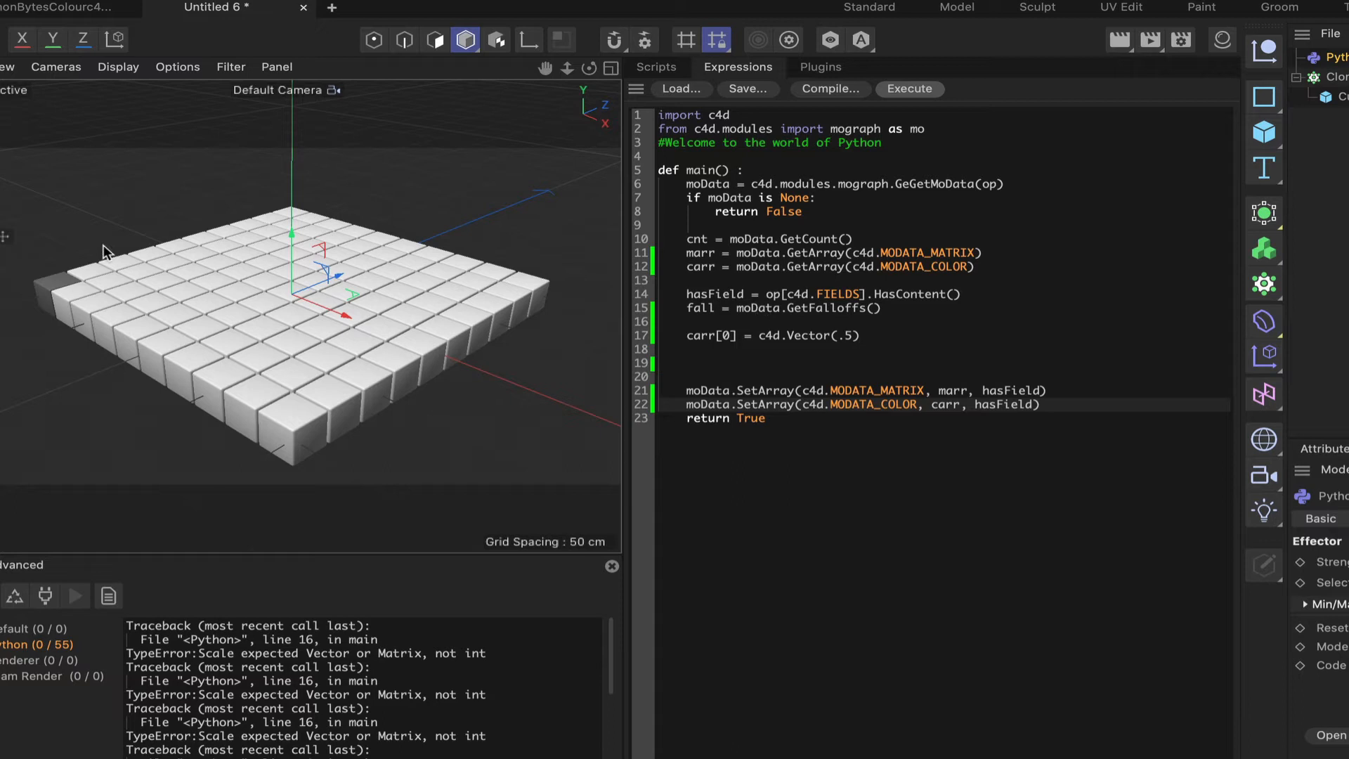
mouse_move(62, 286)
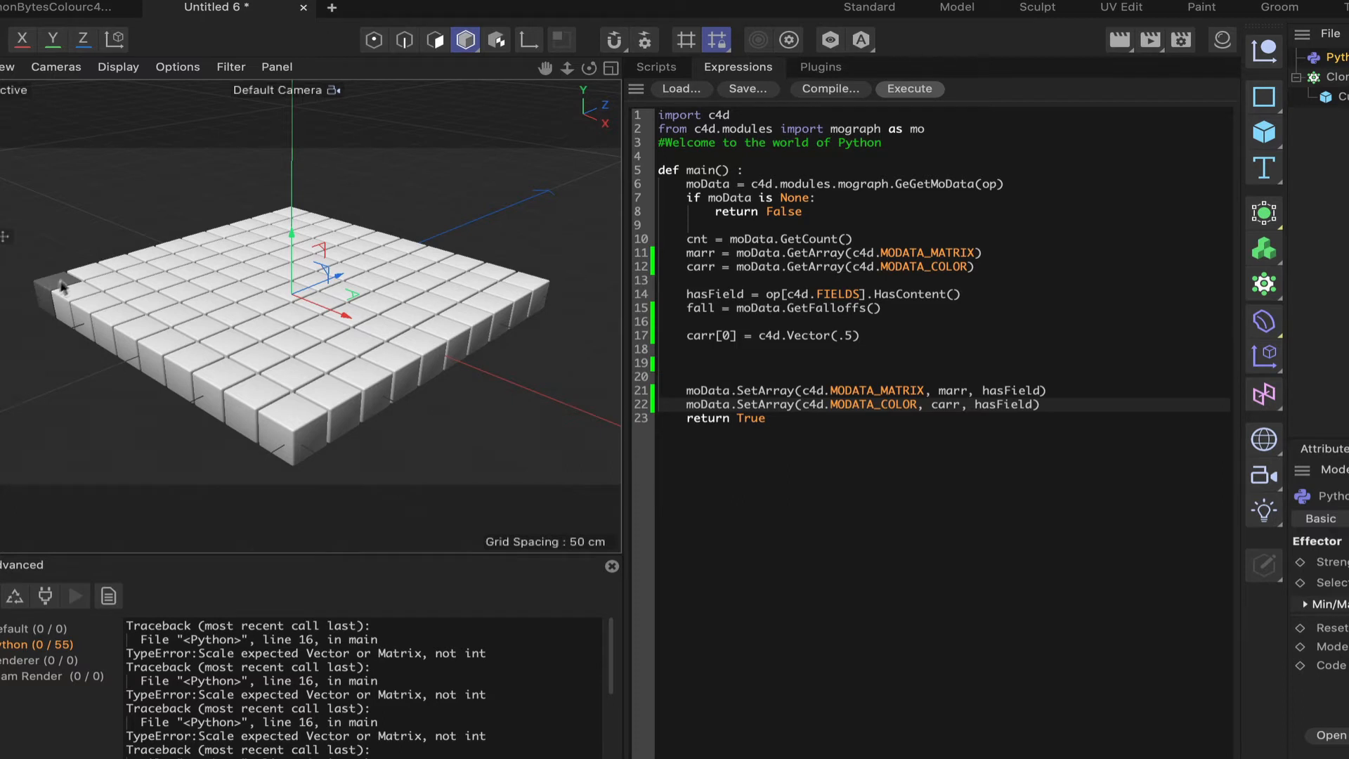
mouse_move(50, 294)
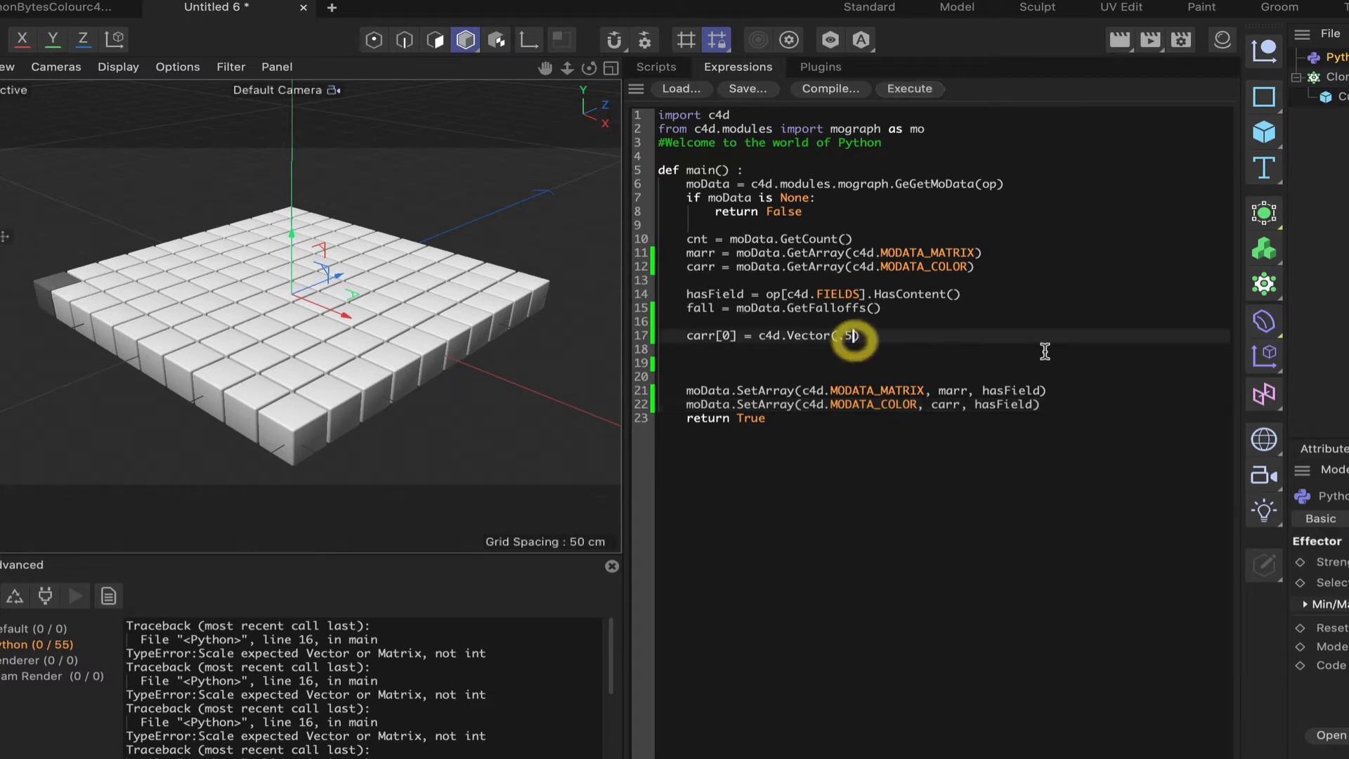
- Change the first clone's c4d.Vector argument from .5 to 127/255
type("1")
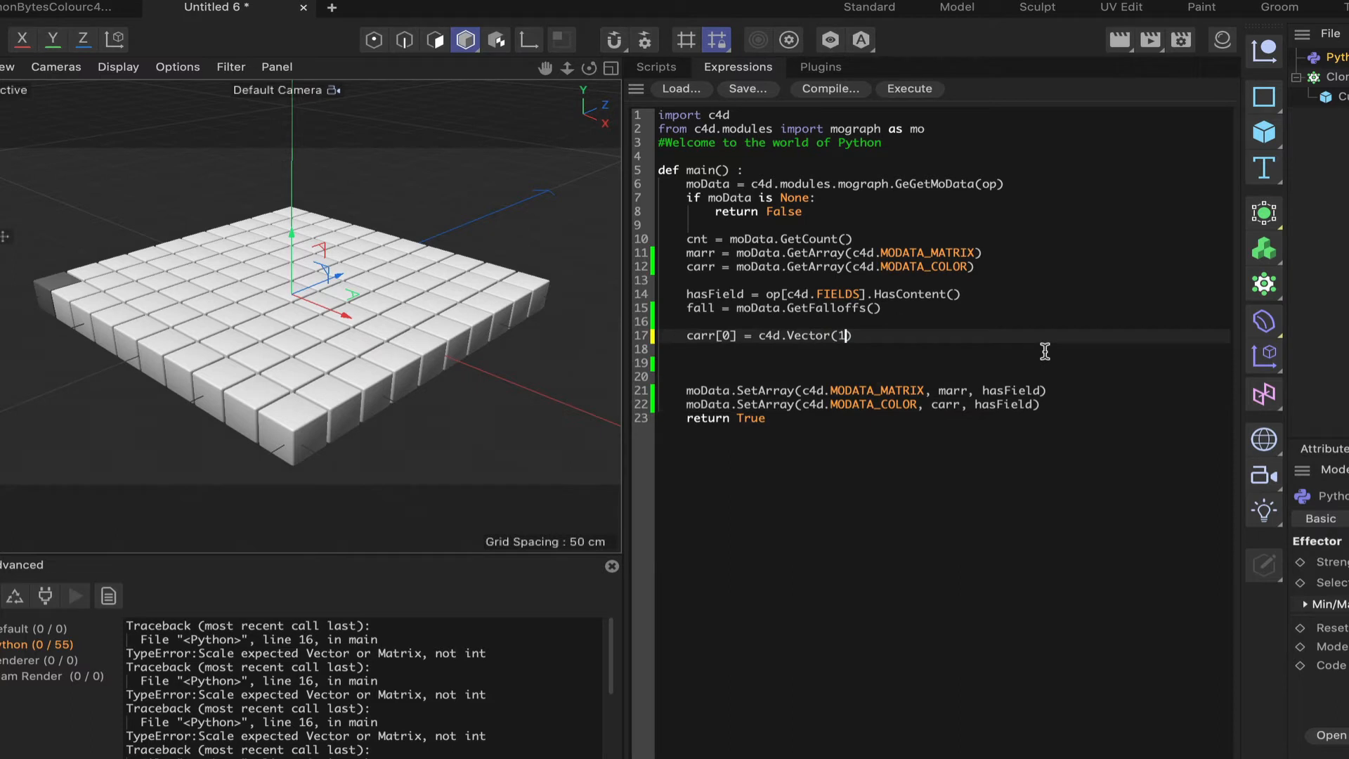
type("27/")
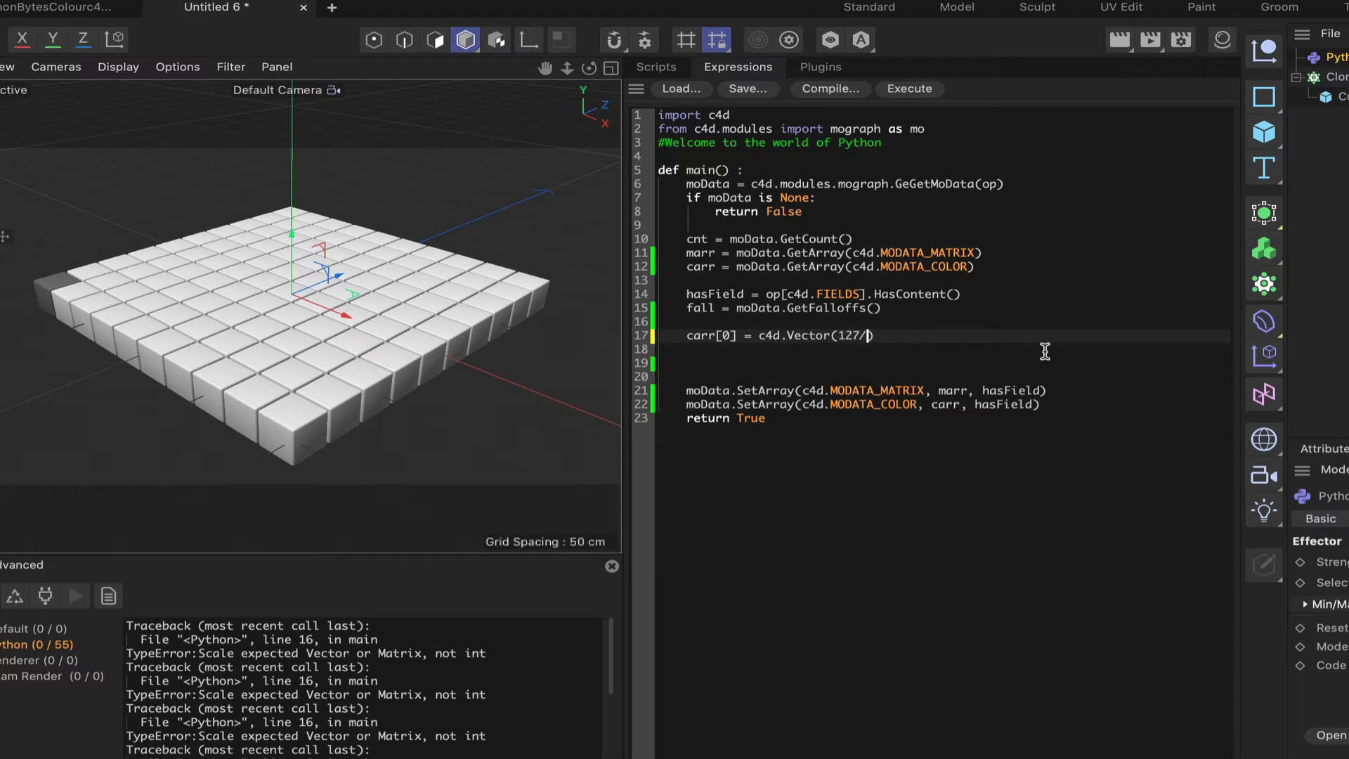
type("255")
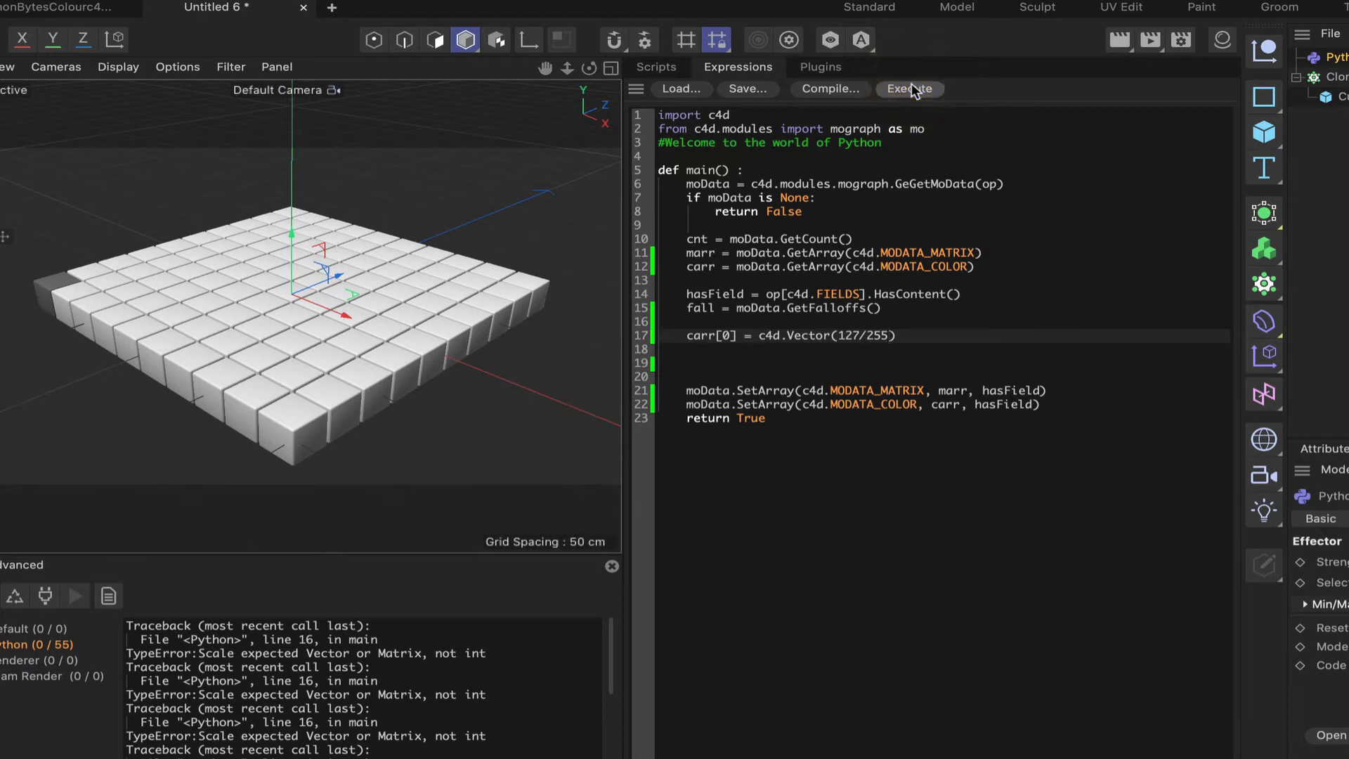
mouse_move(746, 334)
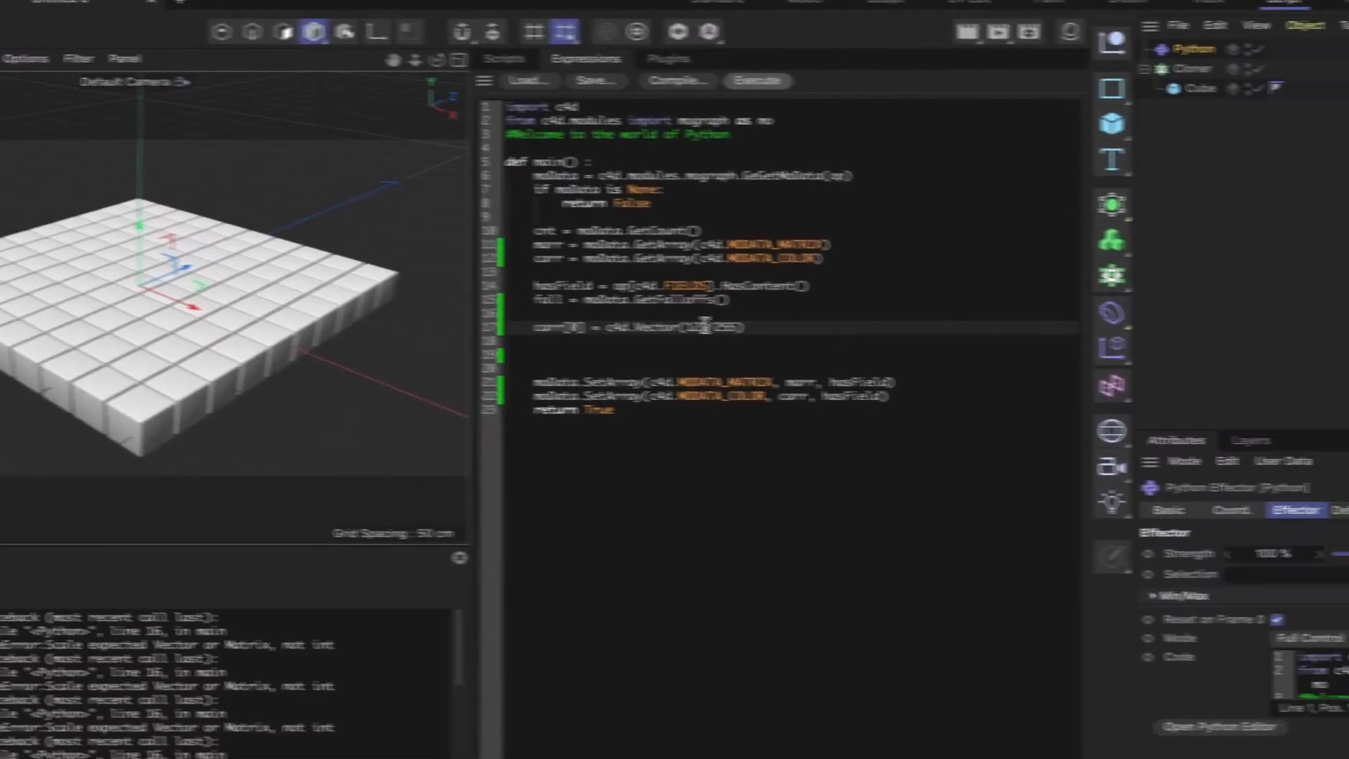
- Show the Cloner's Transform colour in RGB mode, reading 255 per channel
left_click(947, 55)
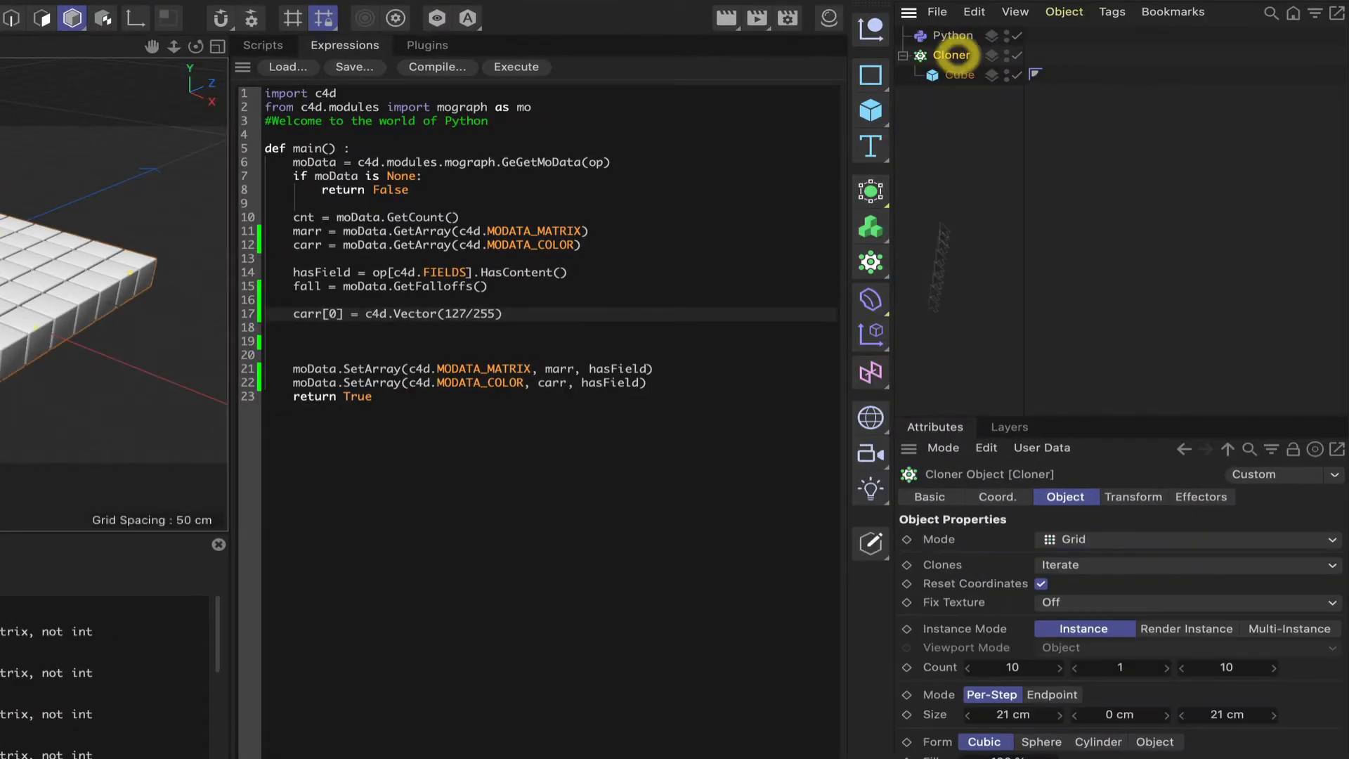
left_click(1134, 497)
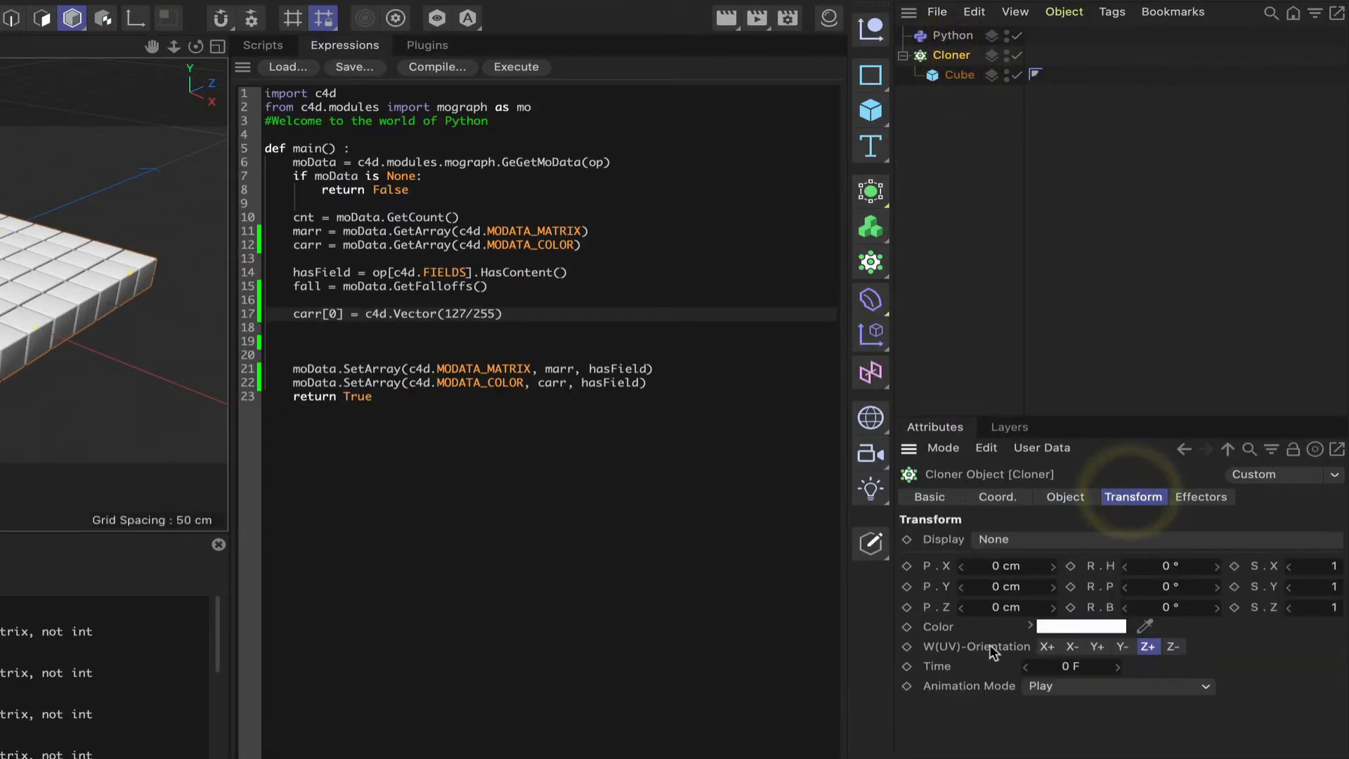
left_click(1029, 626)
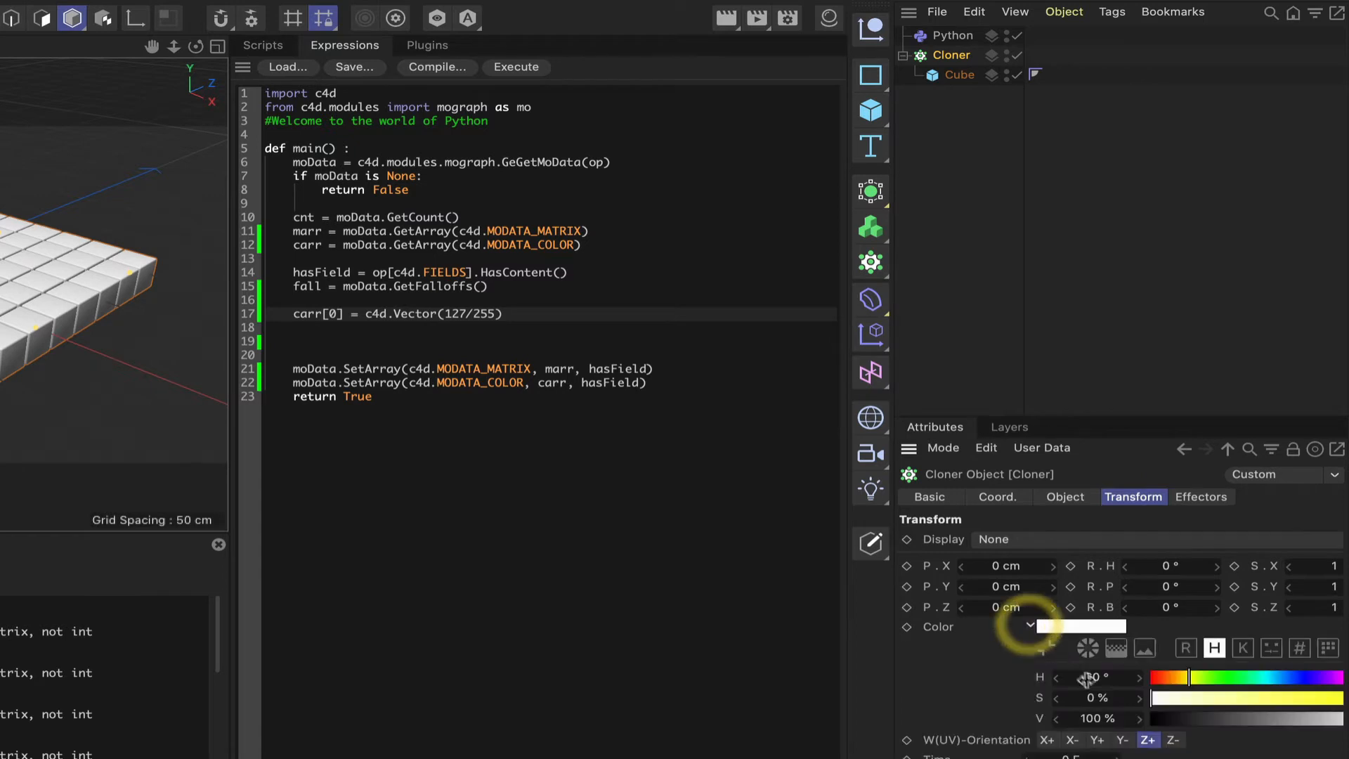
left_click(1187, 646)
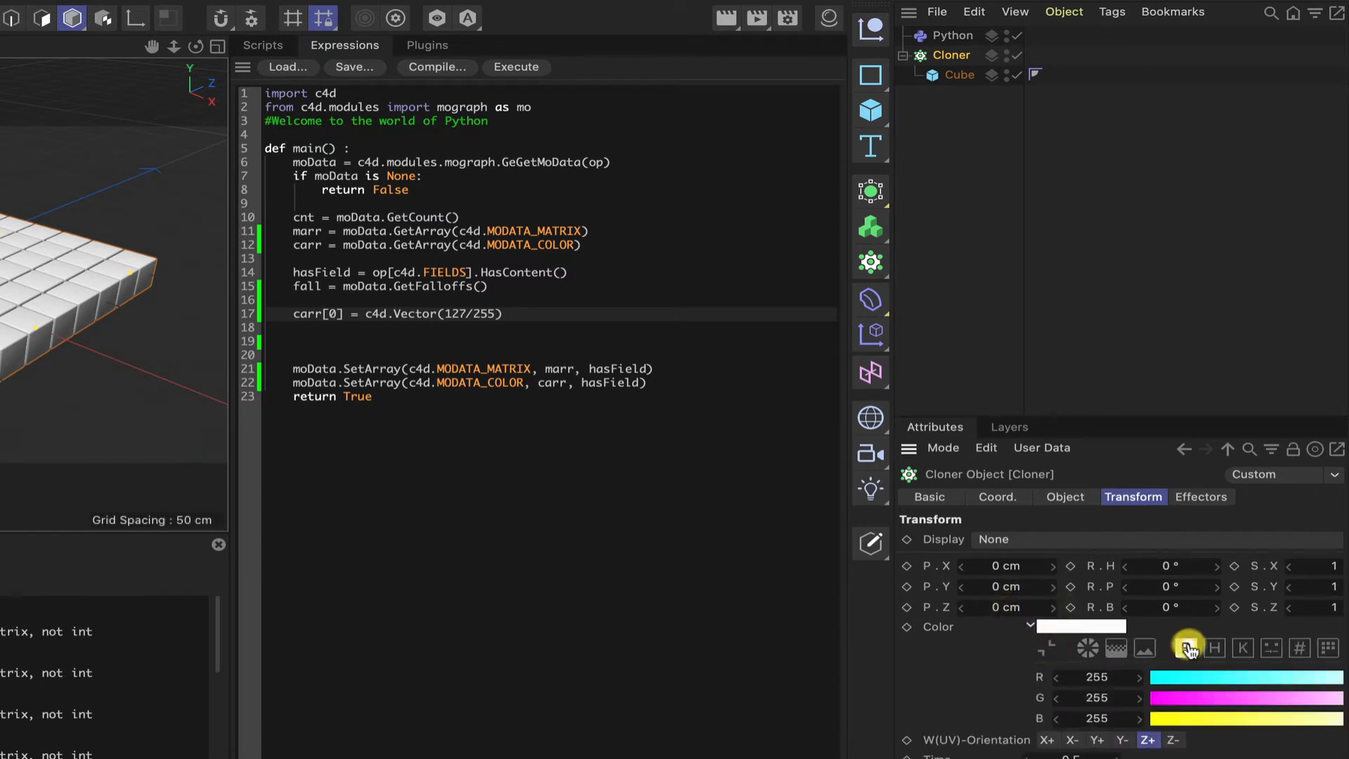
left_click(1188, 647)
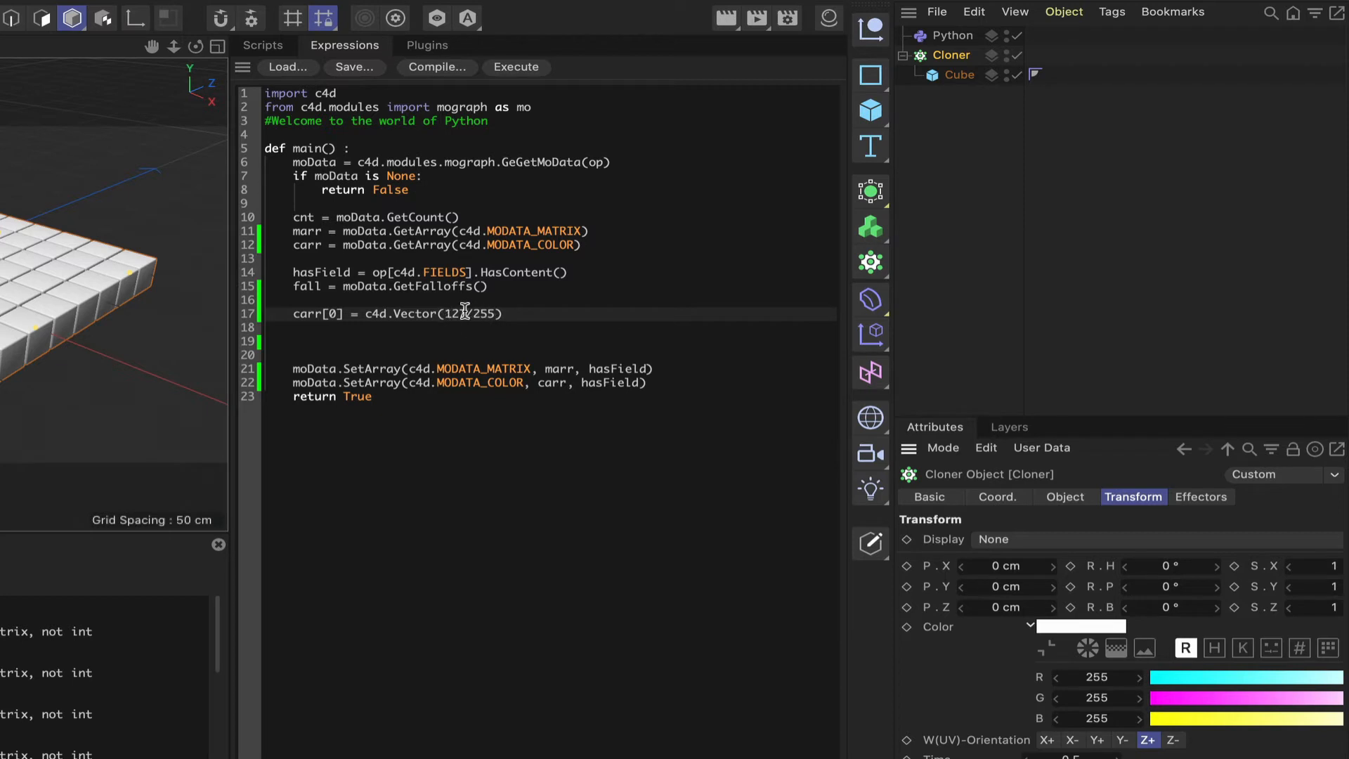
type("7")
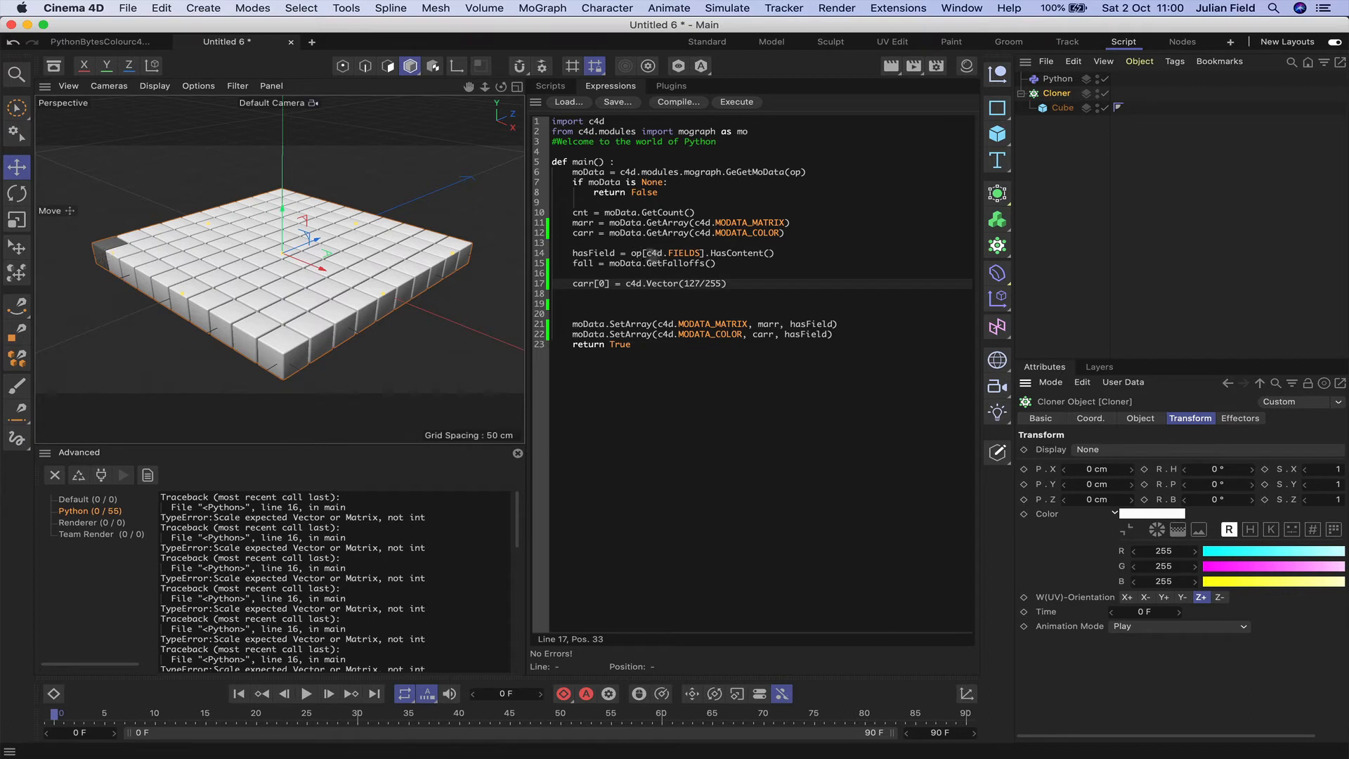
mouse_move(1237, 591)
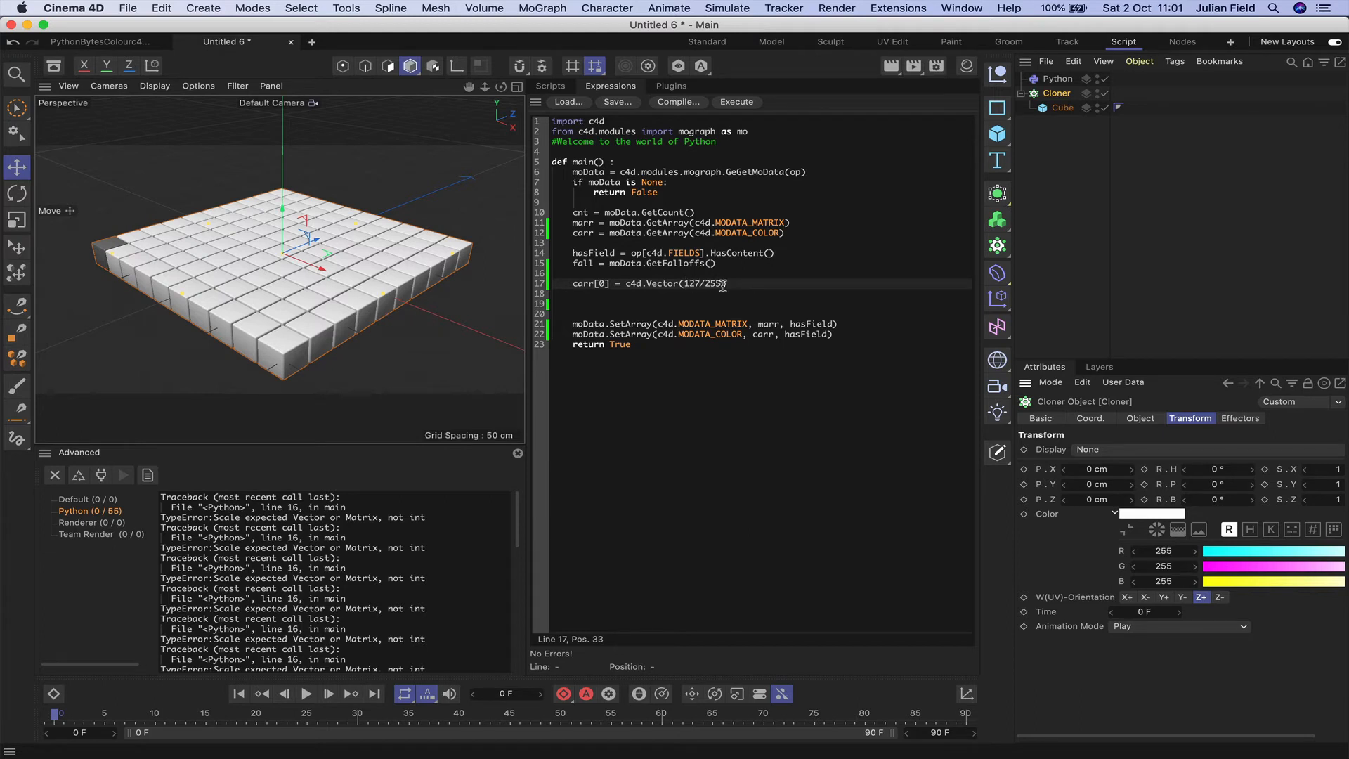
mouse_move(1072, 525)
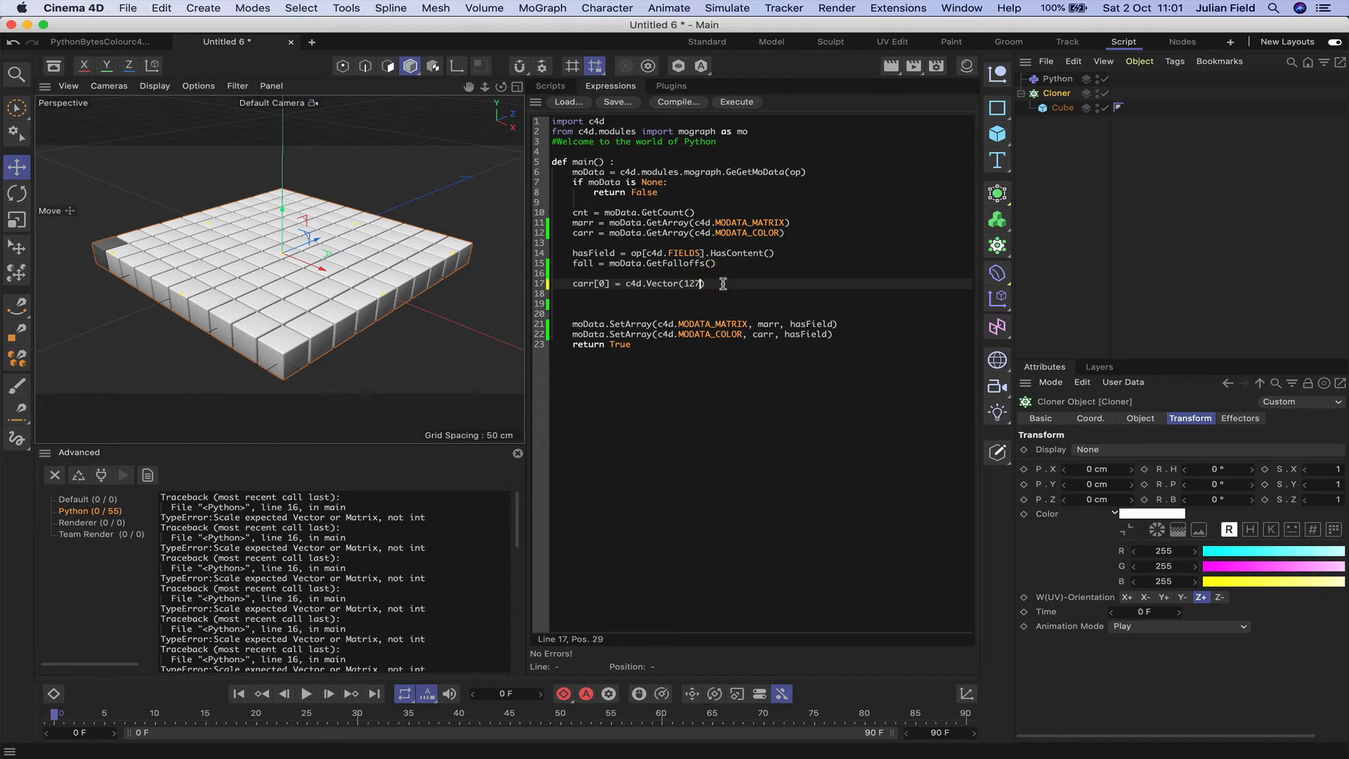
- Replace 127/255 with 1, 0, 0 in the colour vector and execute the script
key("backspace")
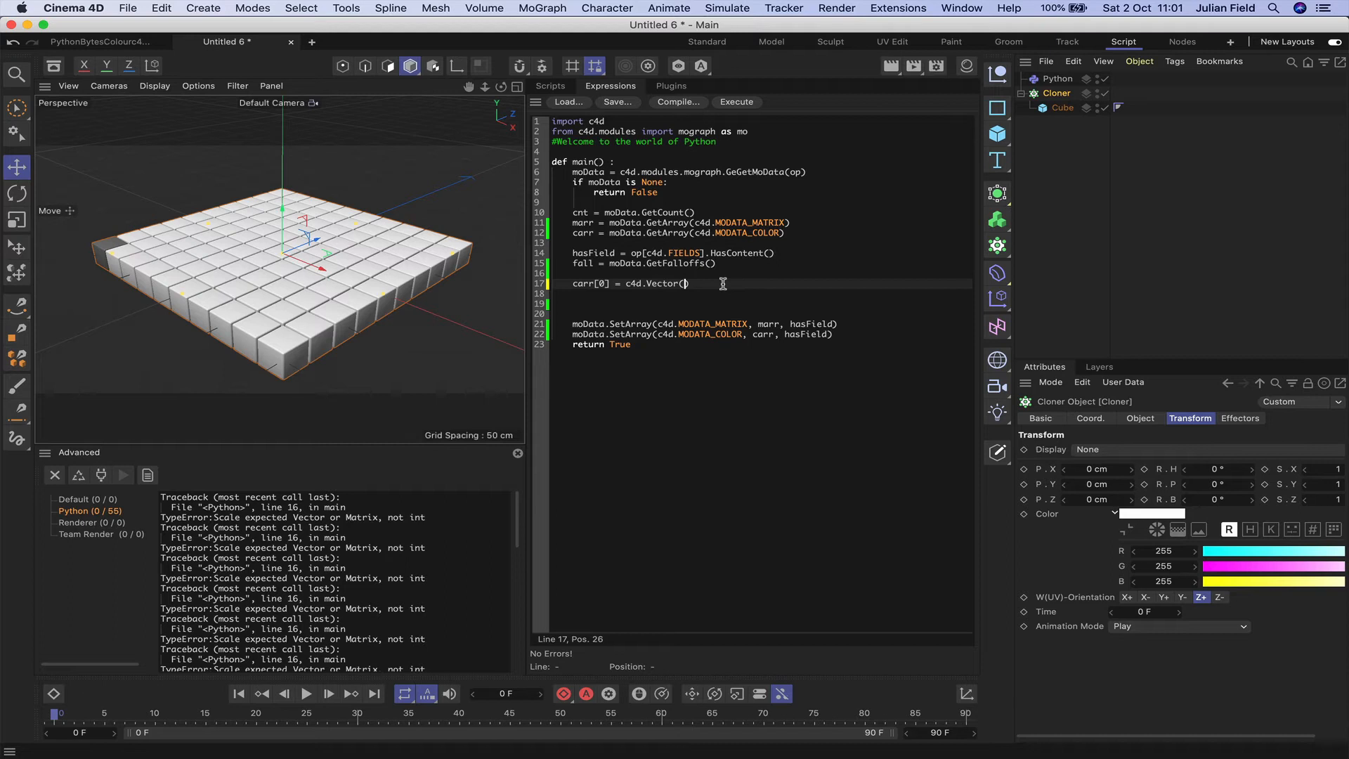
mouse_move(744, 264)
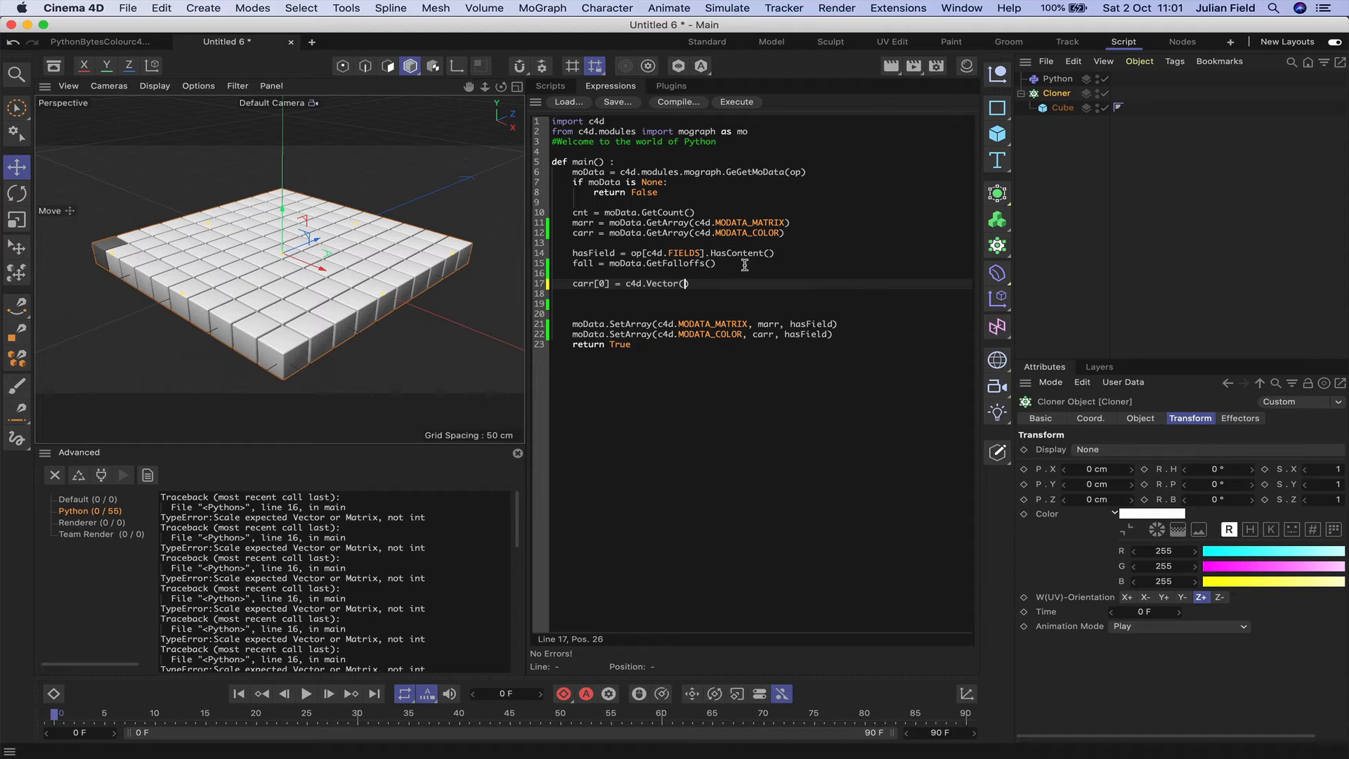
type("1, 0")
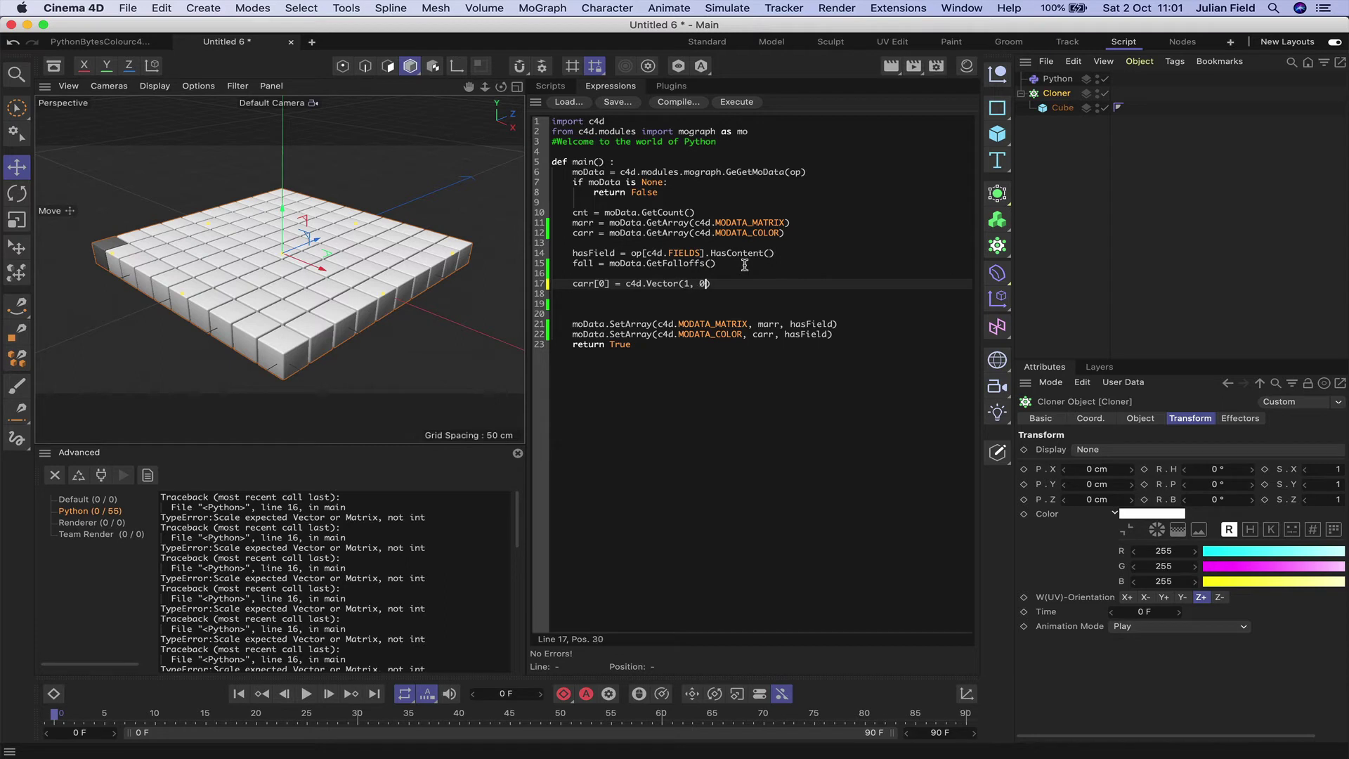
type(", 0")
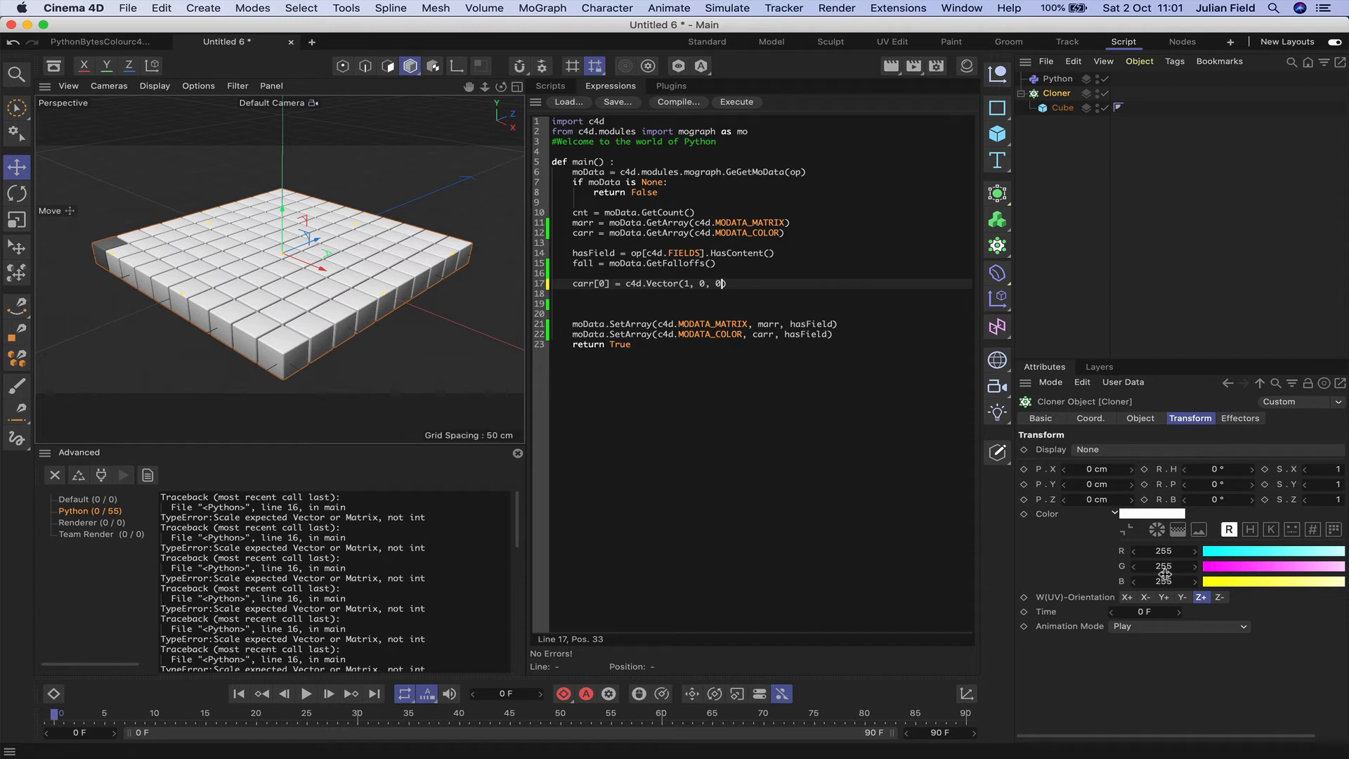
mouse_move(755, 120)
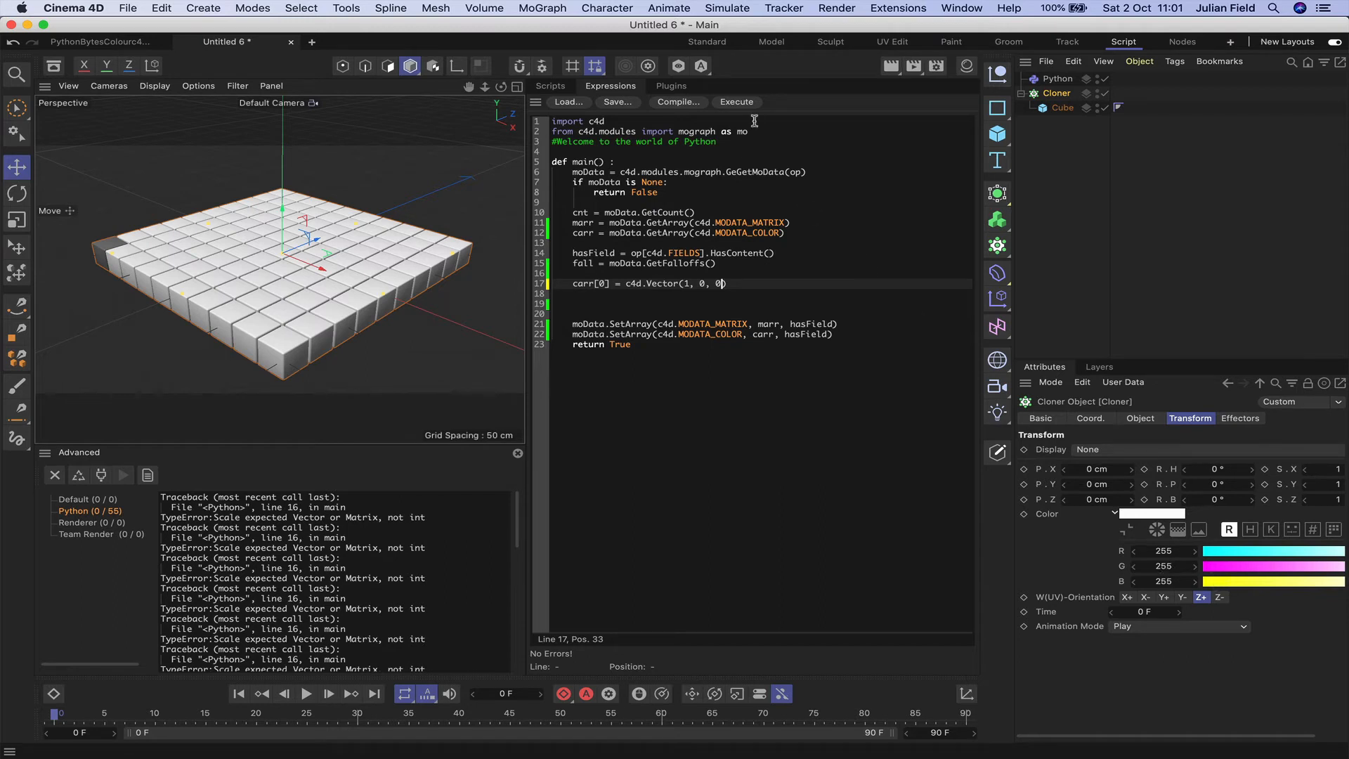
left_click(735, 101)
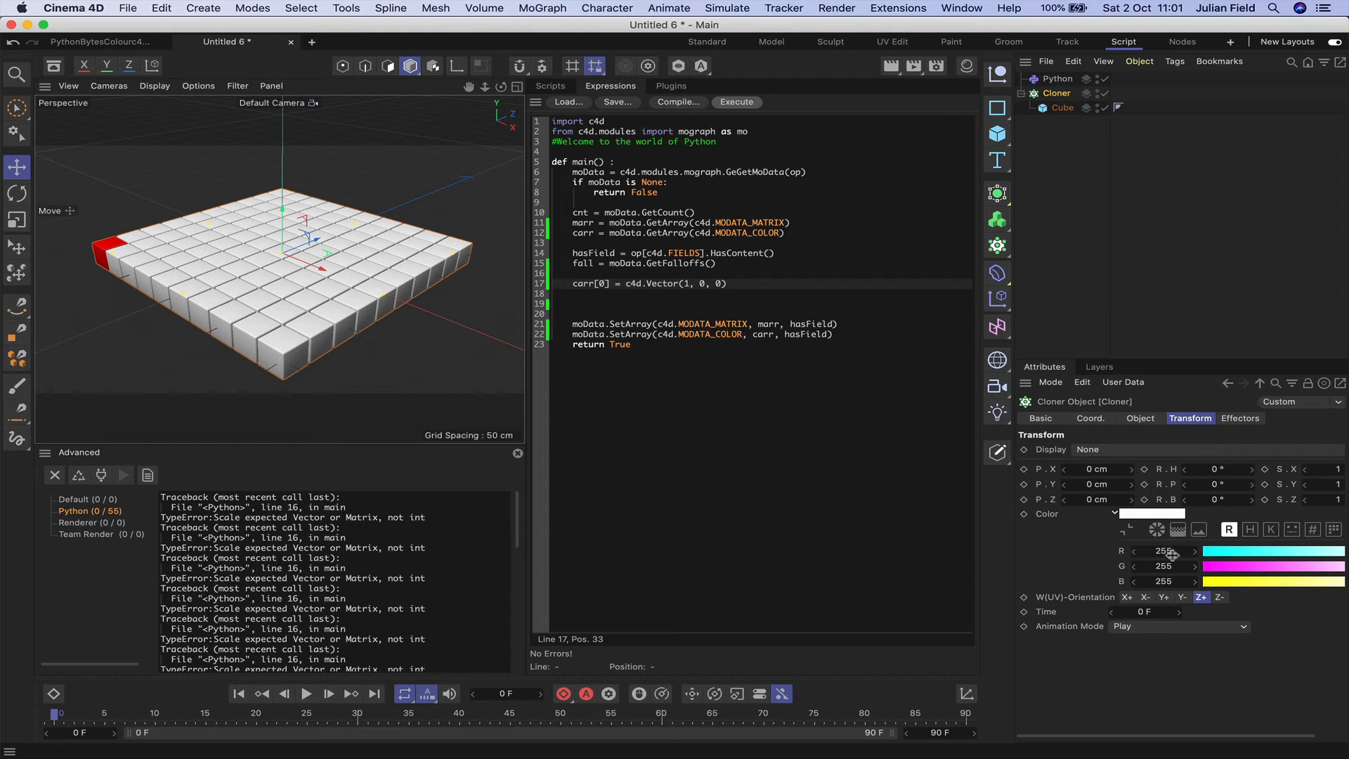
mouse_move(1080, 468)
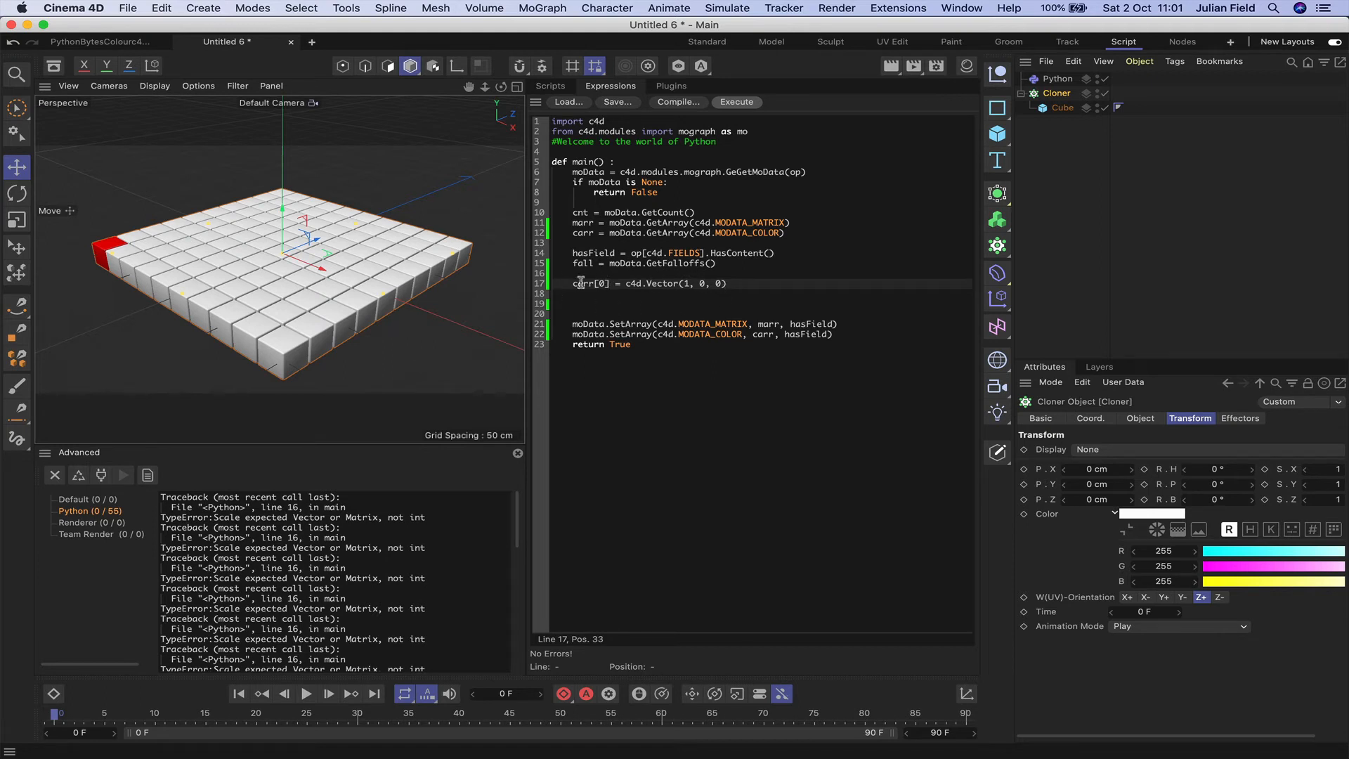
mouse_move(488, 277)
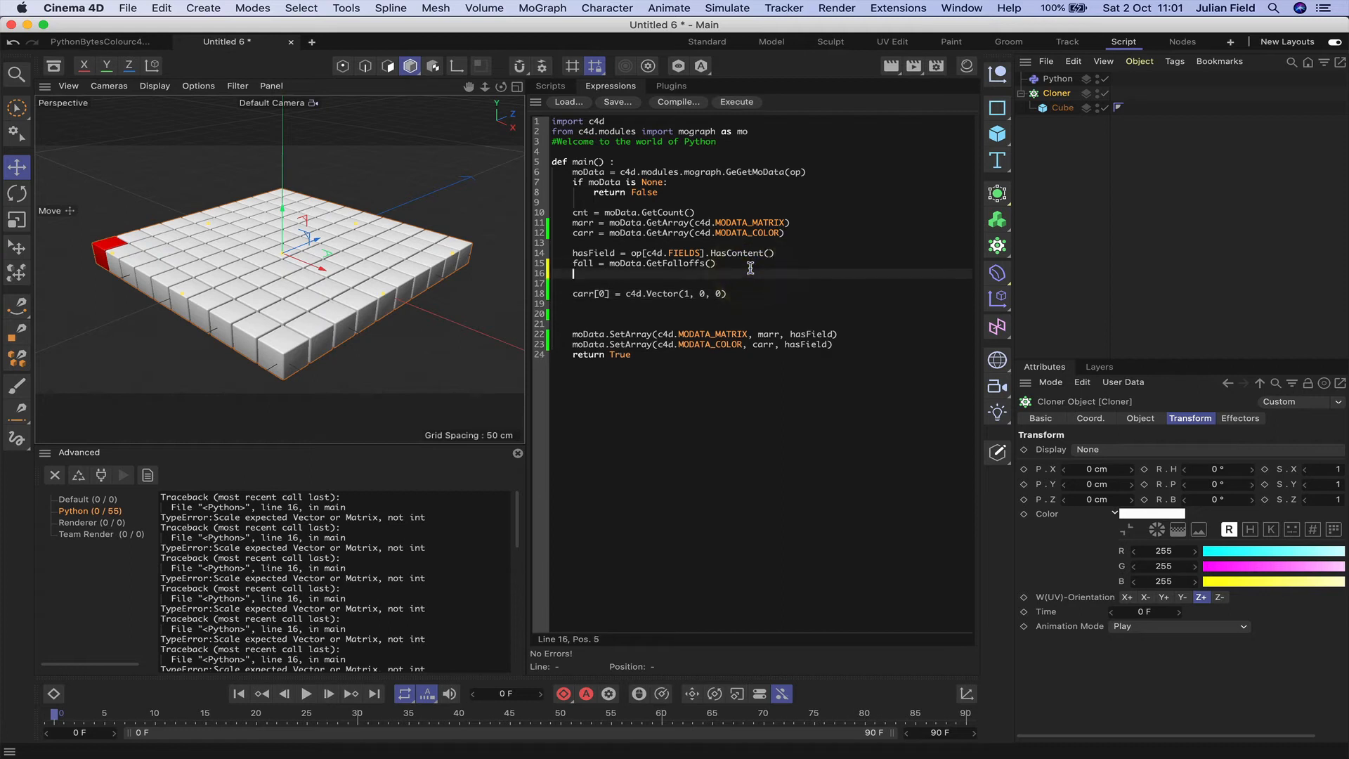
- Wrap the colour line in a for i in range(cnt) loop using carr[i], then execute
type("for")
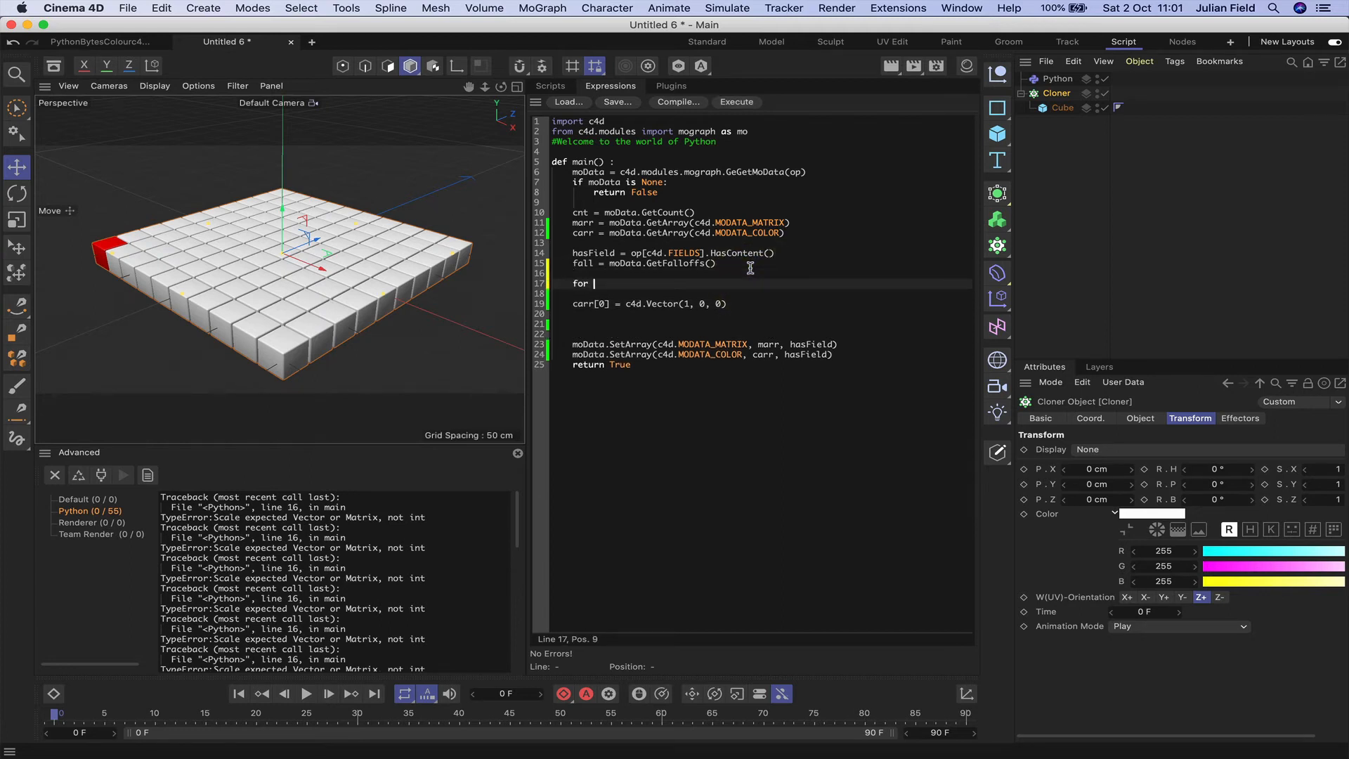
type("i")
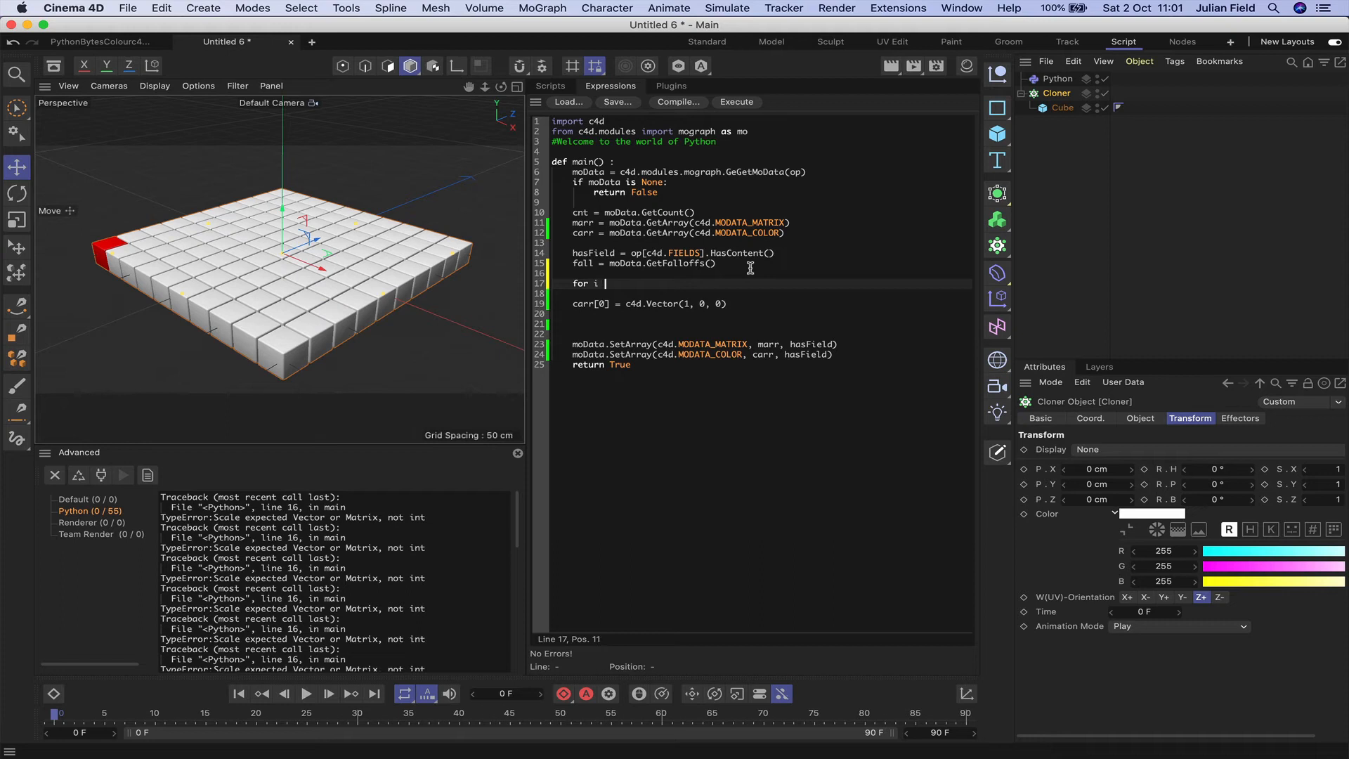
type("in range(")
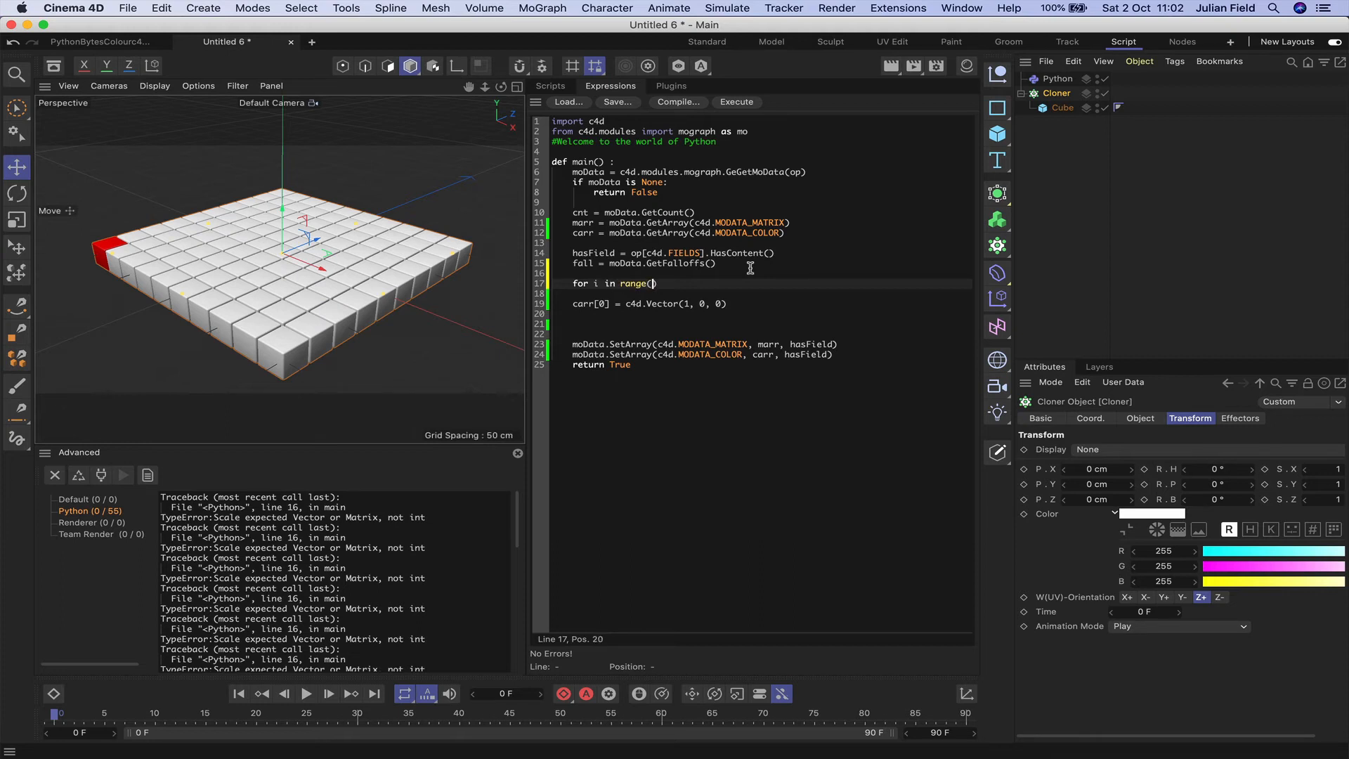
type("cnt")
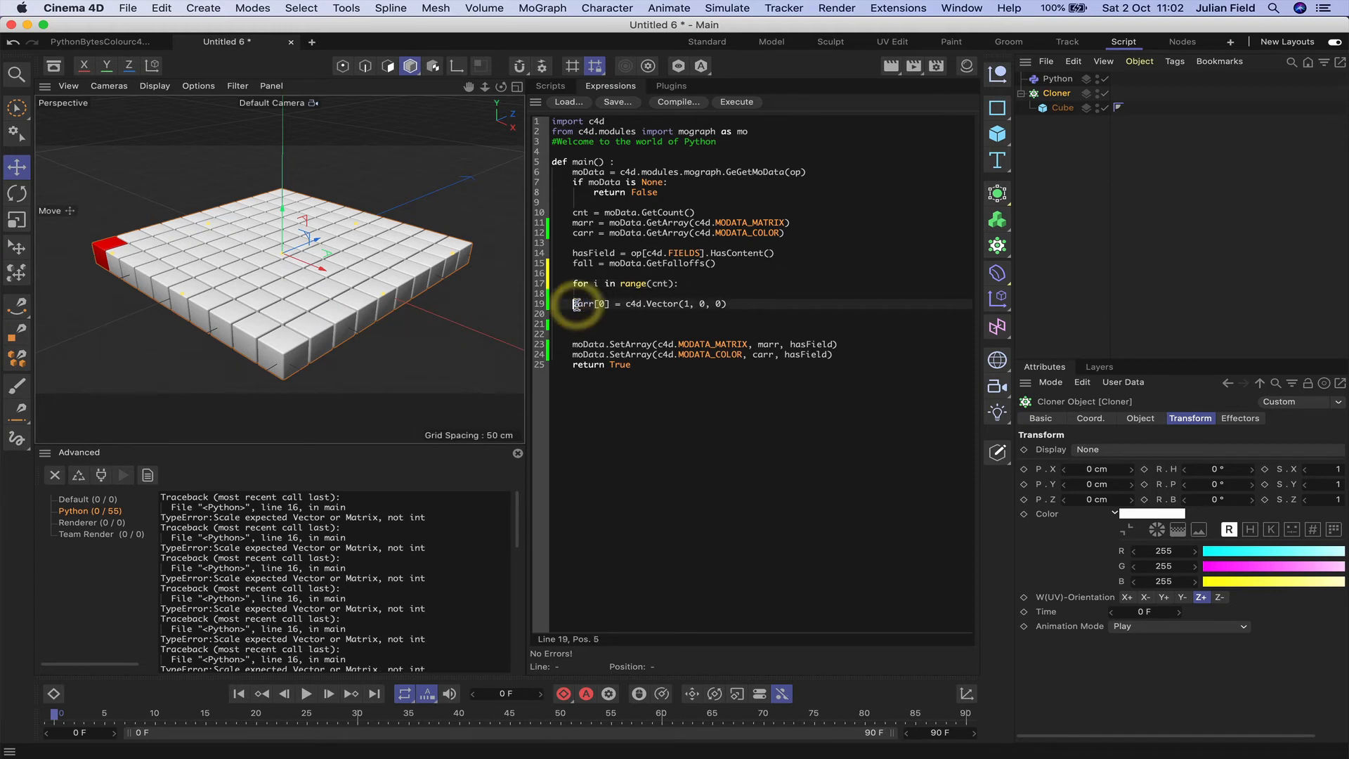
left_click(626, 303)
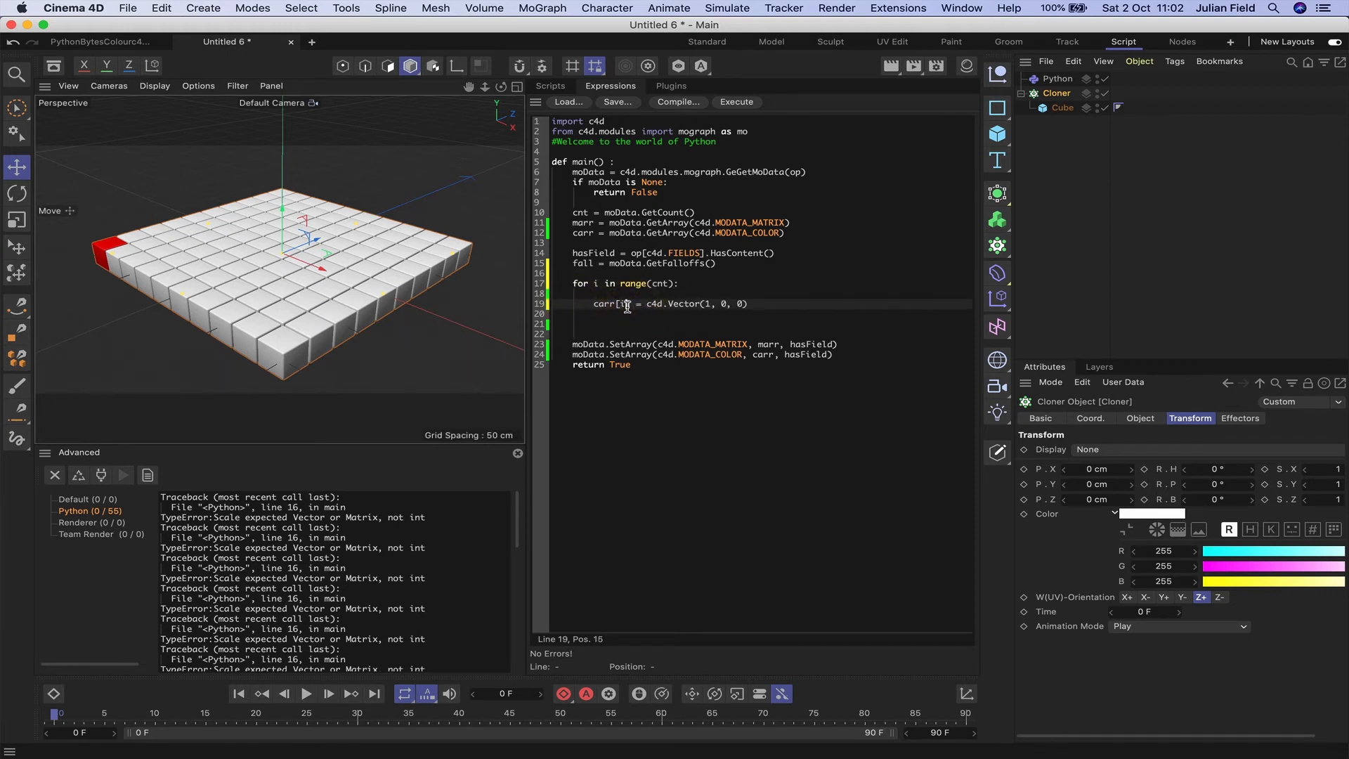
left_click(735, 101)
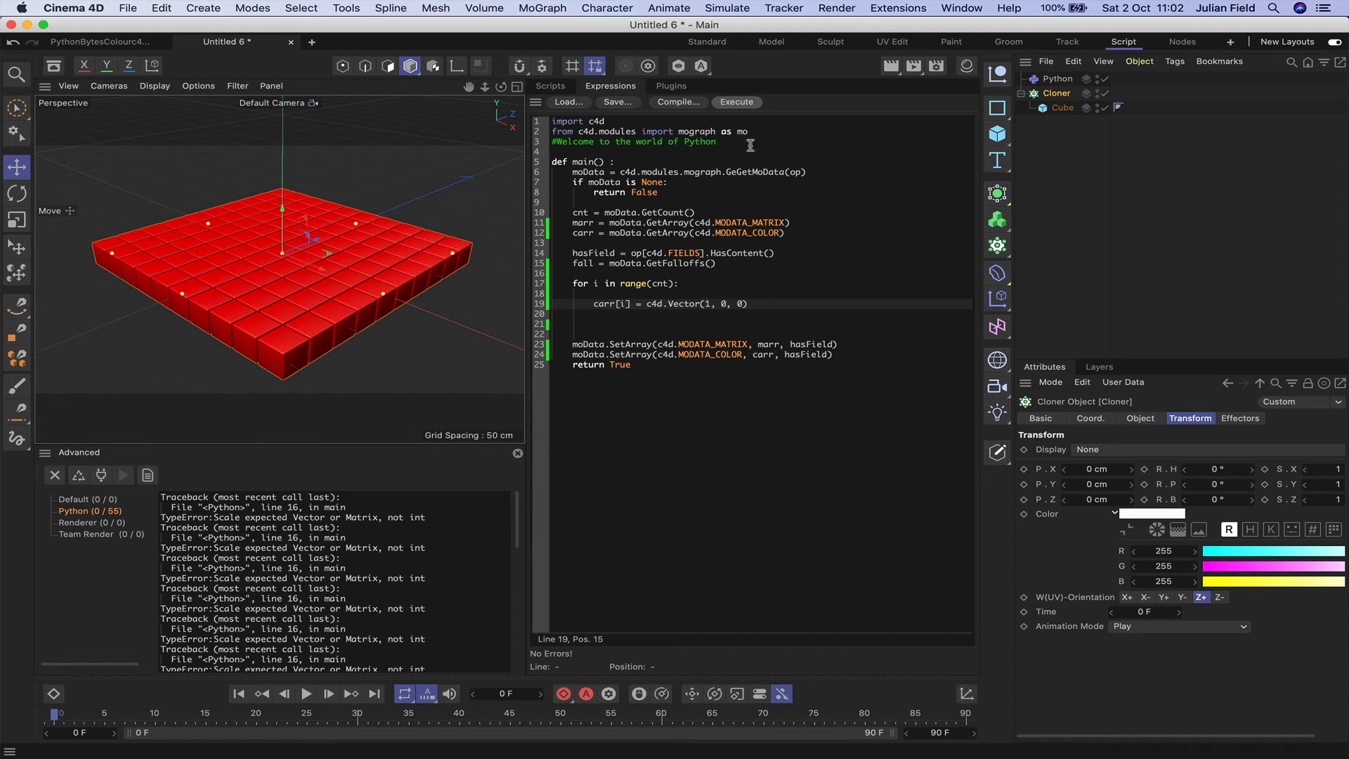
left_click(716, 141)
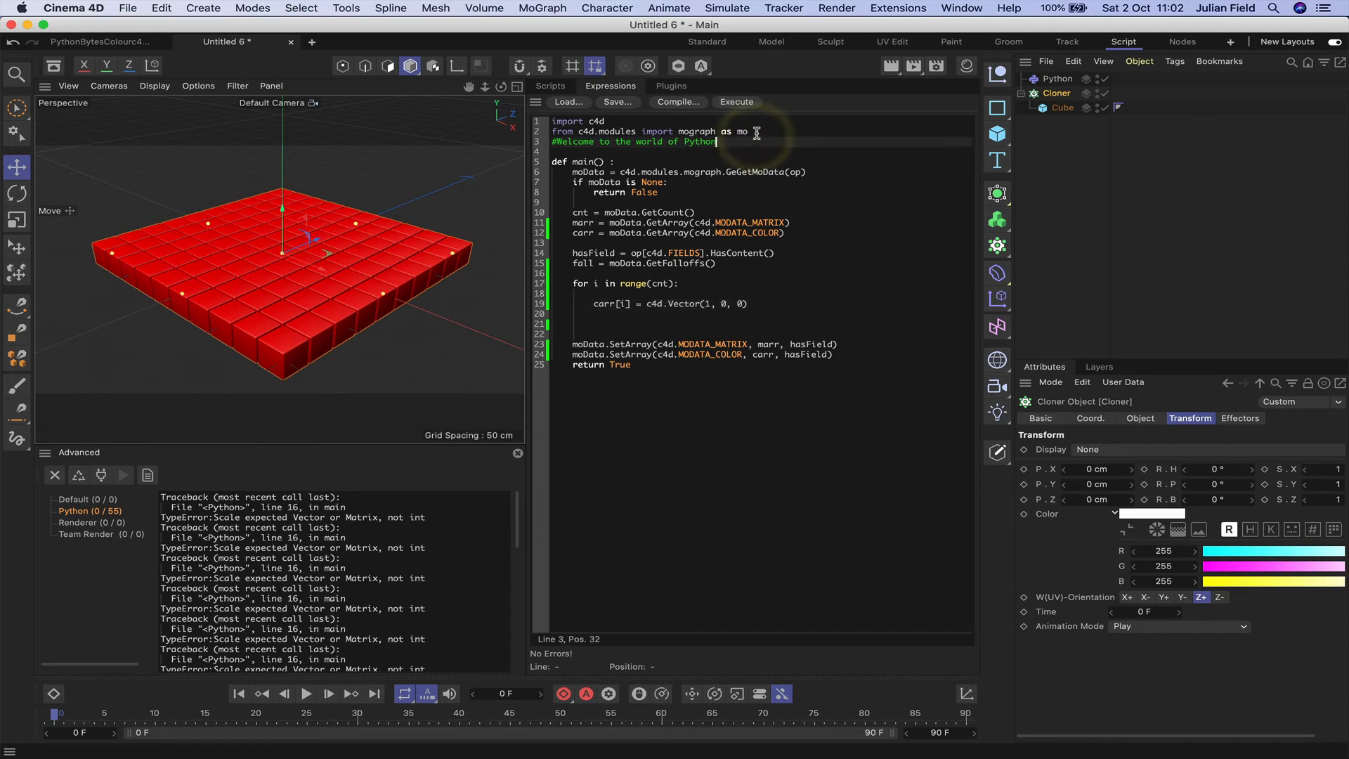
- Add 'import random' and a 'rnd = random.random()' line inside the clone loop
key("Return")
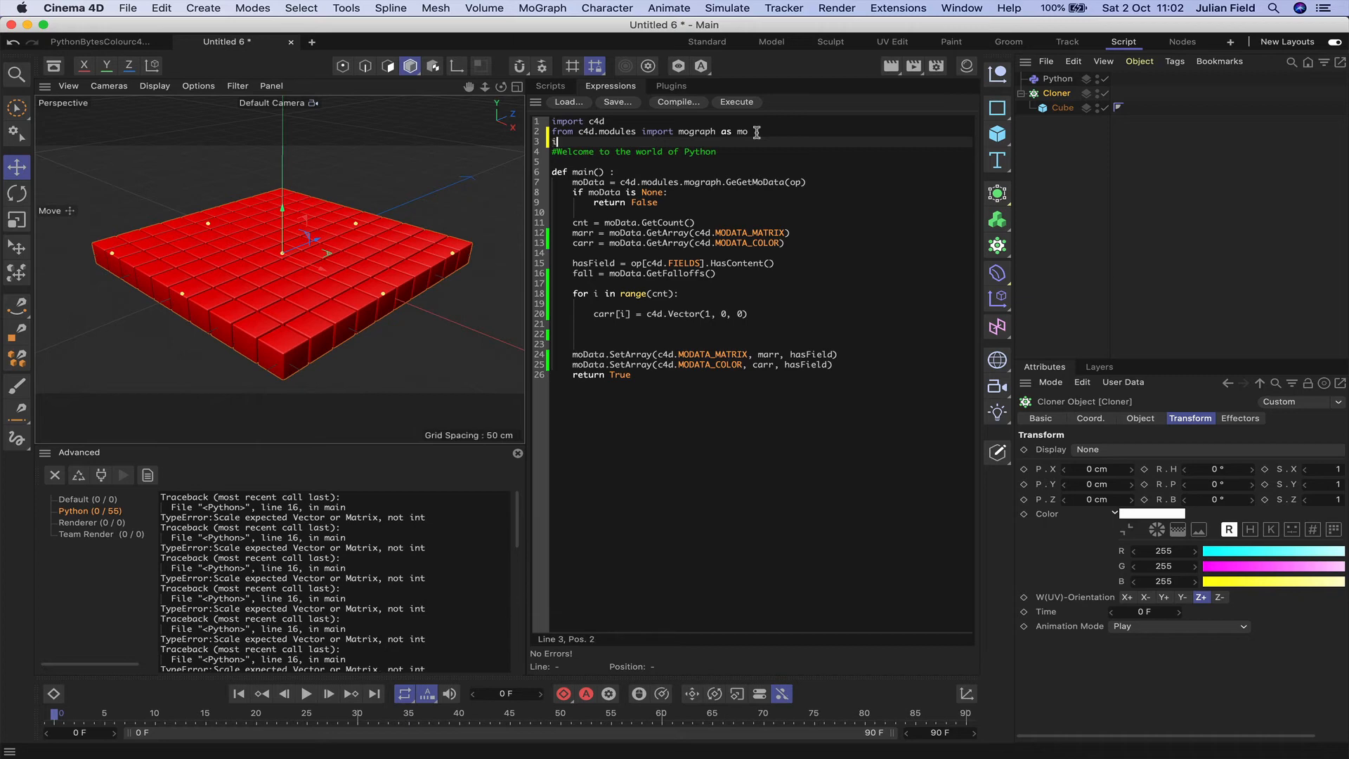
type("import")
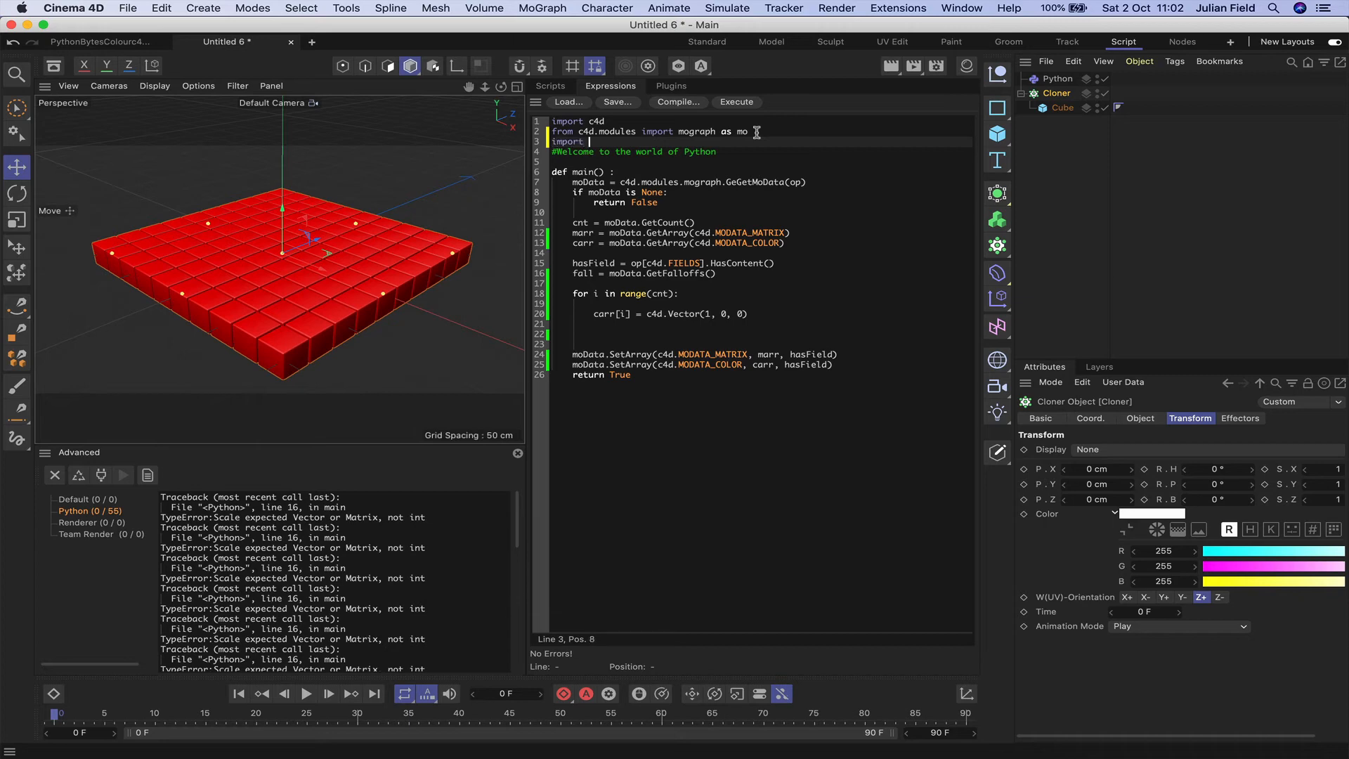
type("random")
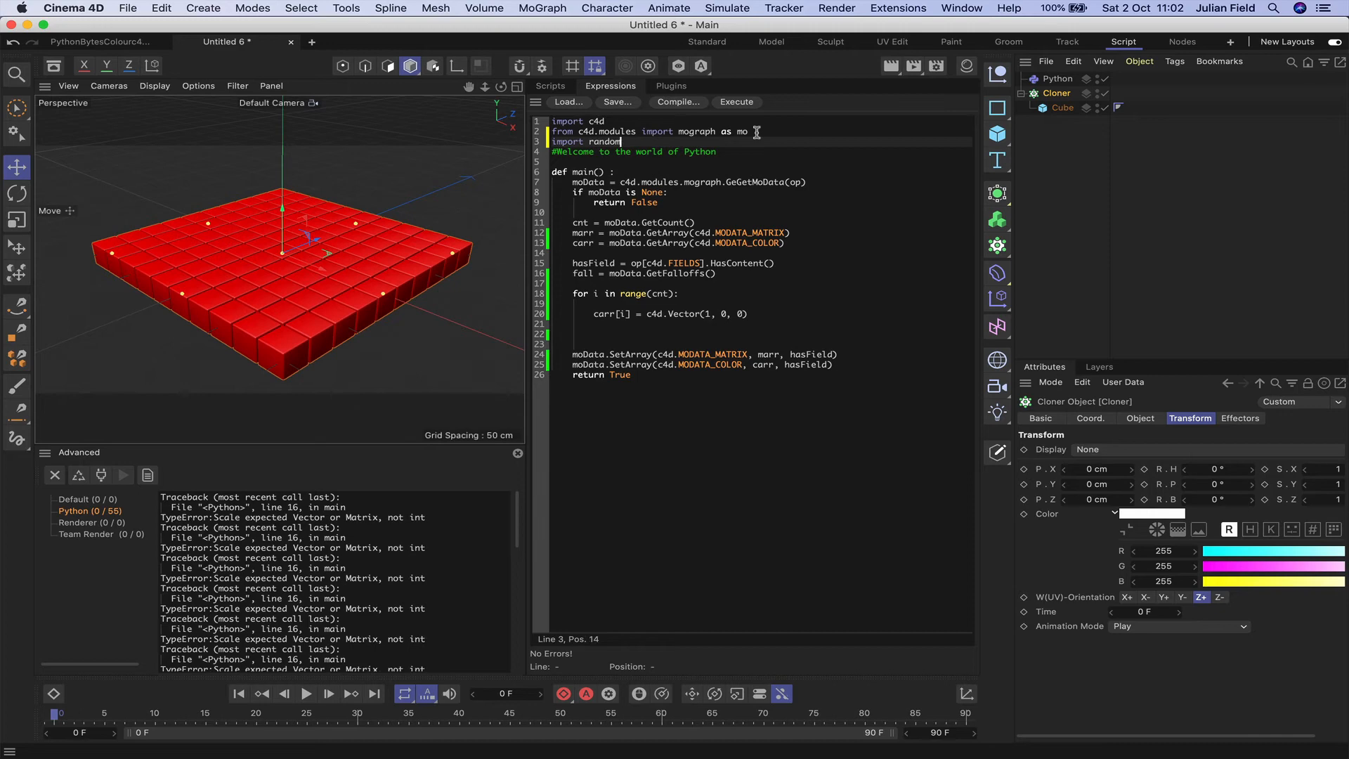
left_click(678, 294)
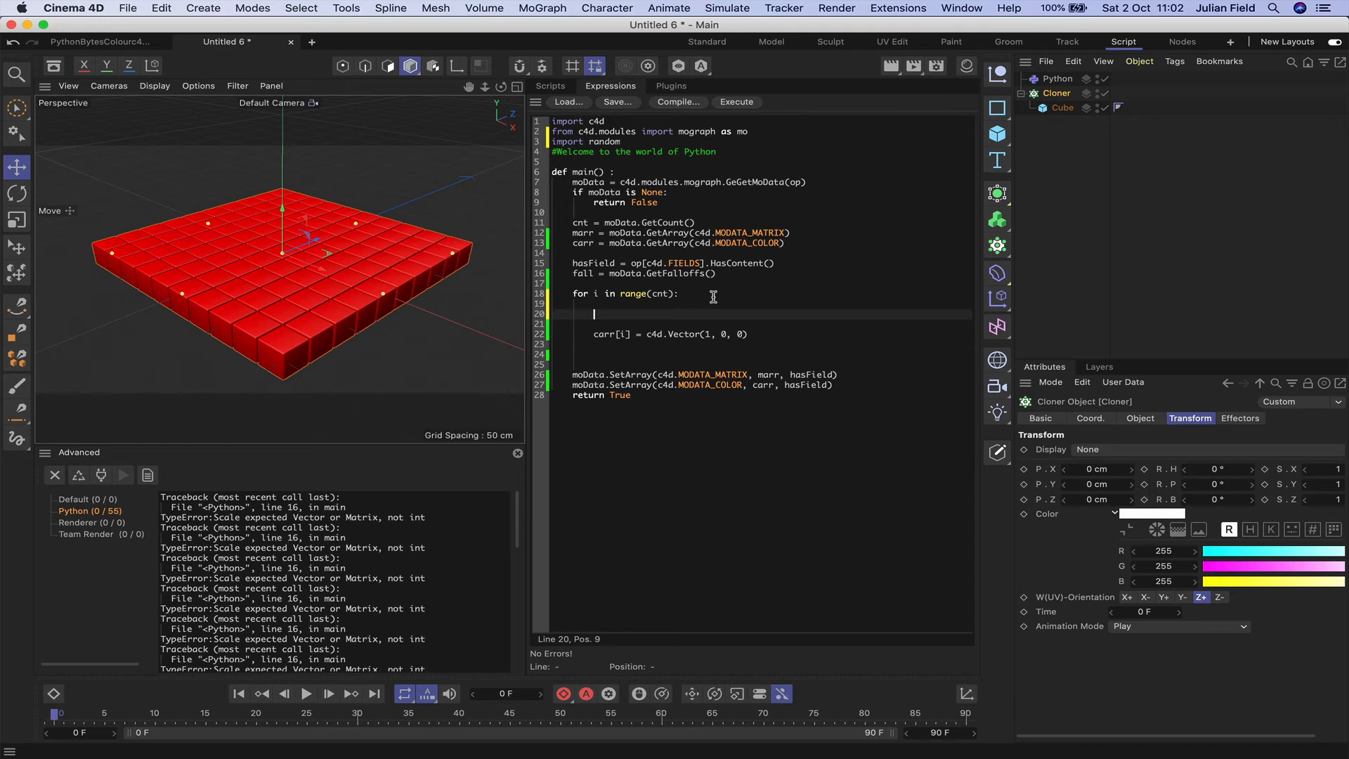
type("rnd =")
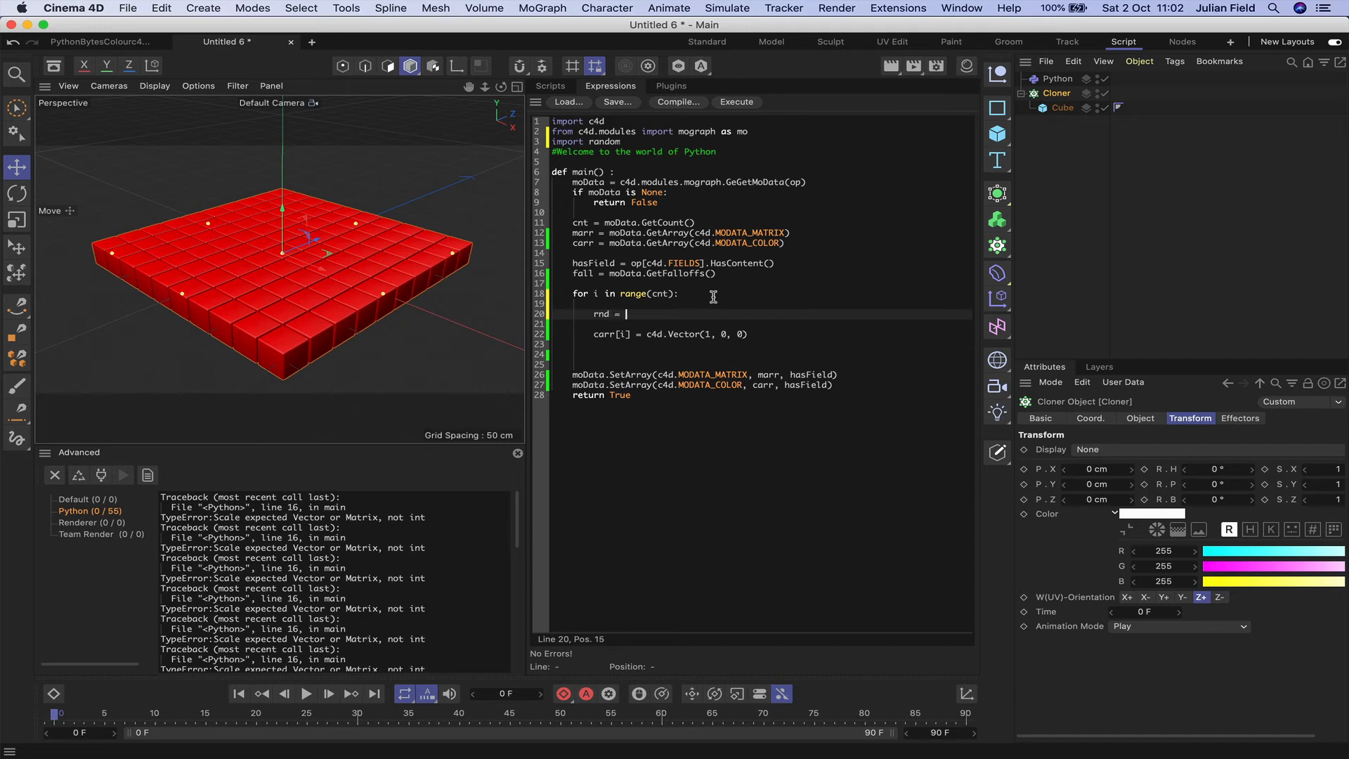
type("random.")
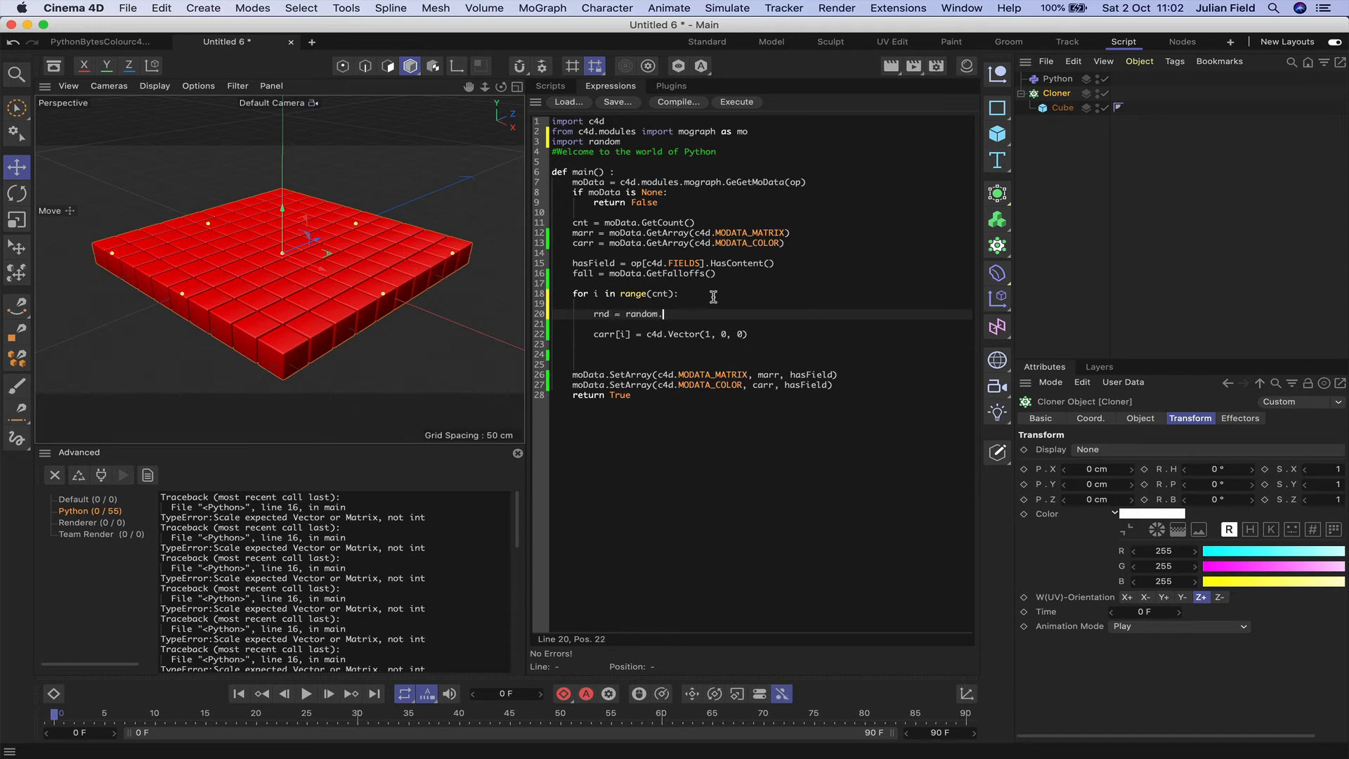
type("random")
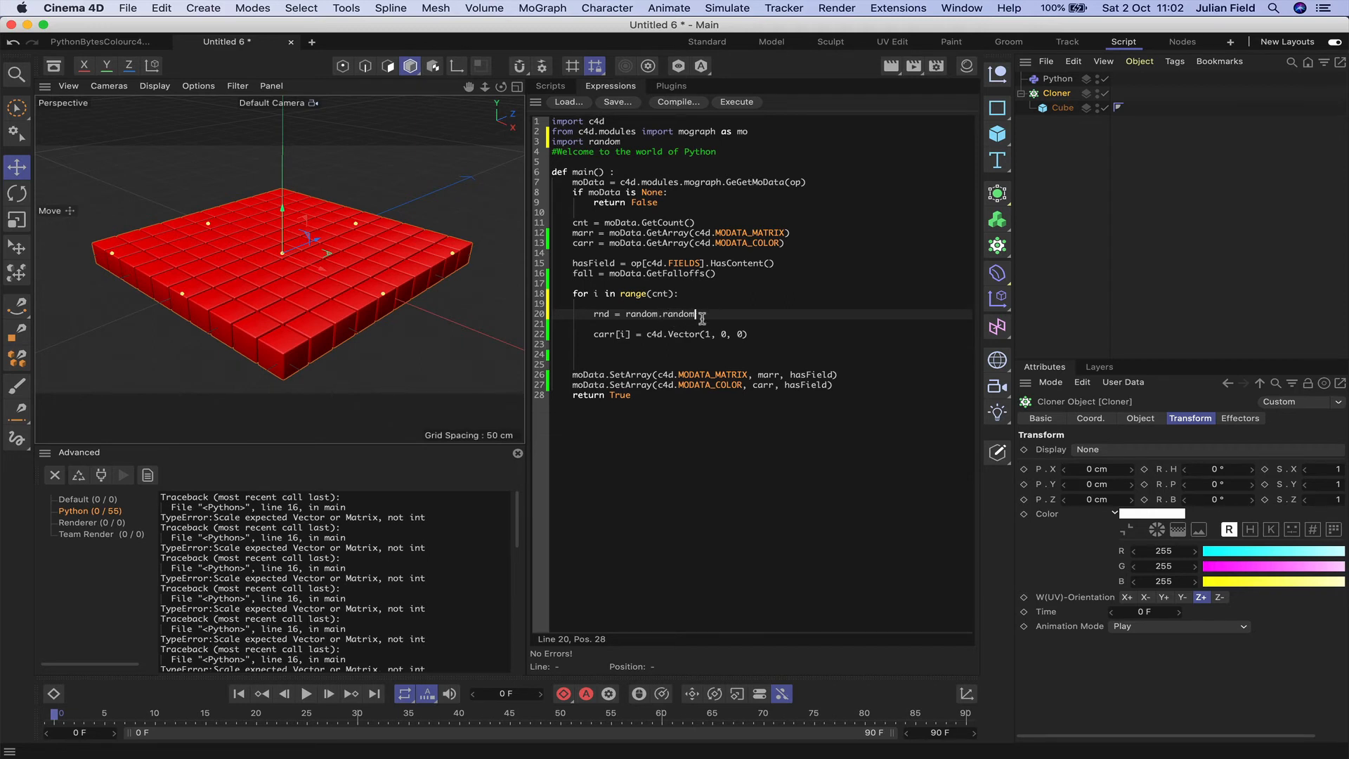
type("()")
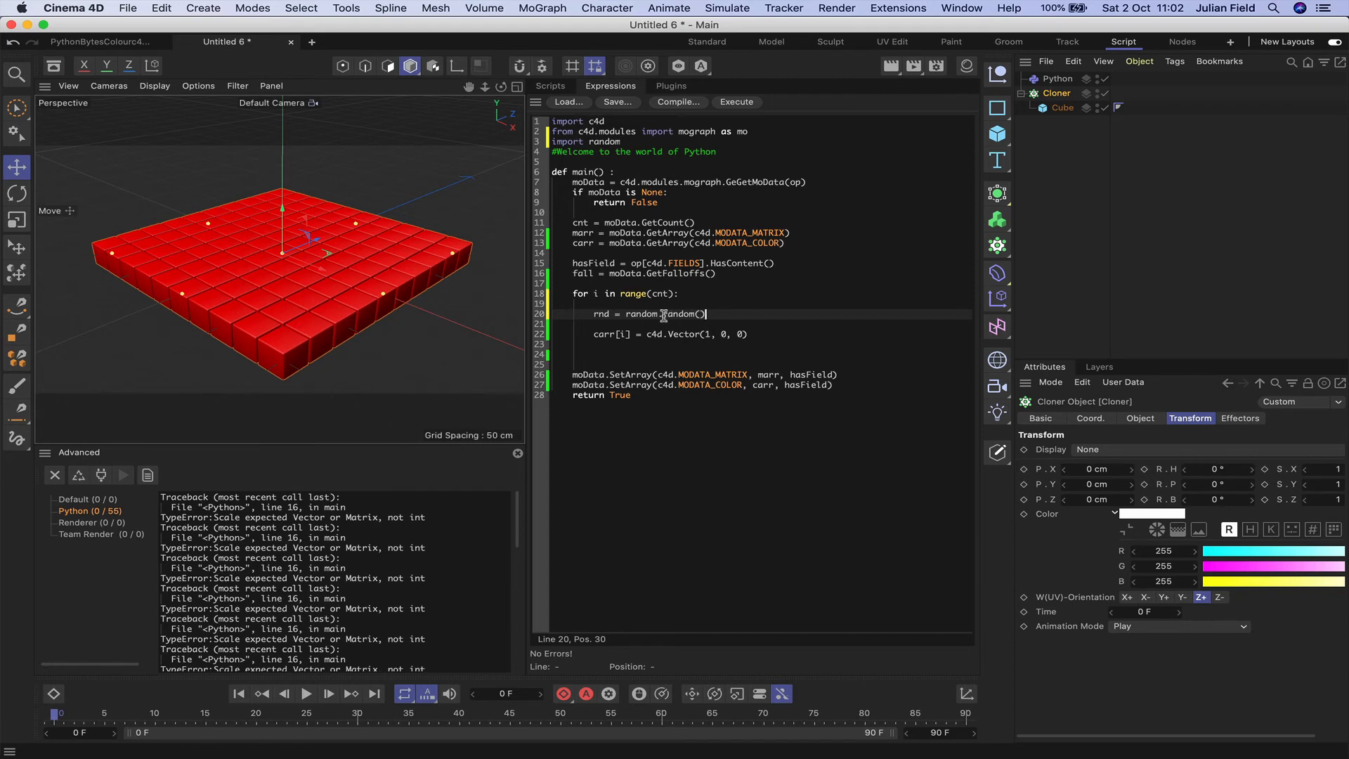
mouse_move(643, 309)
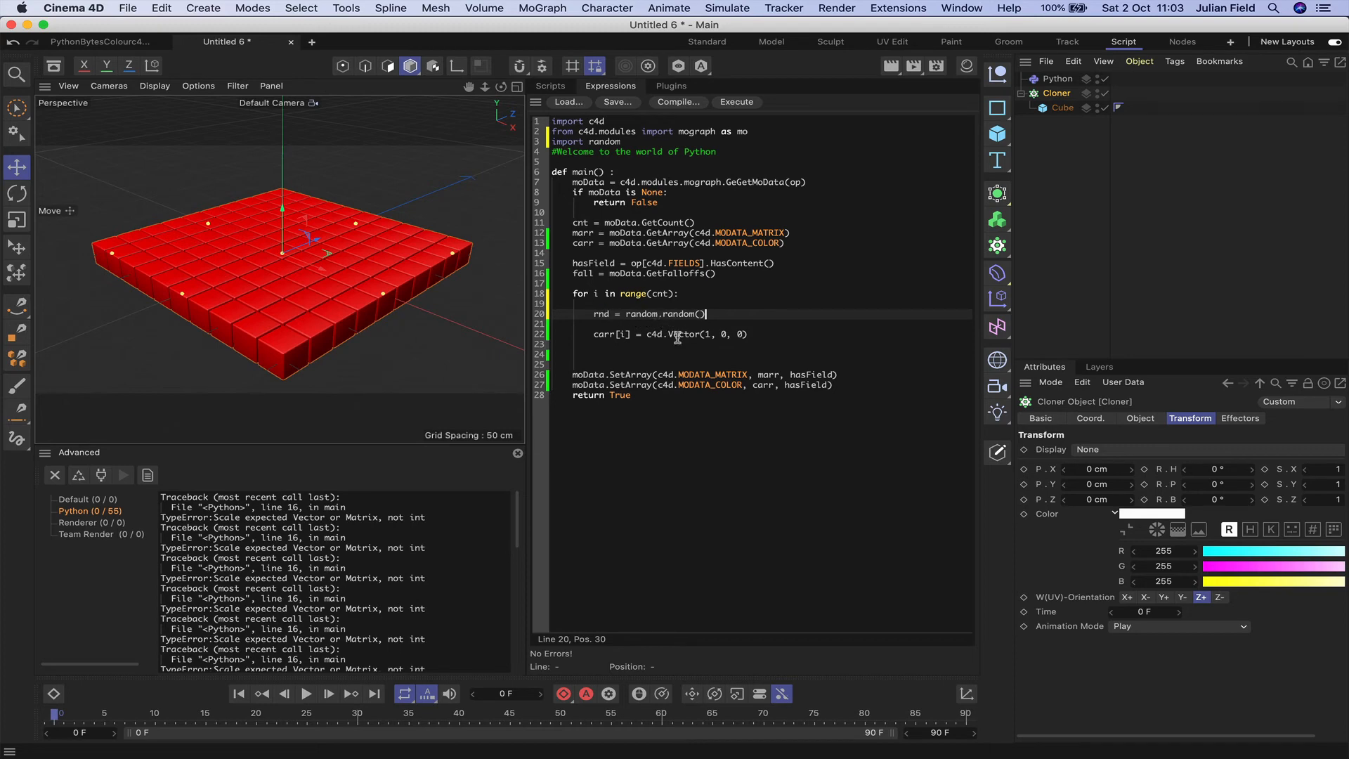
- Replace the colour c4d.Vector(1,0,0) with c4d.Vector(rnd) and execute the script
left_click(742, 334)
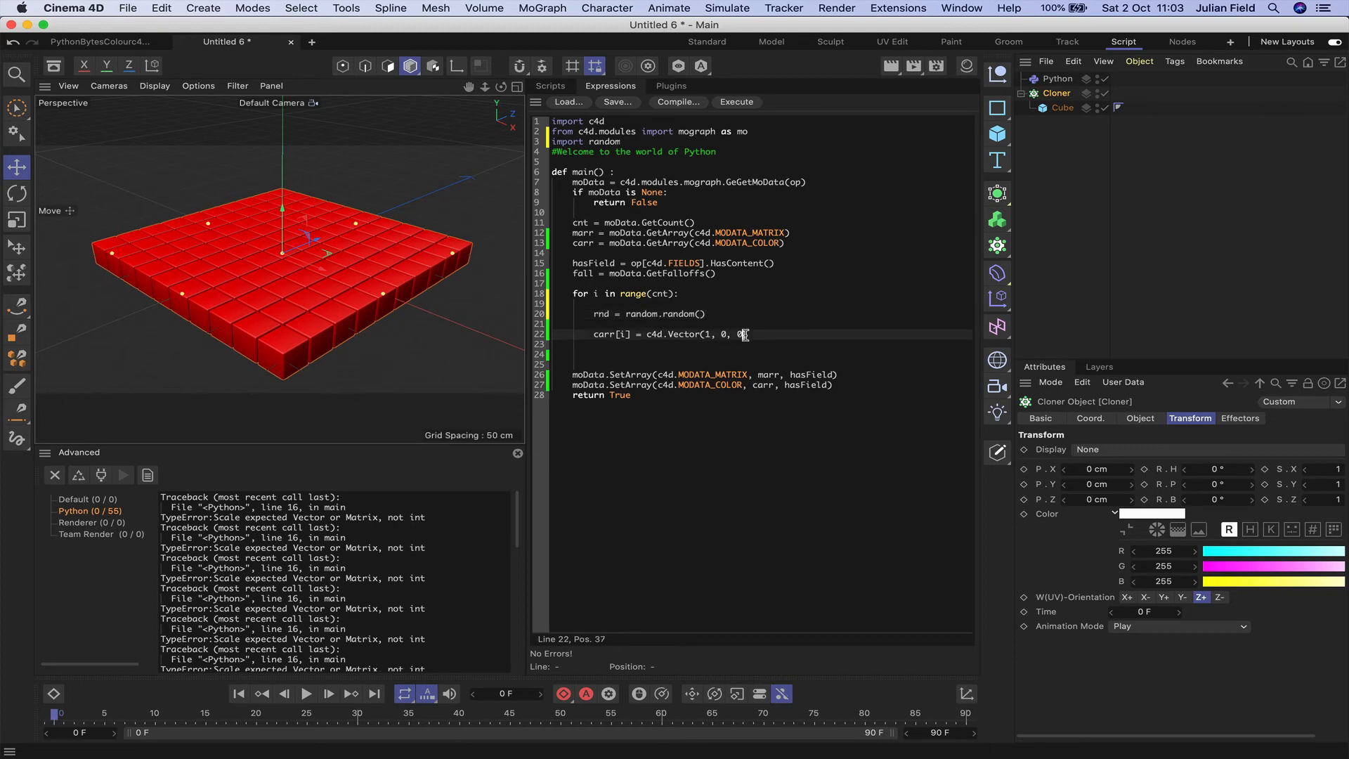
left_click(705, 334)
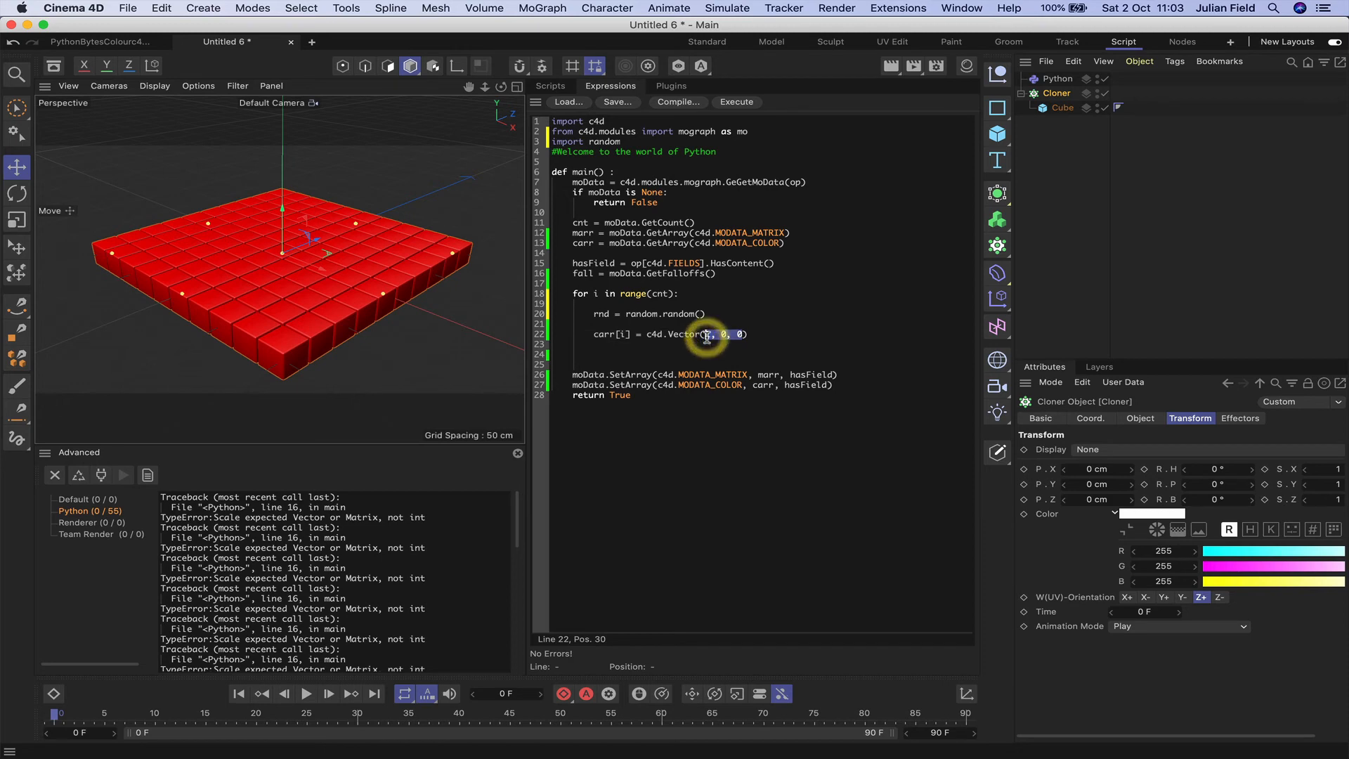
type("rnd")
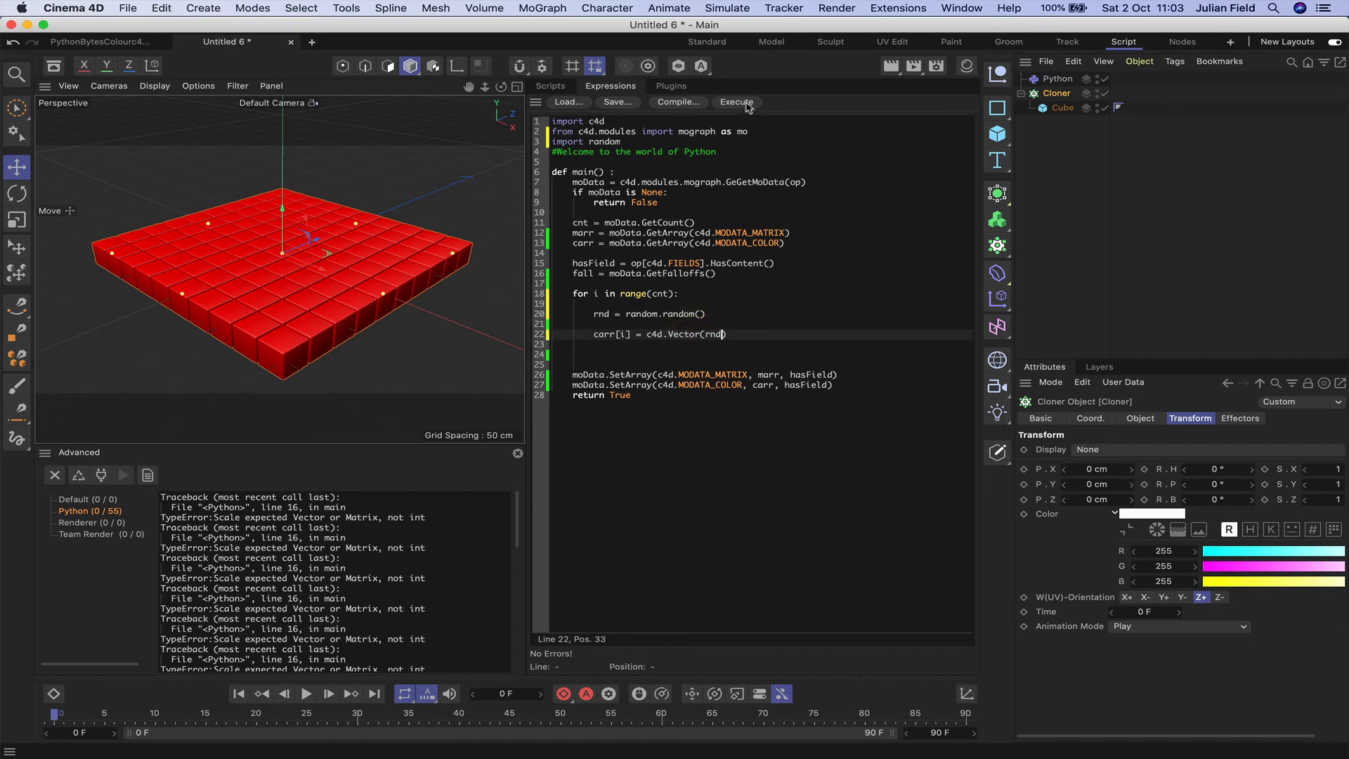
left_click(736, 101)
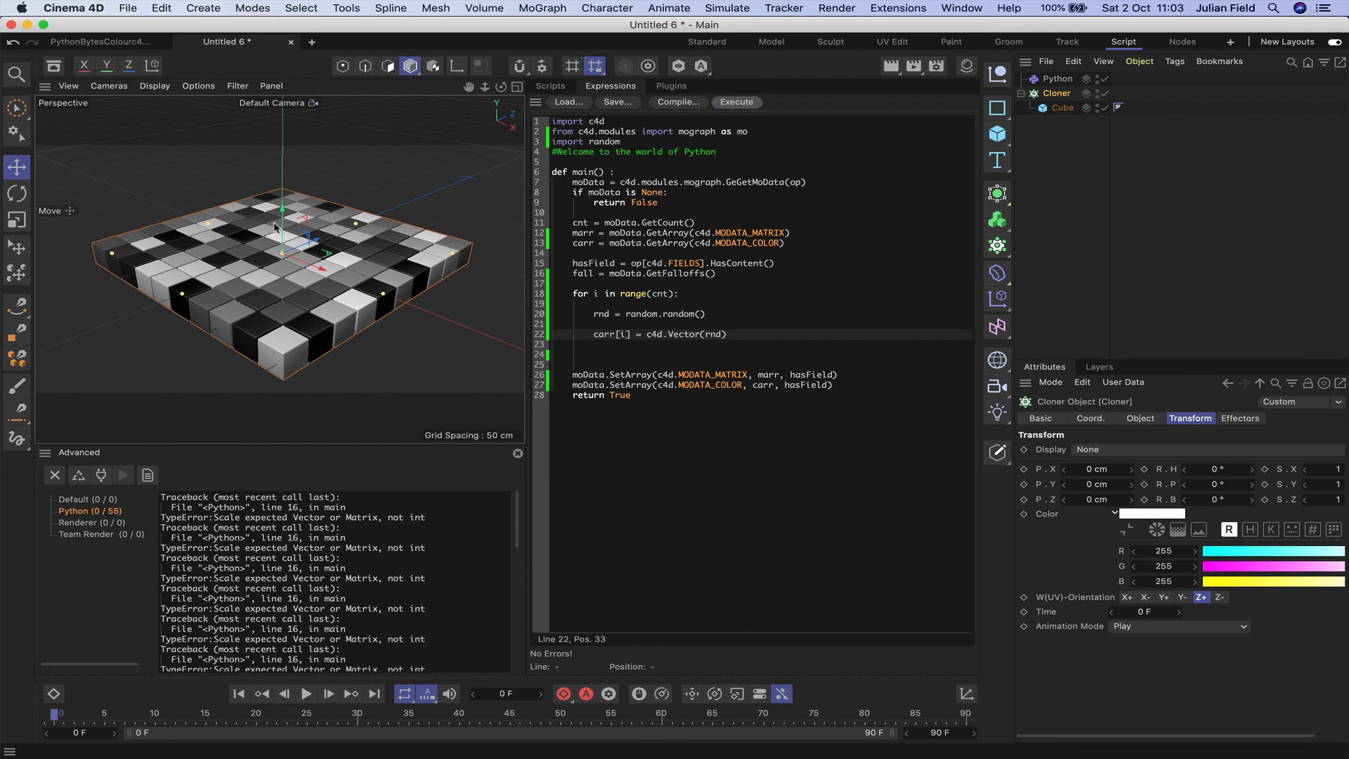
mouse_move(590, 291)
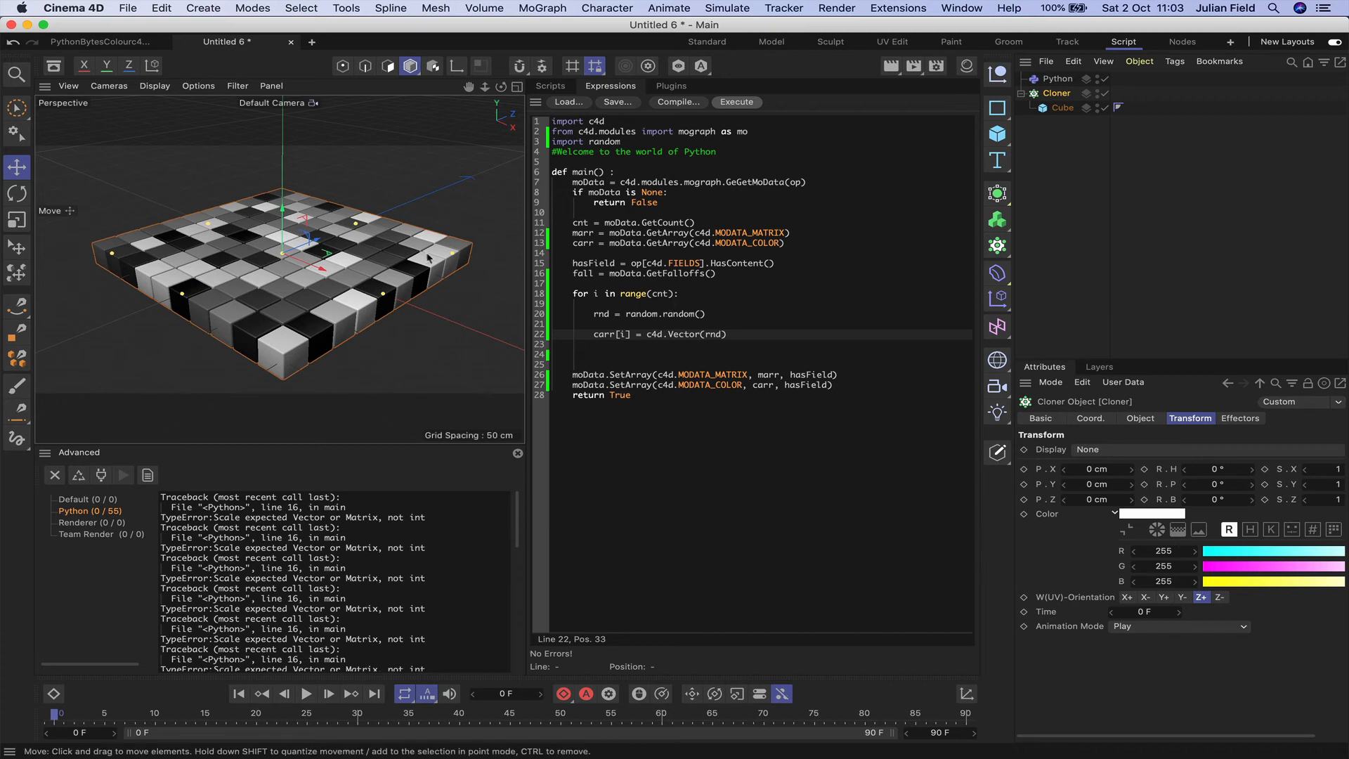
mouse_move(696, 317)
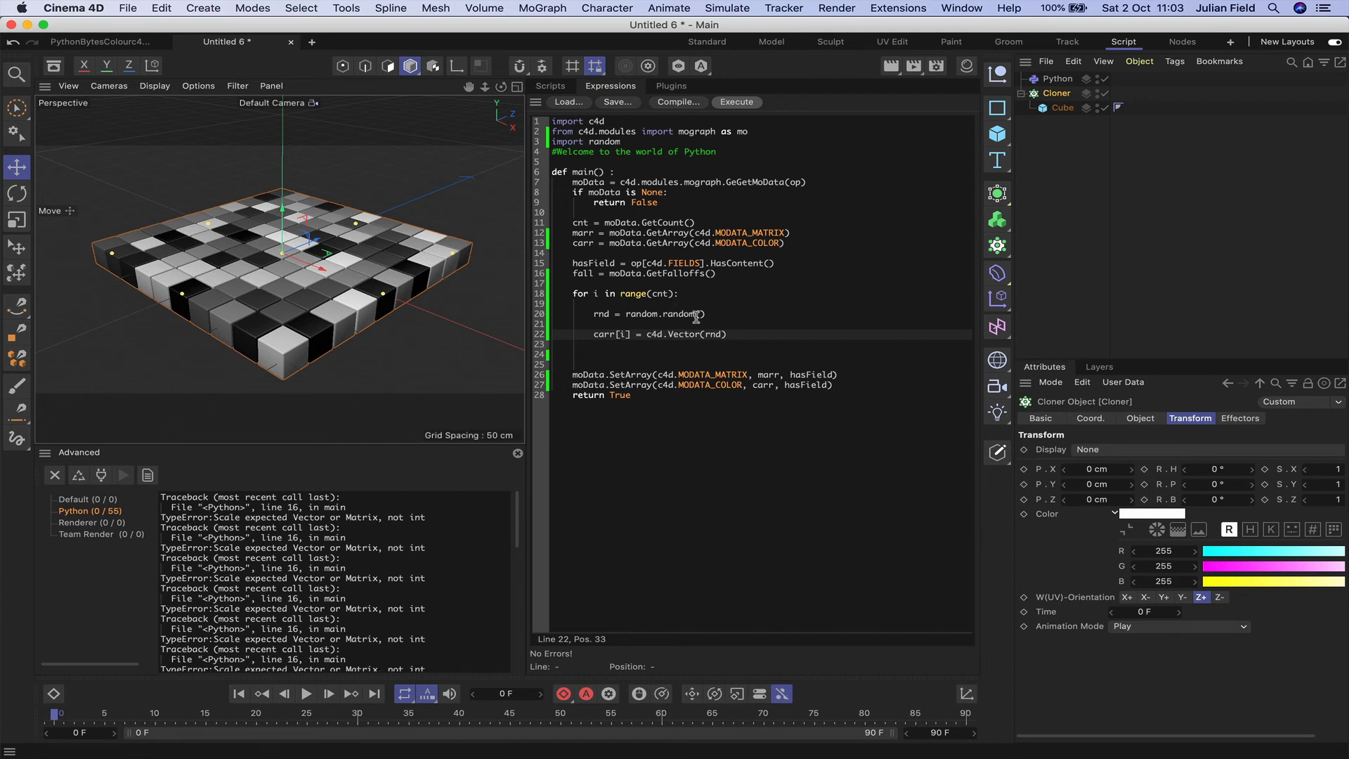
- Add rnd_red, rnd_green and rnd_blue lines, each set to random.random()
left_click(704, 314)
type("r")
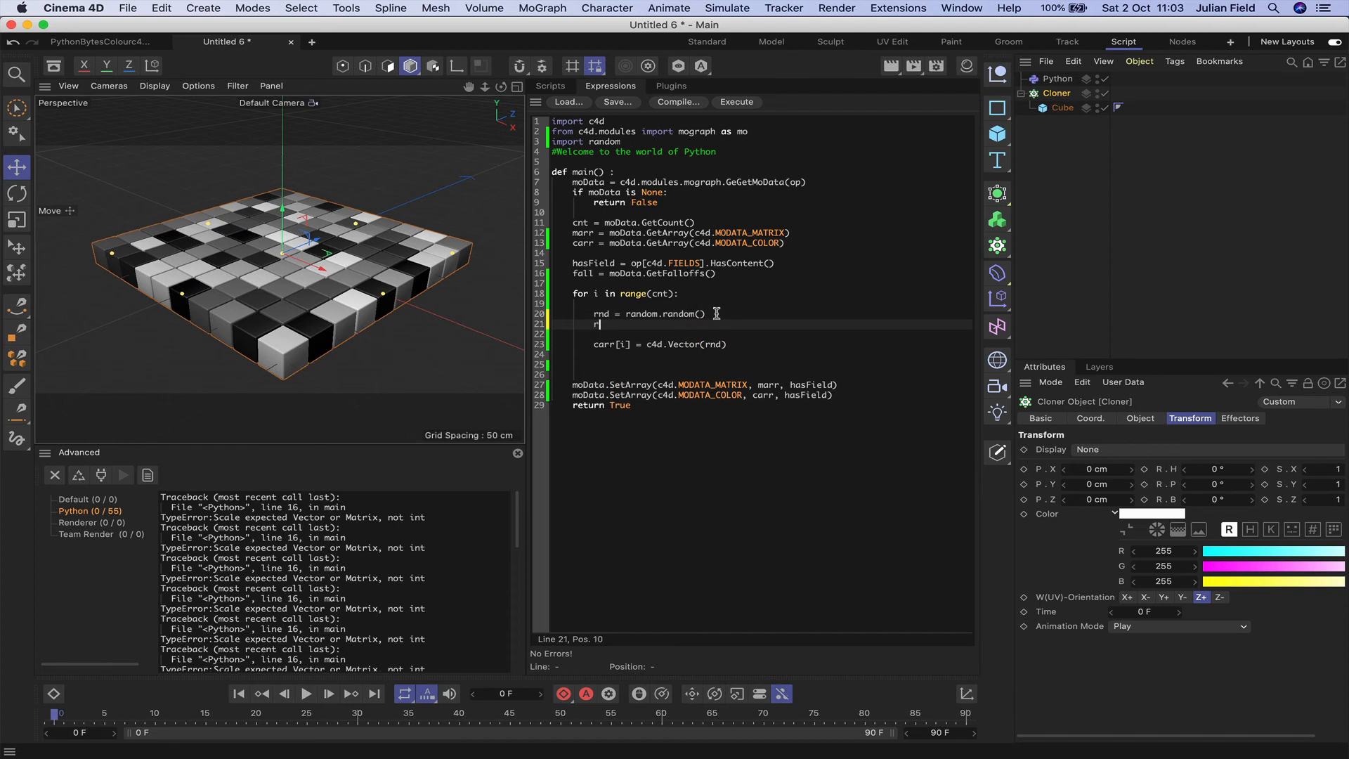
type("nd_red =")
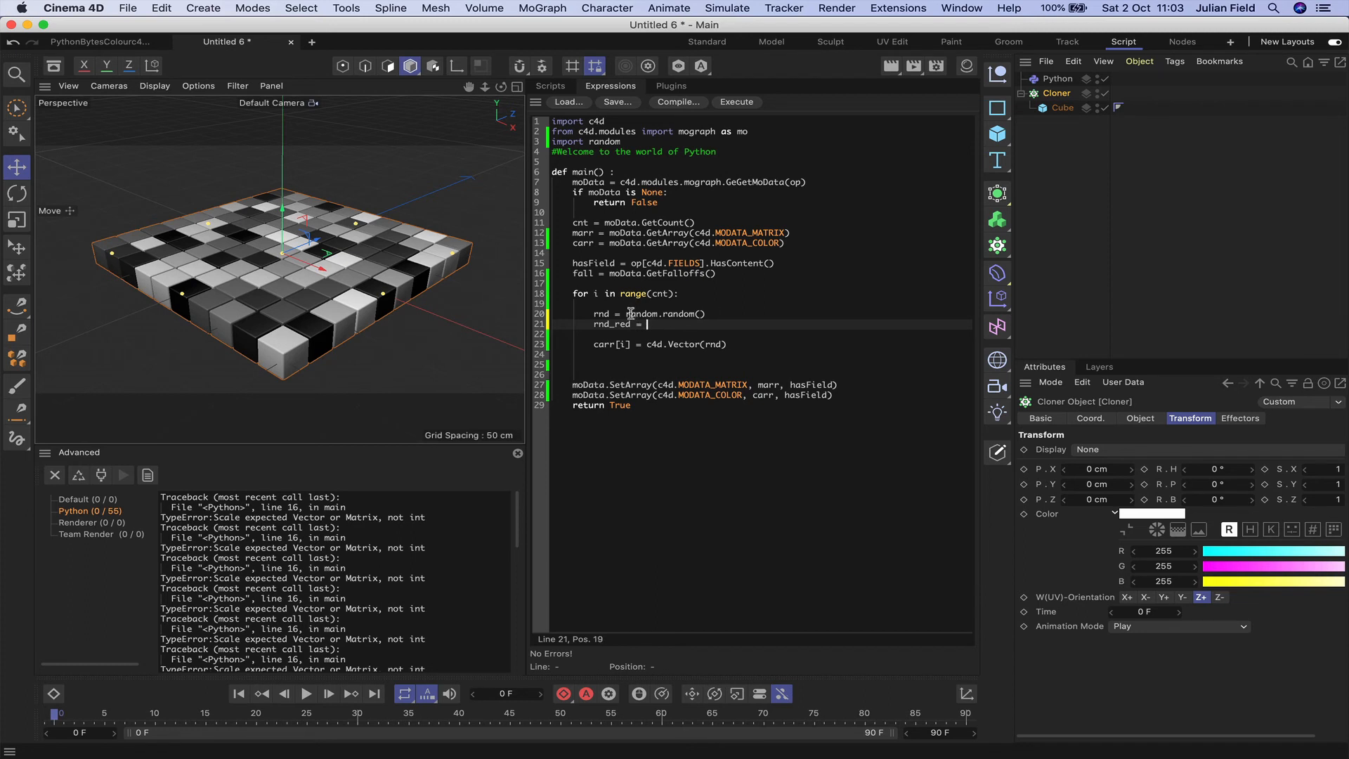
double_click(666, 314)
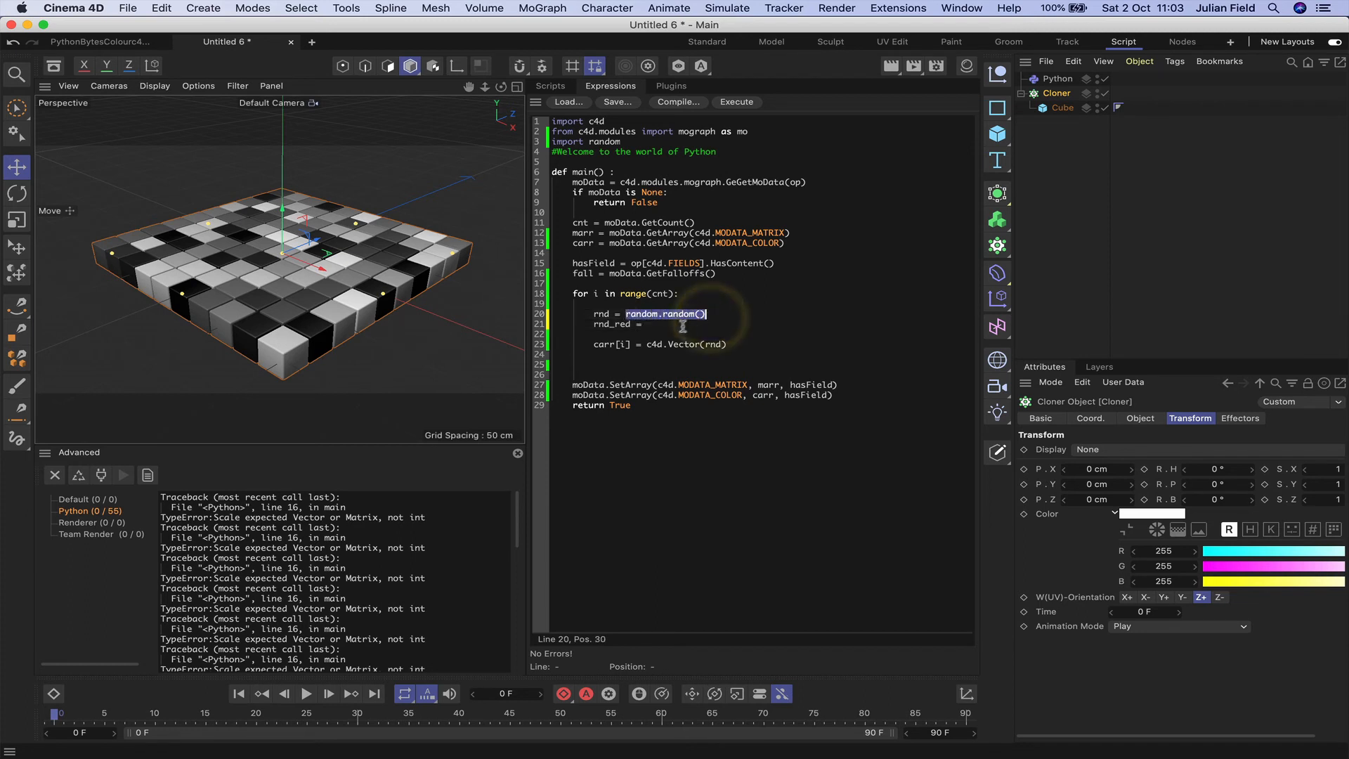
type("random.random()")
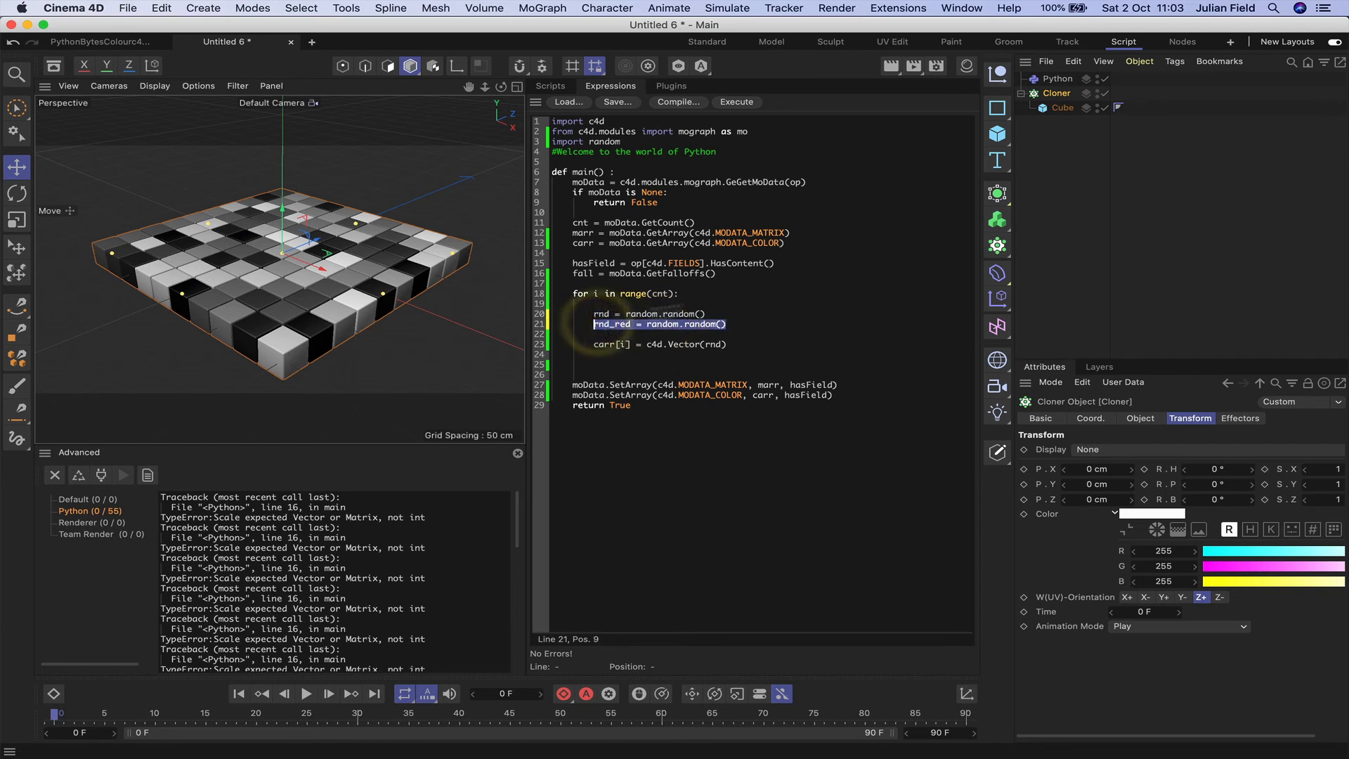
key("Return")
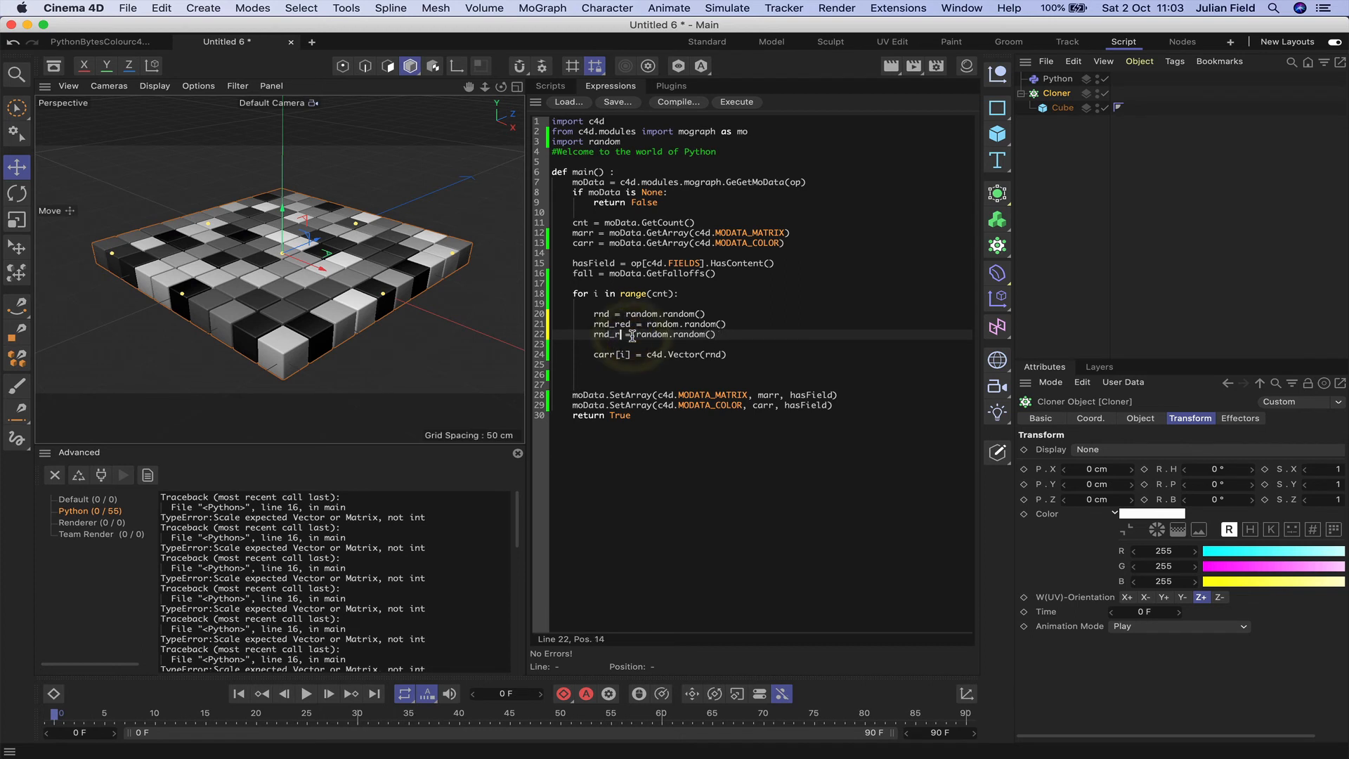
type("green")
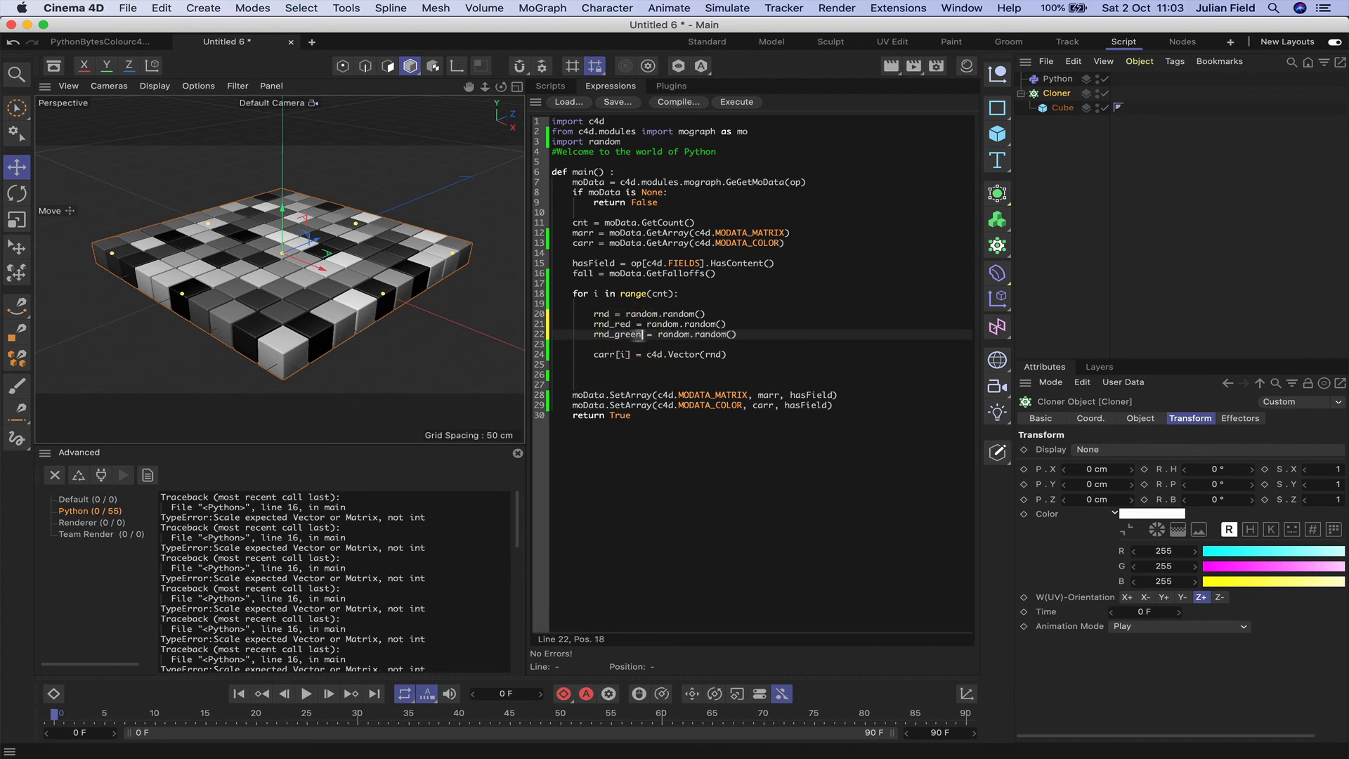
key("Return")
type("rnd_blue = random.random(")
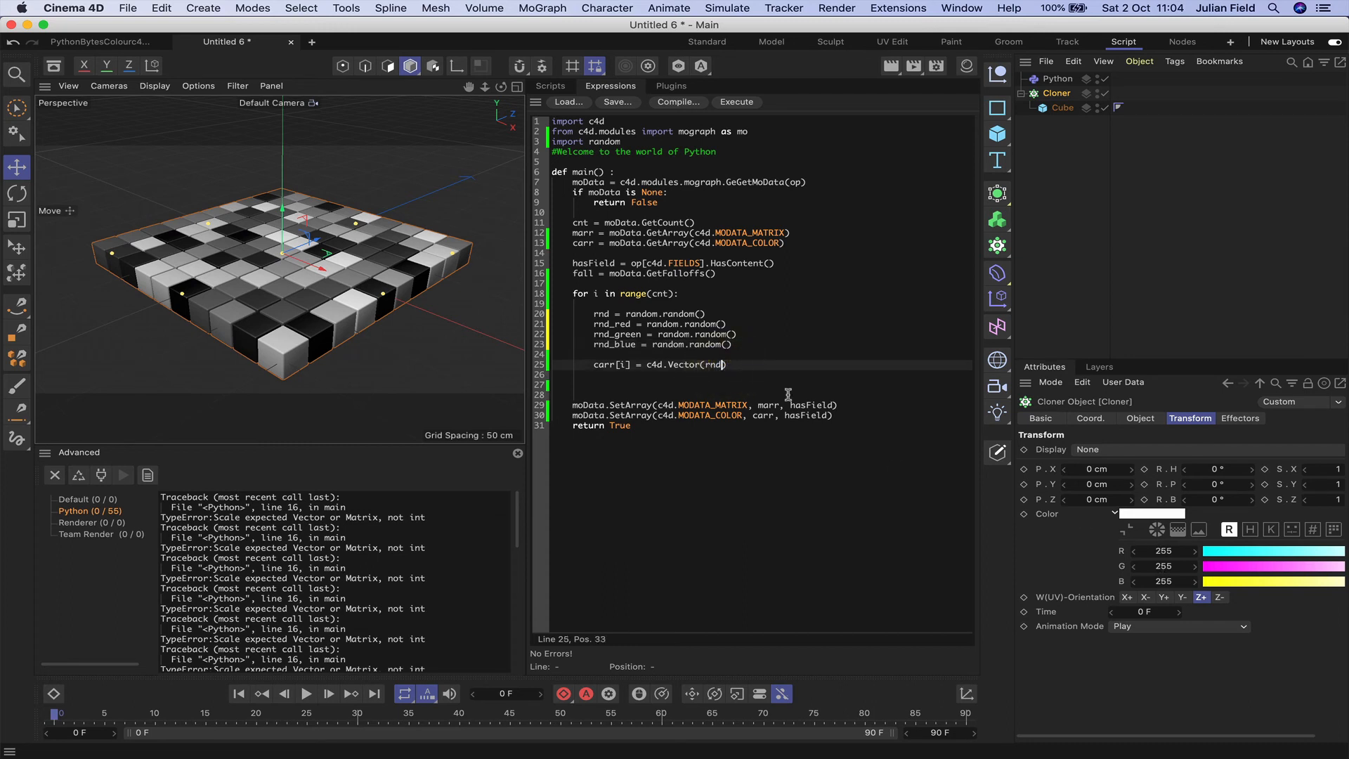
- Set the colour to c4d.Vector(rnd_red, rnd_green, rnd_blue) and execute the script
type("_red,")
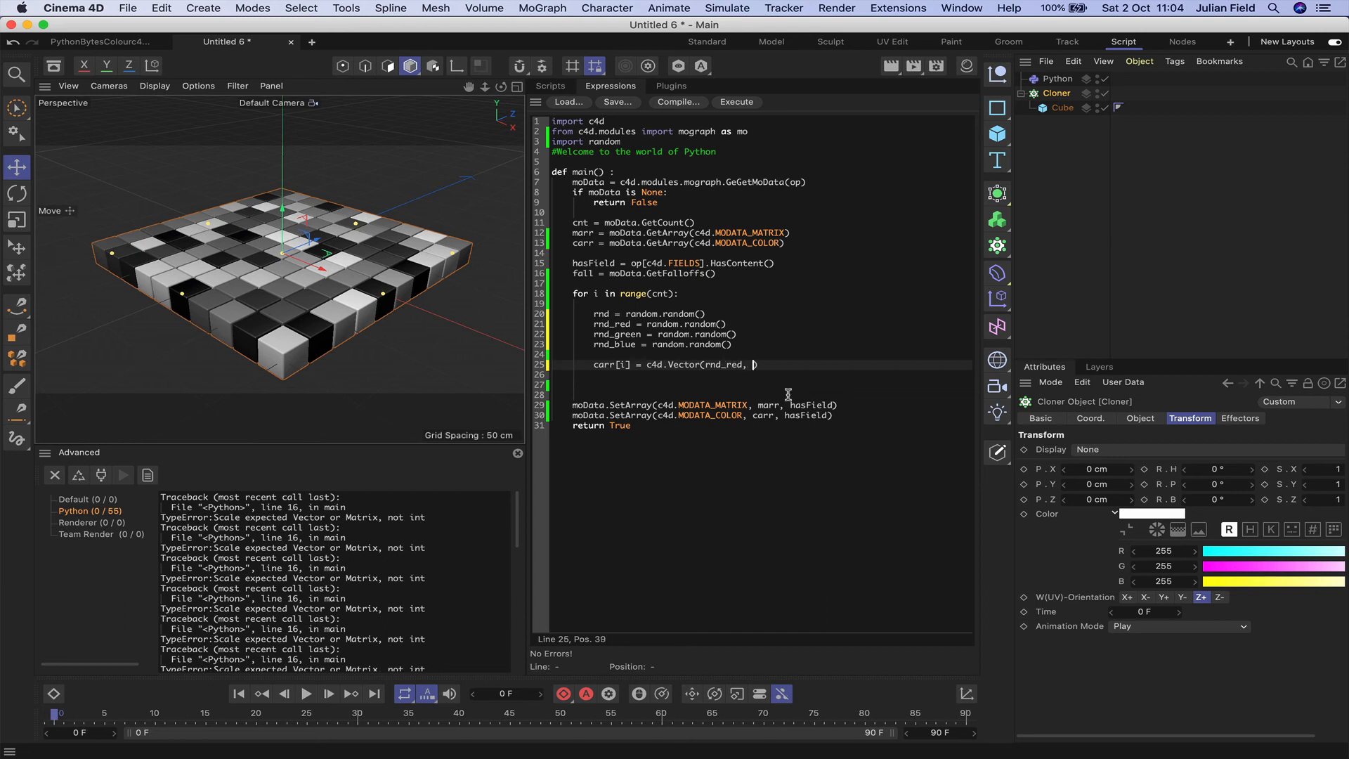
type("rnd_green,")
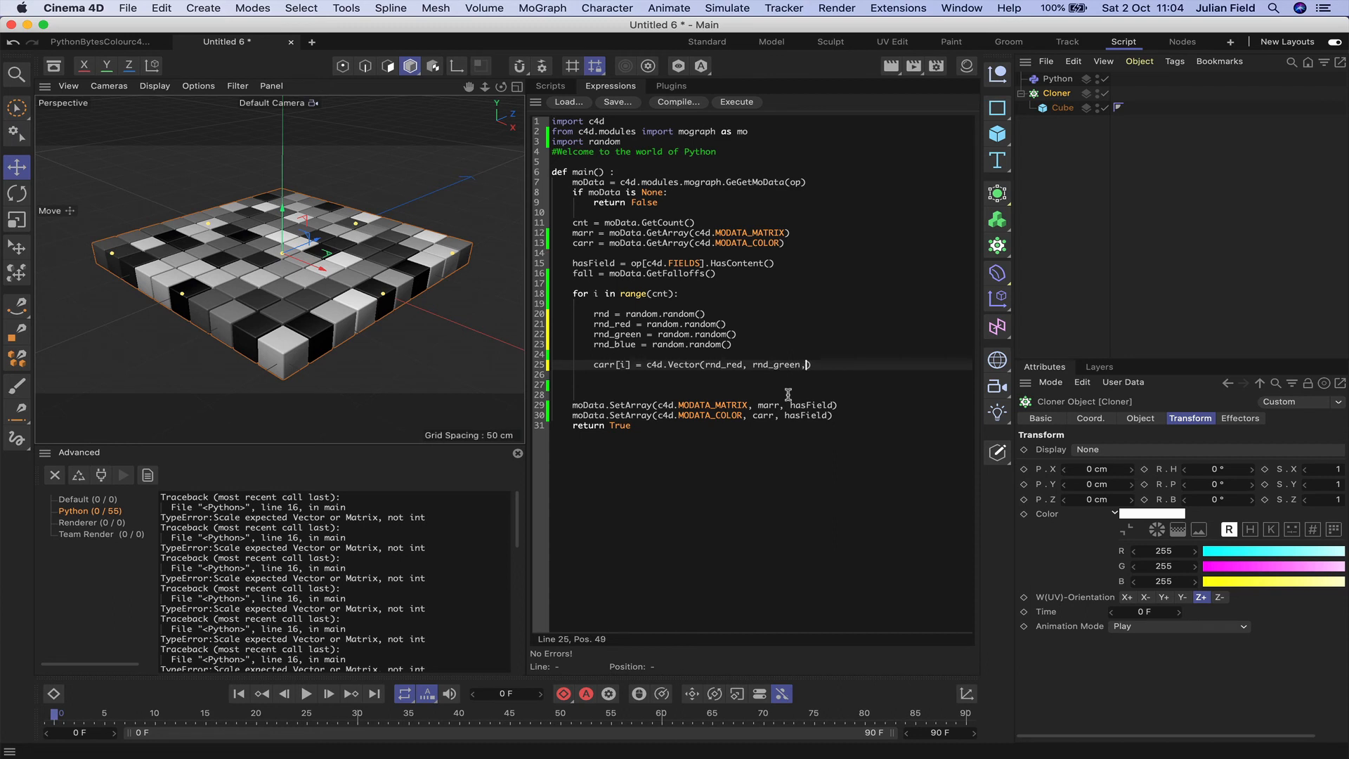
type("rnd_blue")
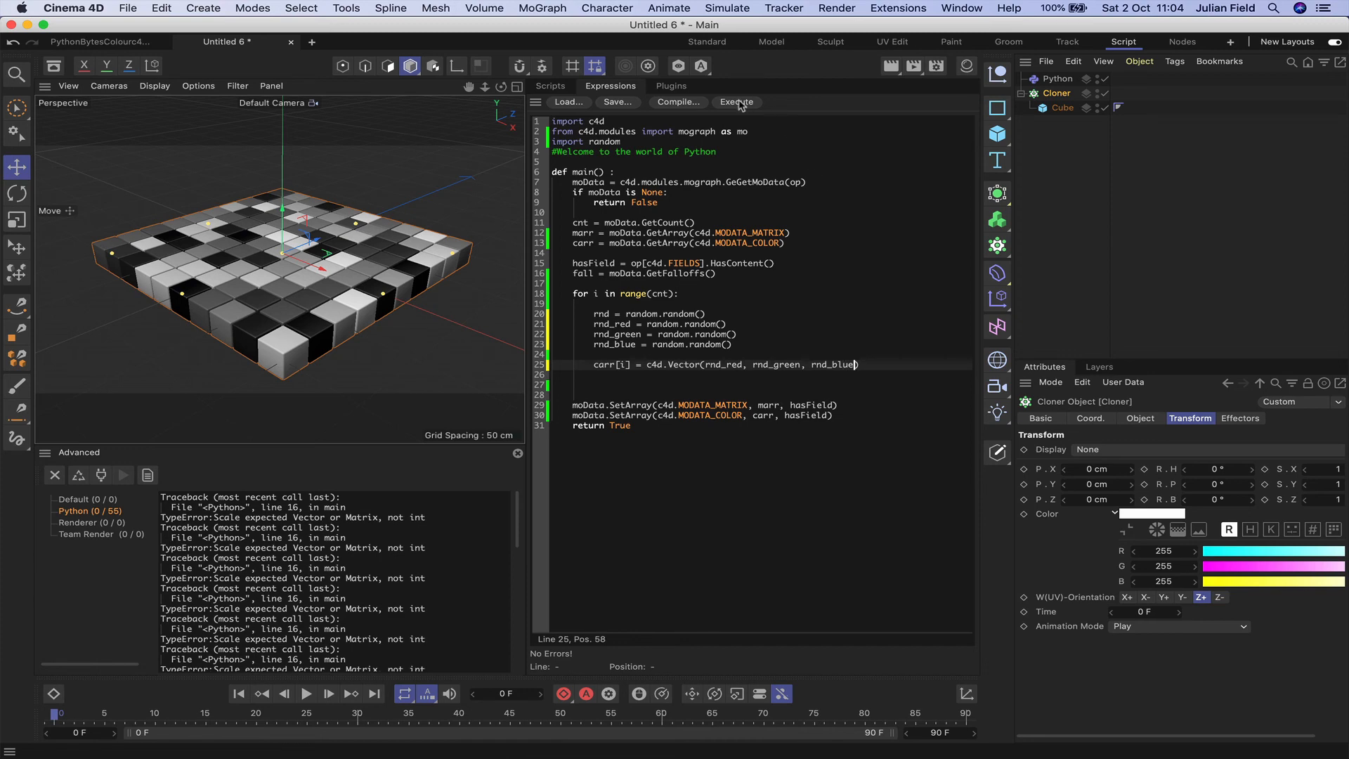
left_click(735, 101)
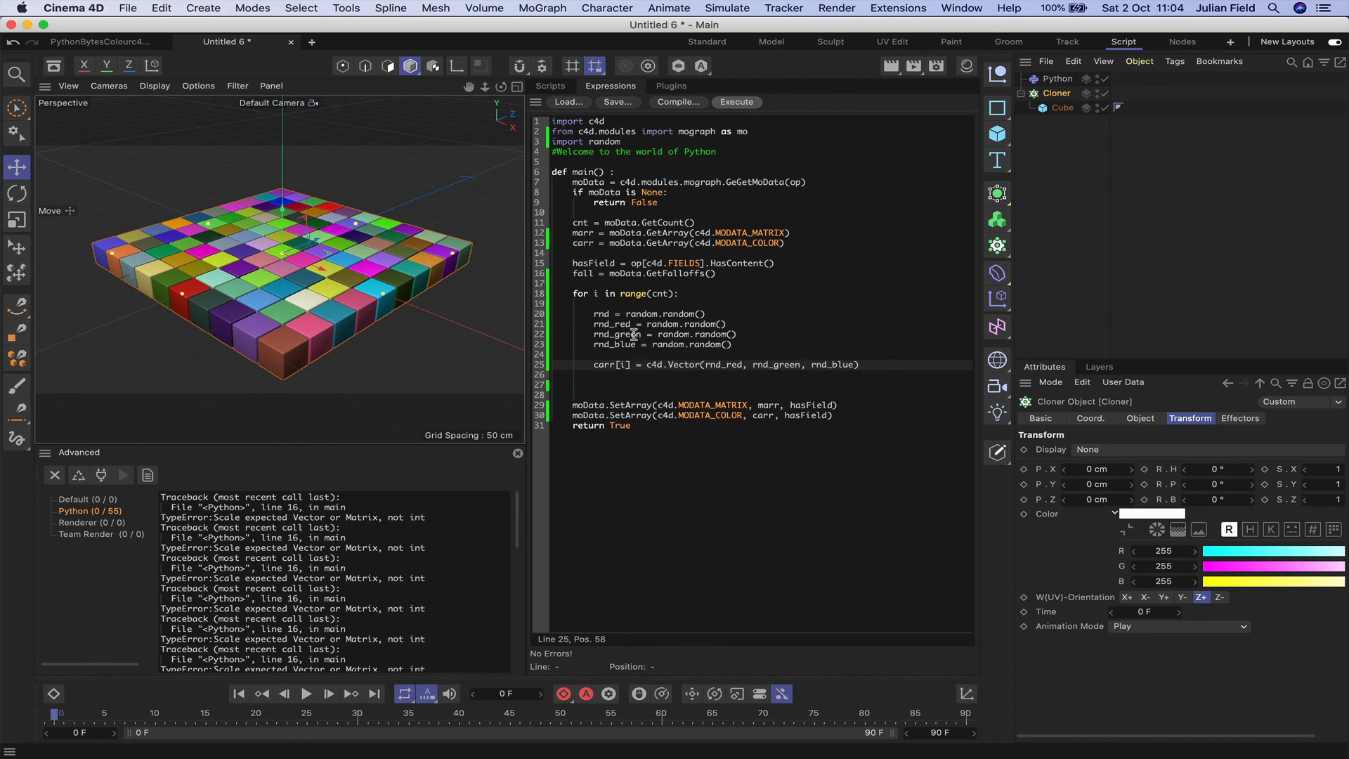
mouse_move(651, 349)
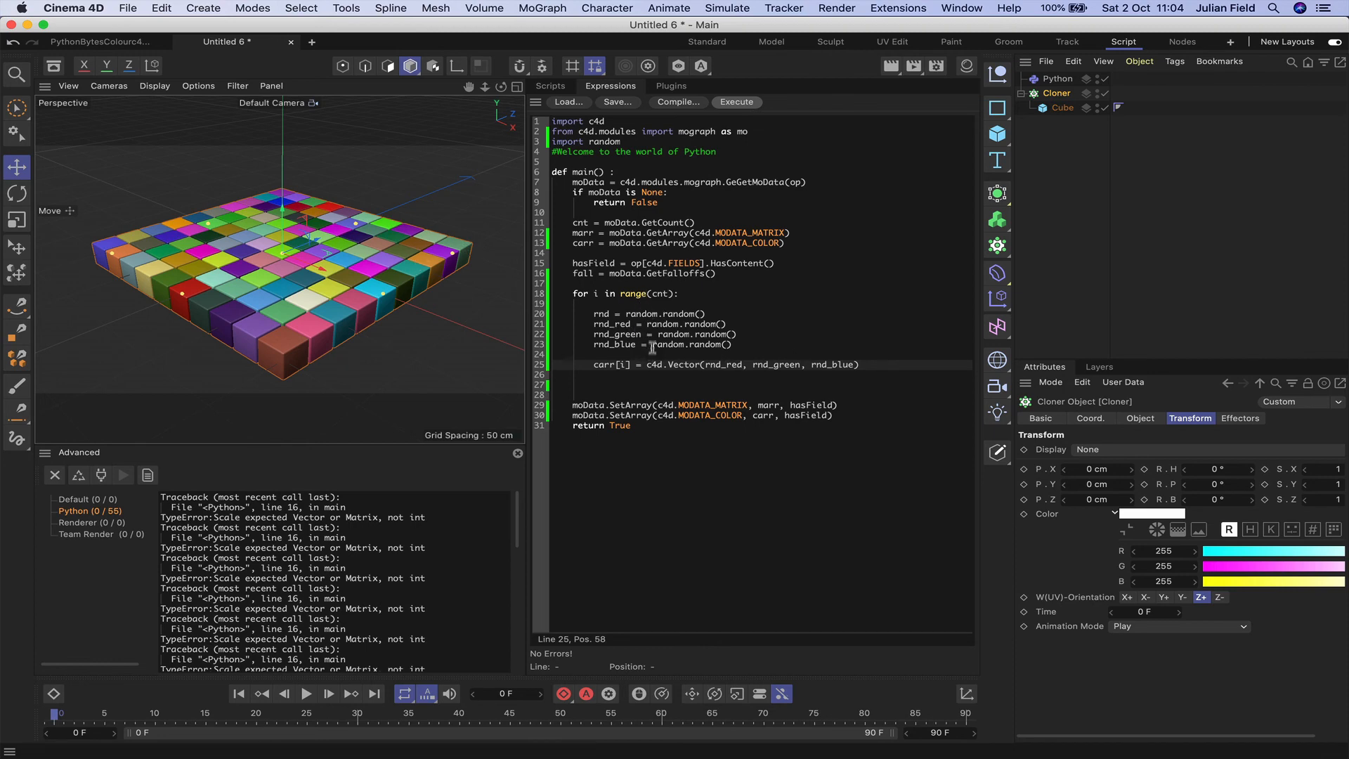
mouse_move(742, 325)
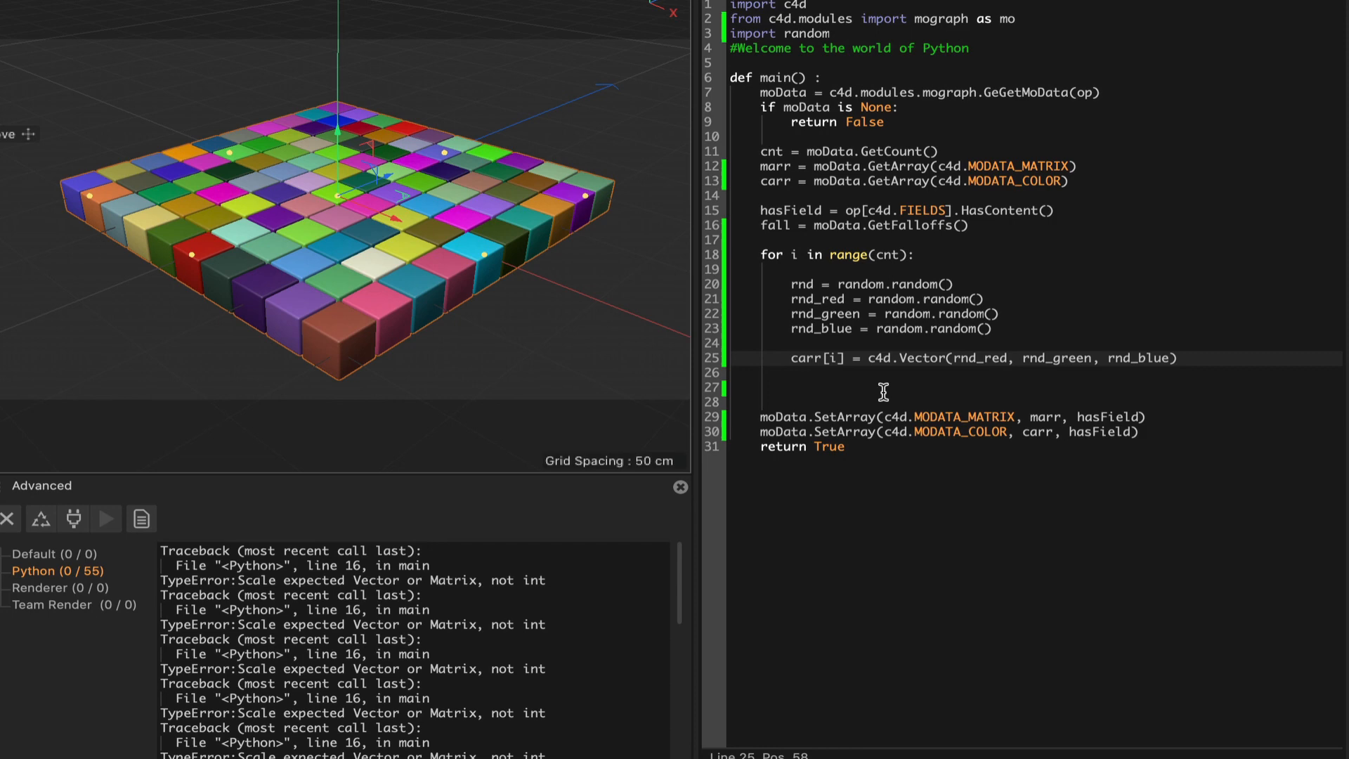
mouse_move(882, 253)
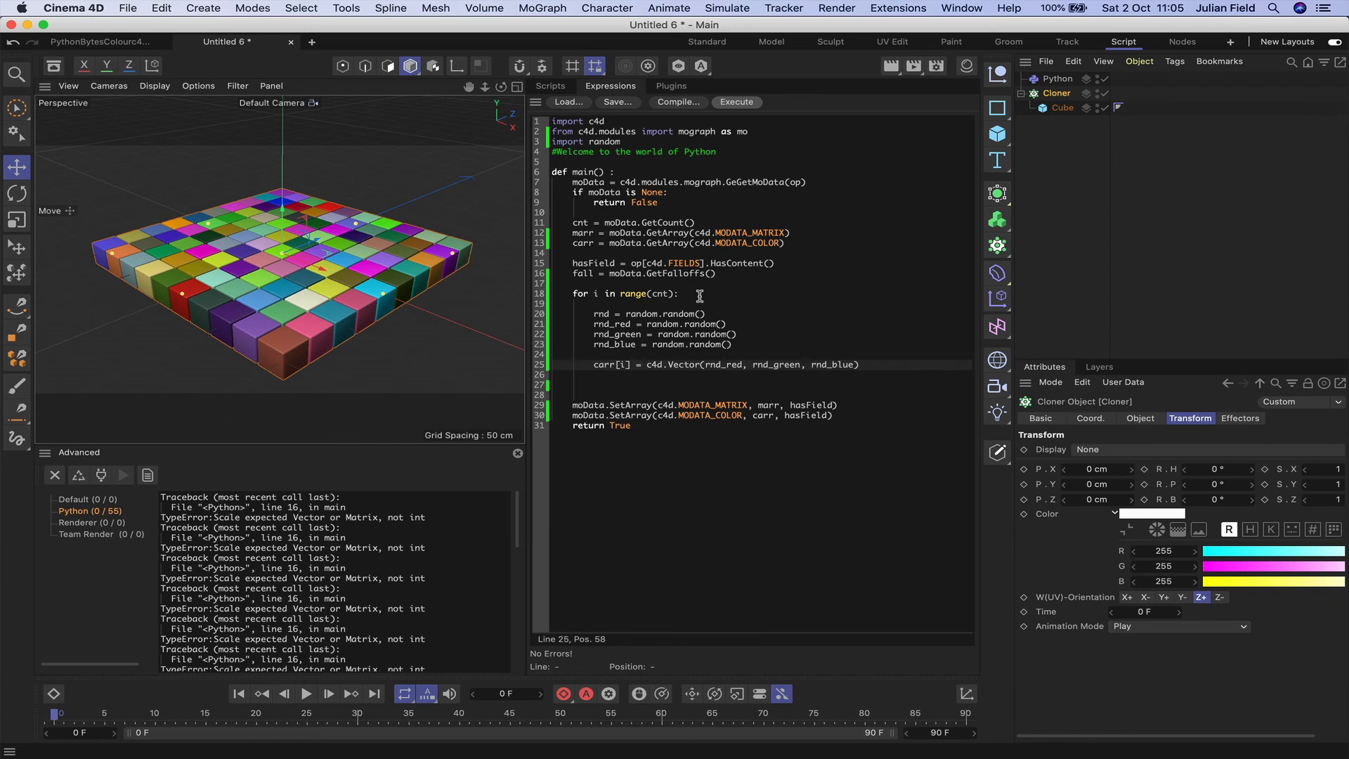
mouse_move(712, 303)
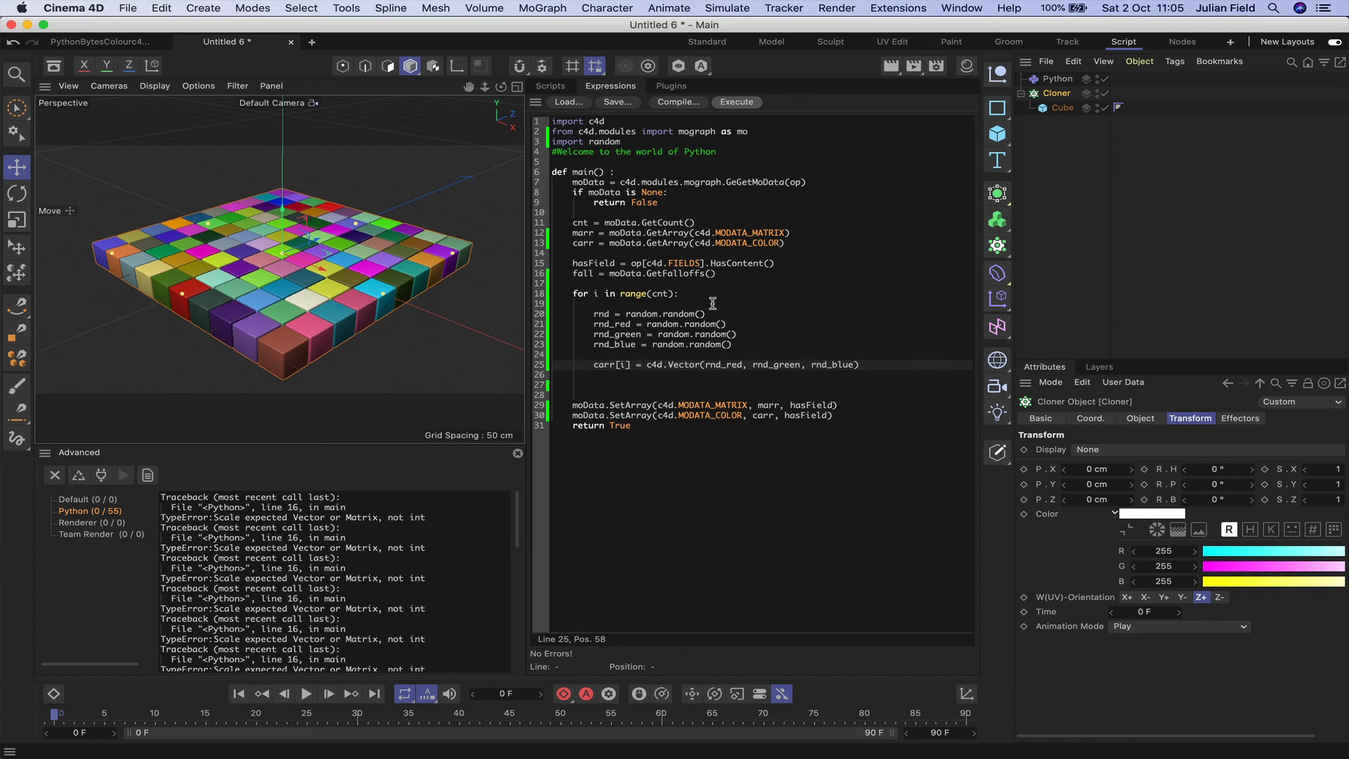